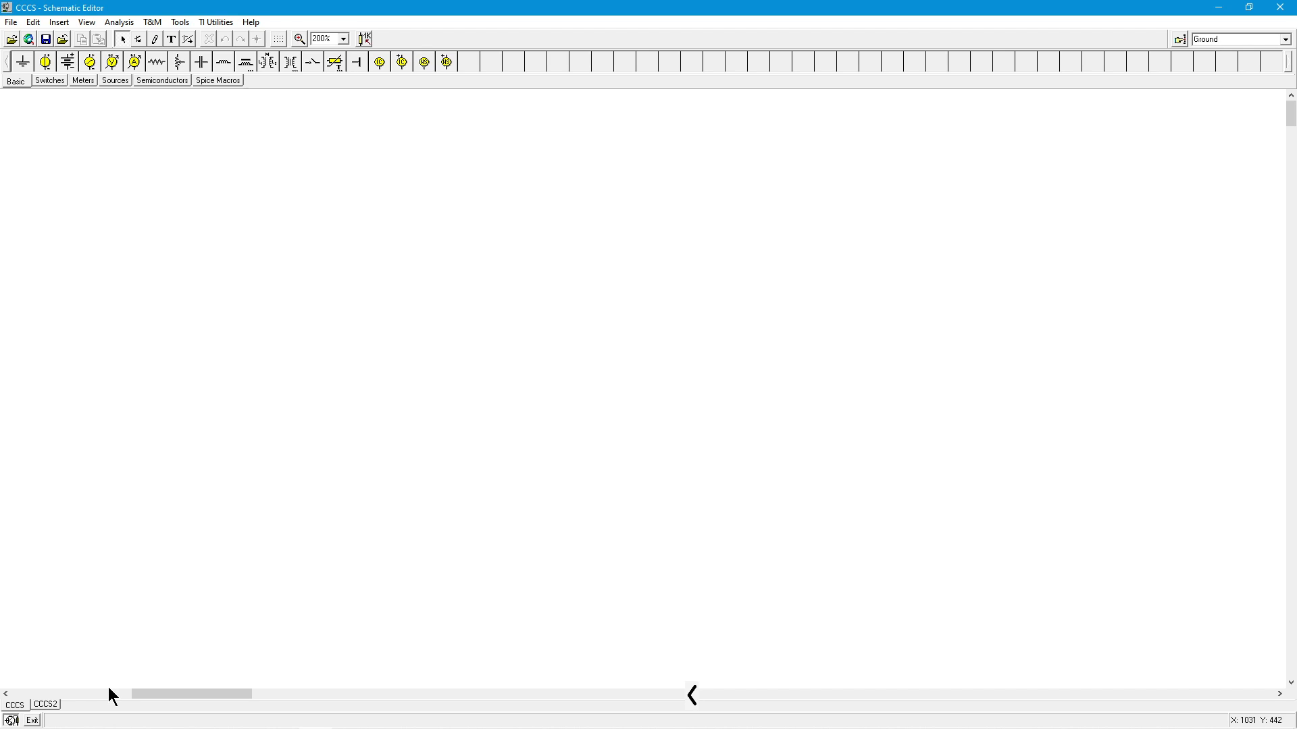
{"action": "mouse_move", "coordinate": [112, 697]}
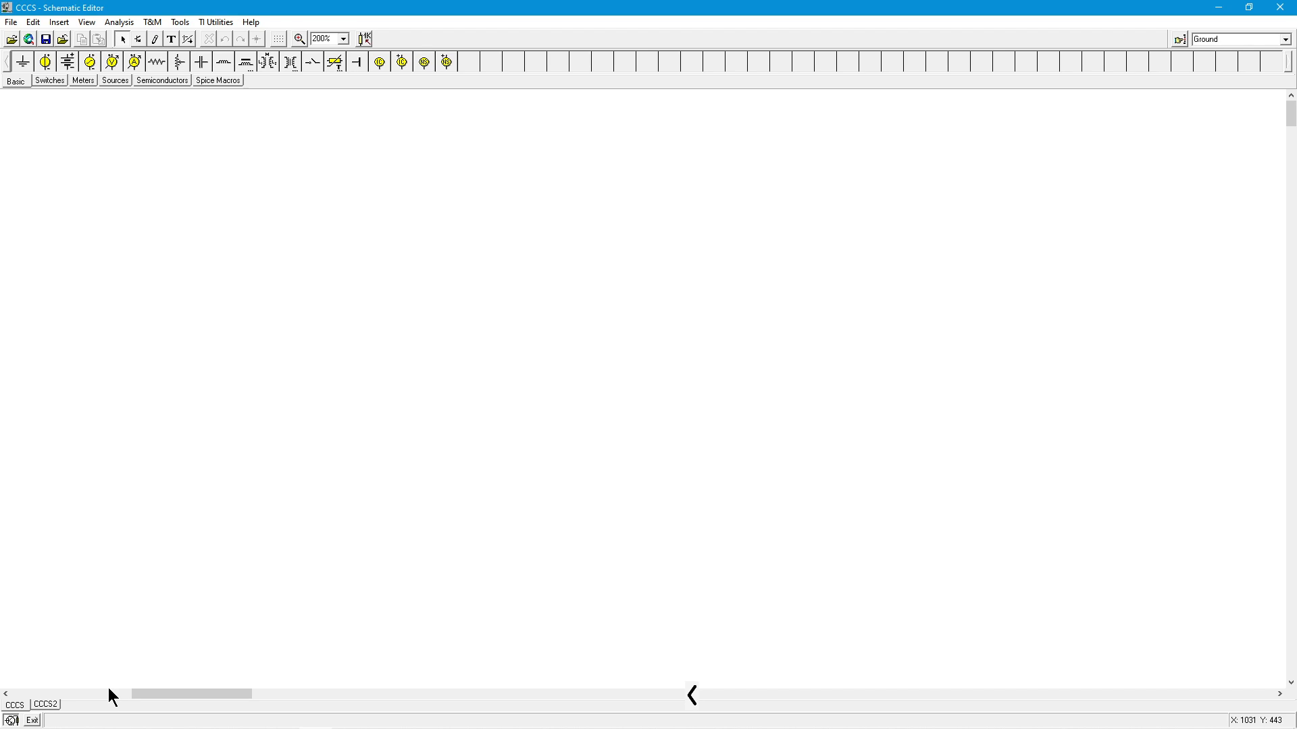
{"action": "mouse_move", "coordinate": [113, 698]}
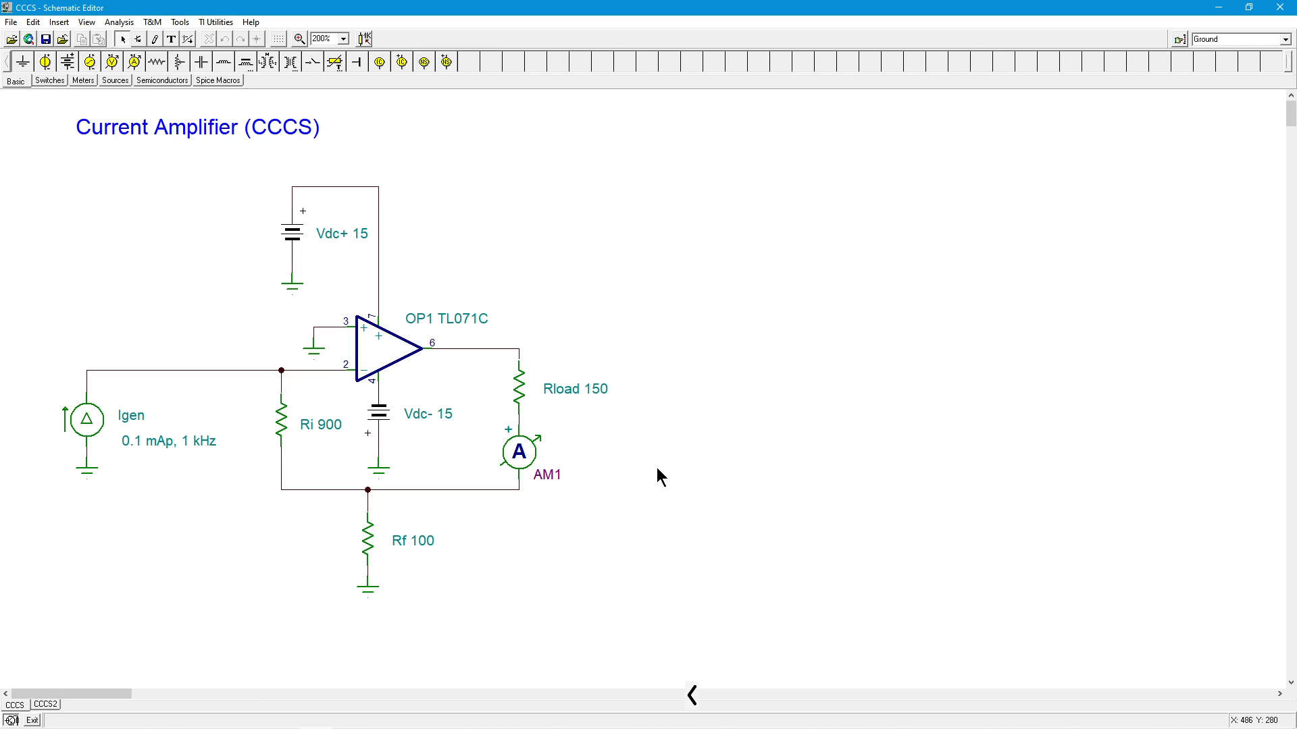
{"action": "mouse_move", "coordinate": [112, 368]}
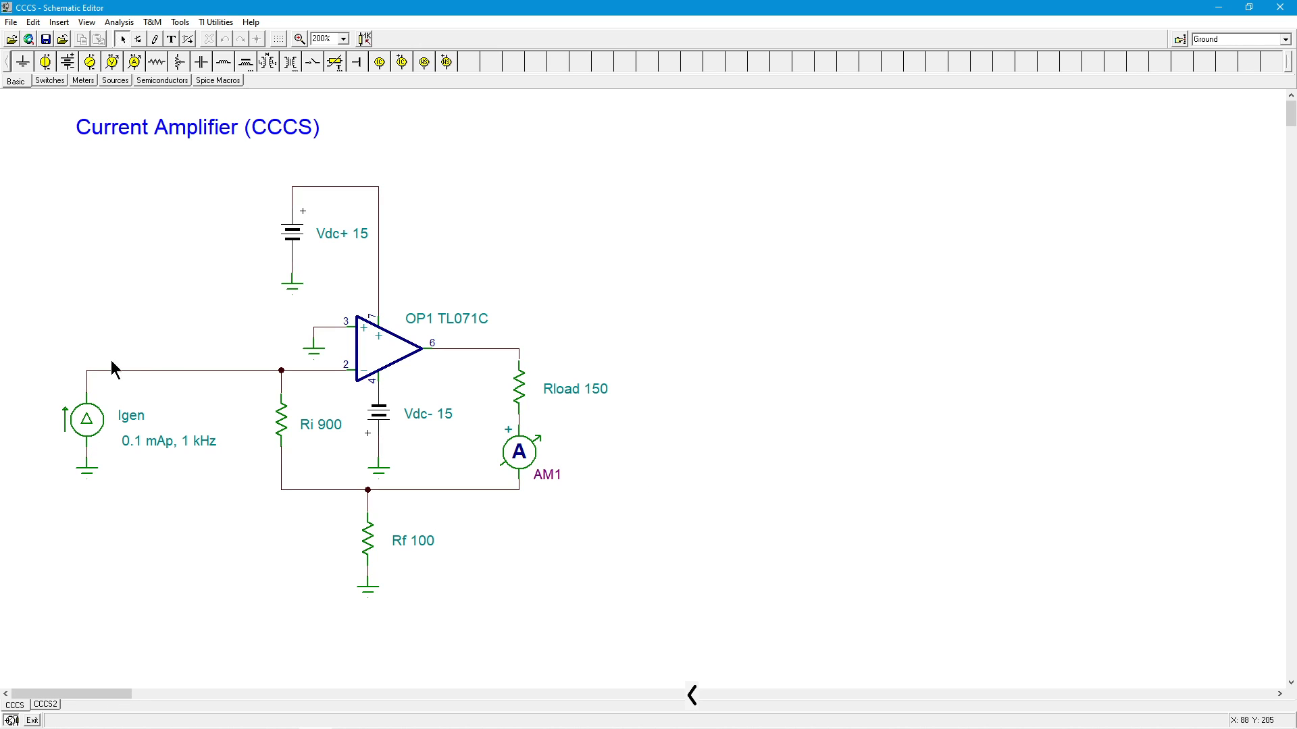
{"action": "mouse_move", "coordinate": [509, 366]}
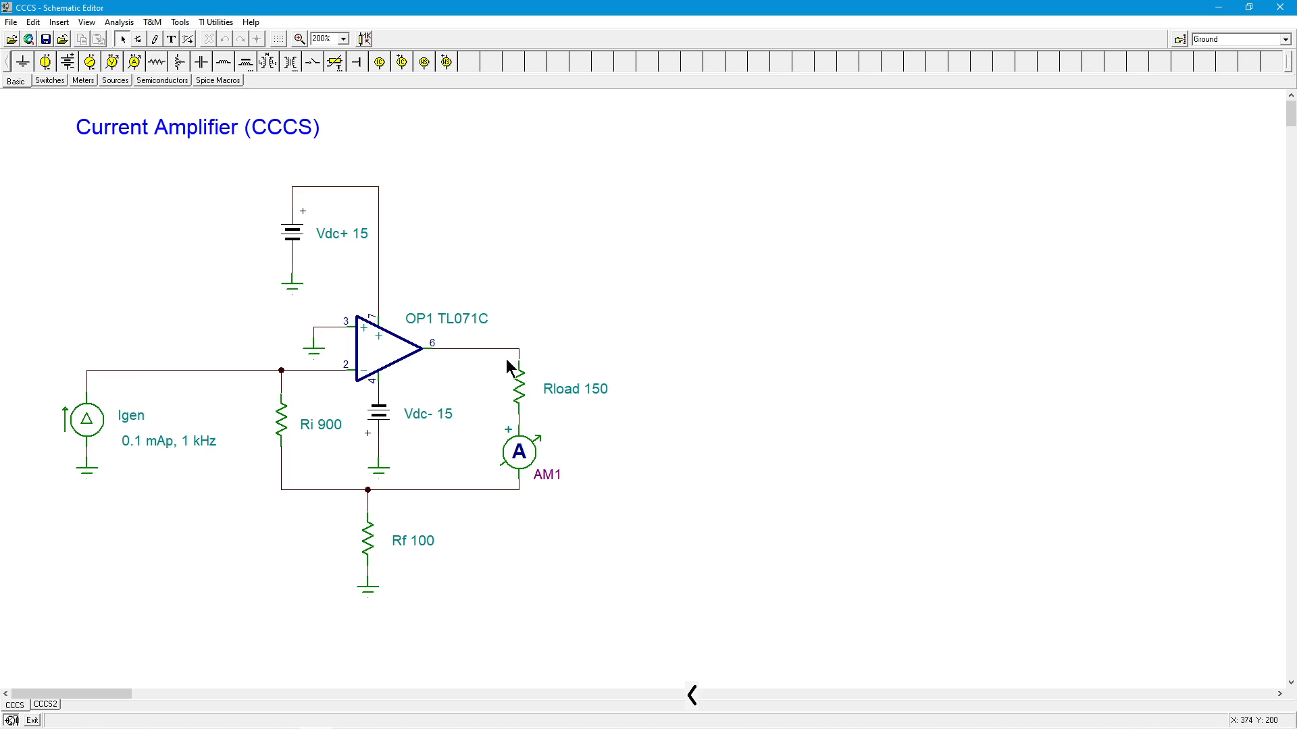
{"action": "mouse_move", "coordinate": [538, 471]}
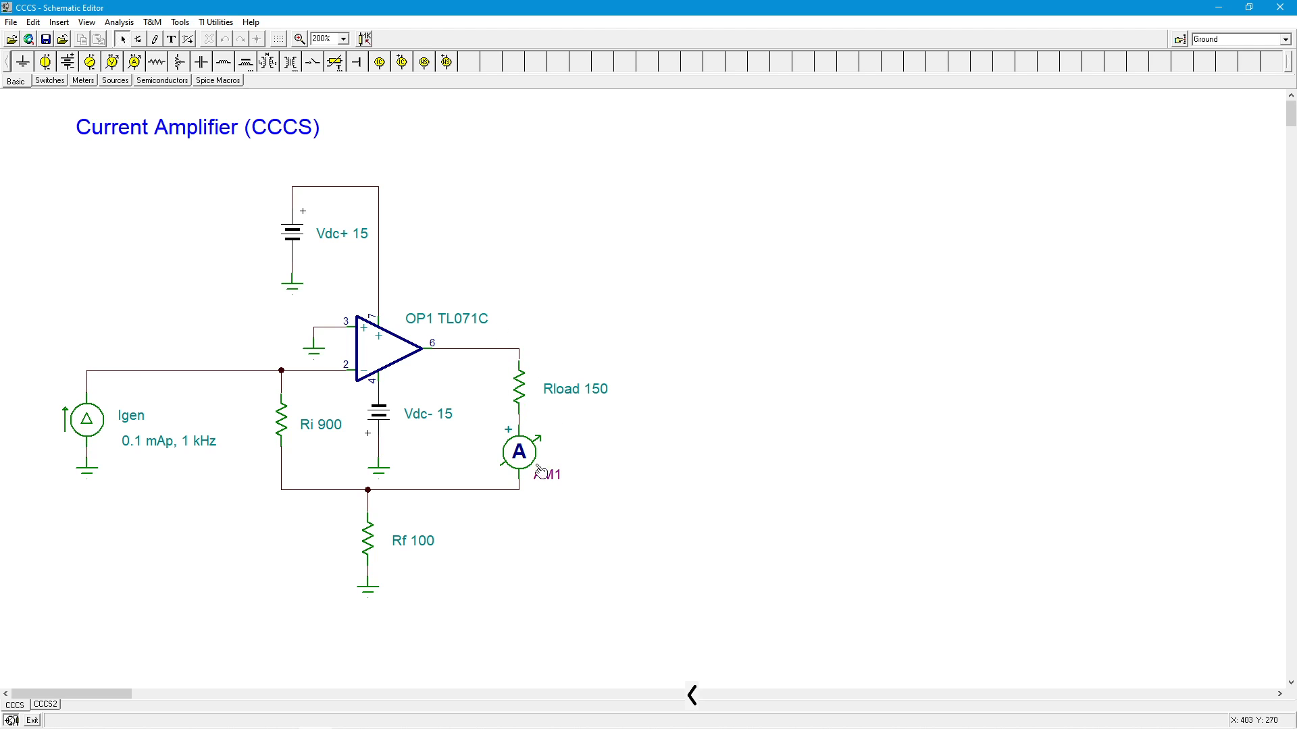
{"action": "mouse_move", "coordinate": [614, 416]}
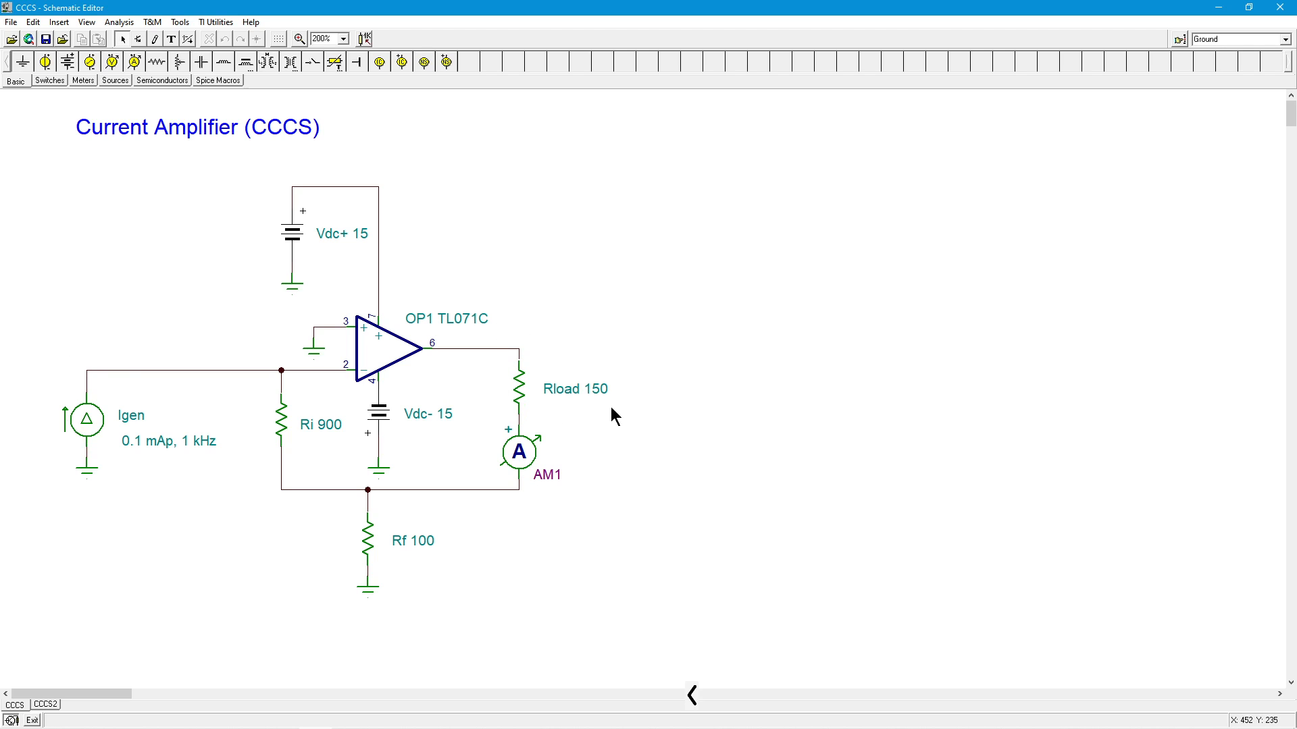
{"action": "mouse_move", "coordinate": [592, 421]}
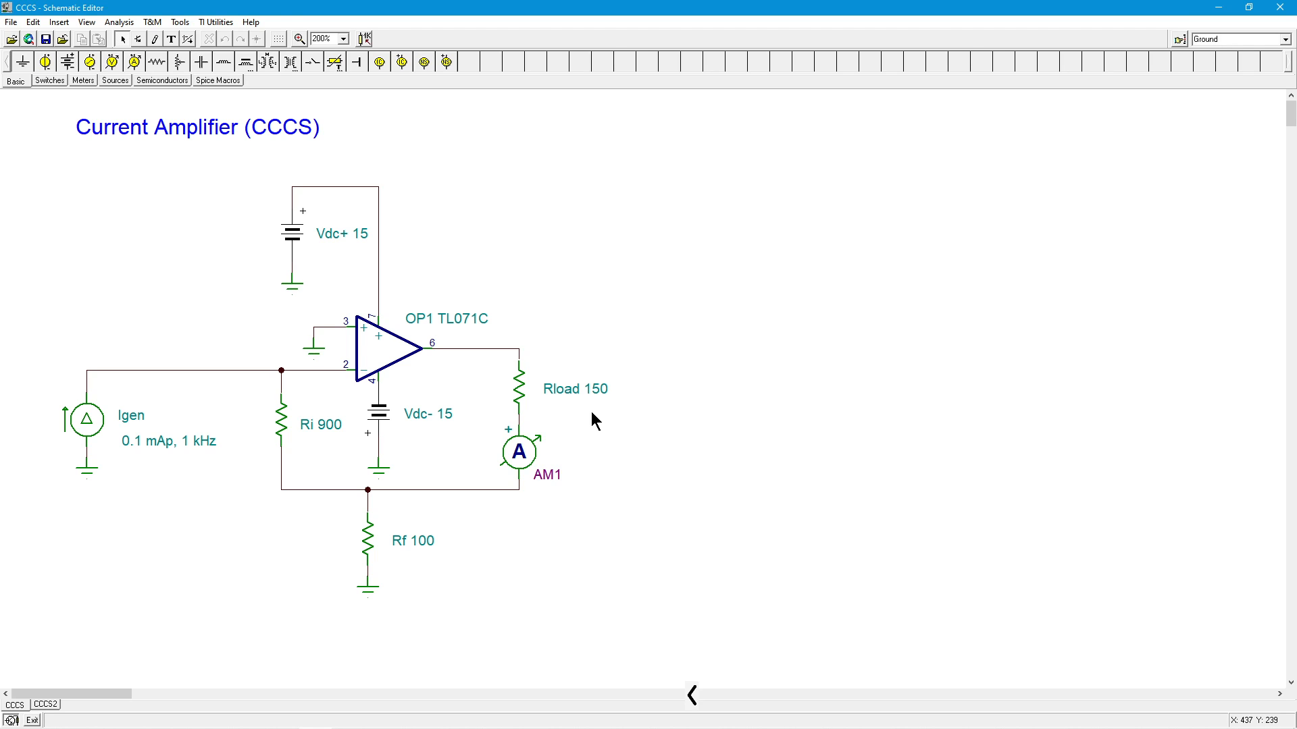
{"action": "mouse_move", "coordinate": [611, 416]}
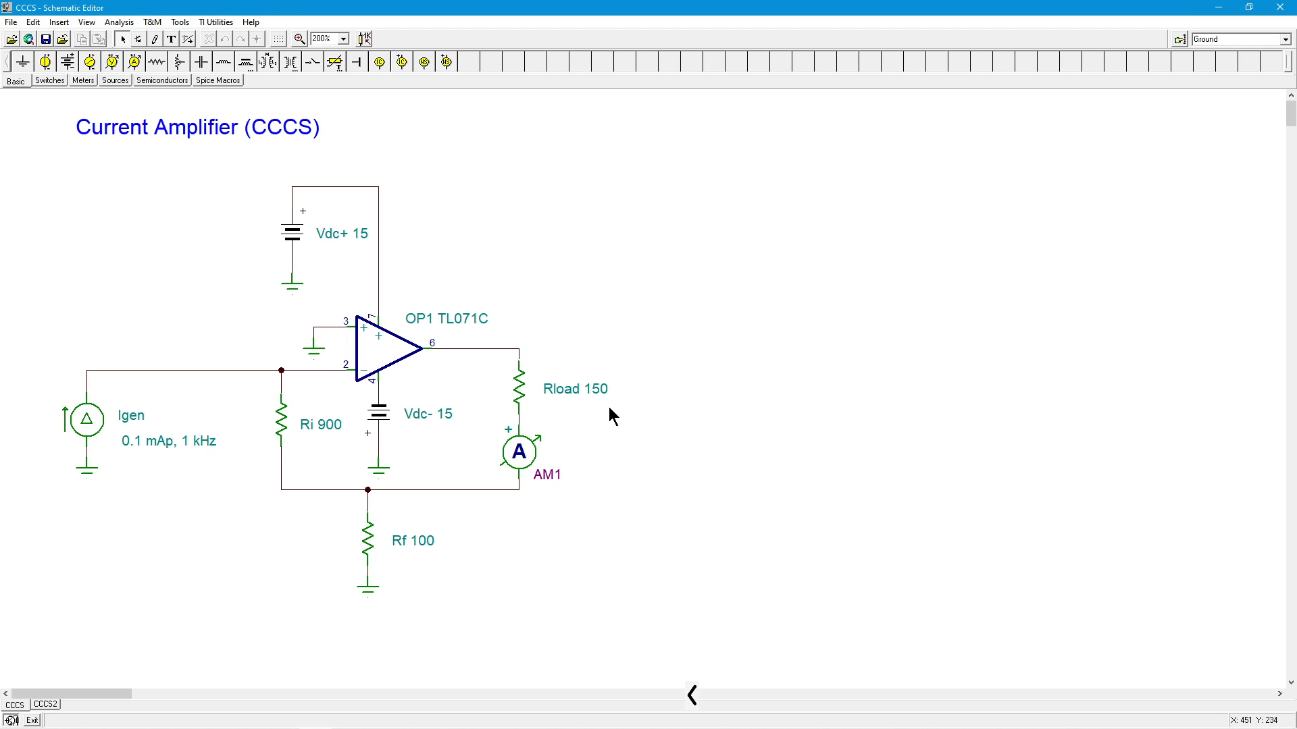
{"action": "mouse_move", "coordinate": [609, 417]}
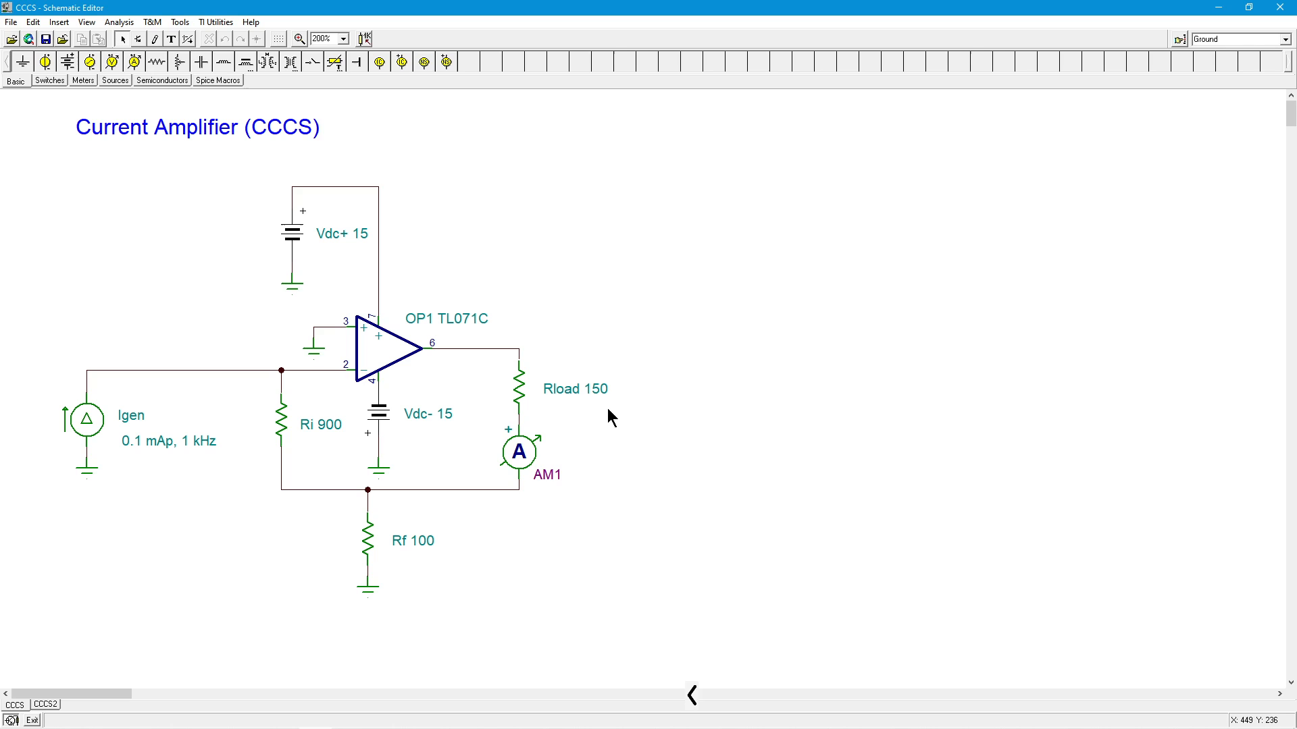
{"action": "mouse_move", "coordinate": [137, 396]}
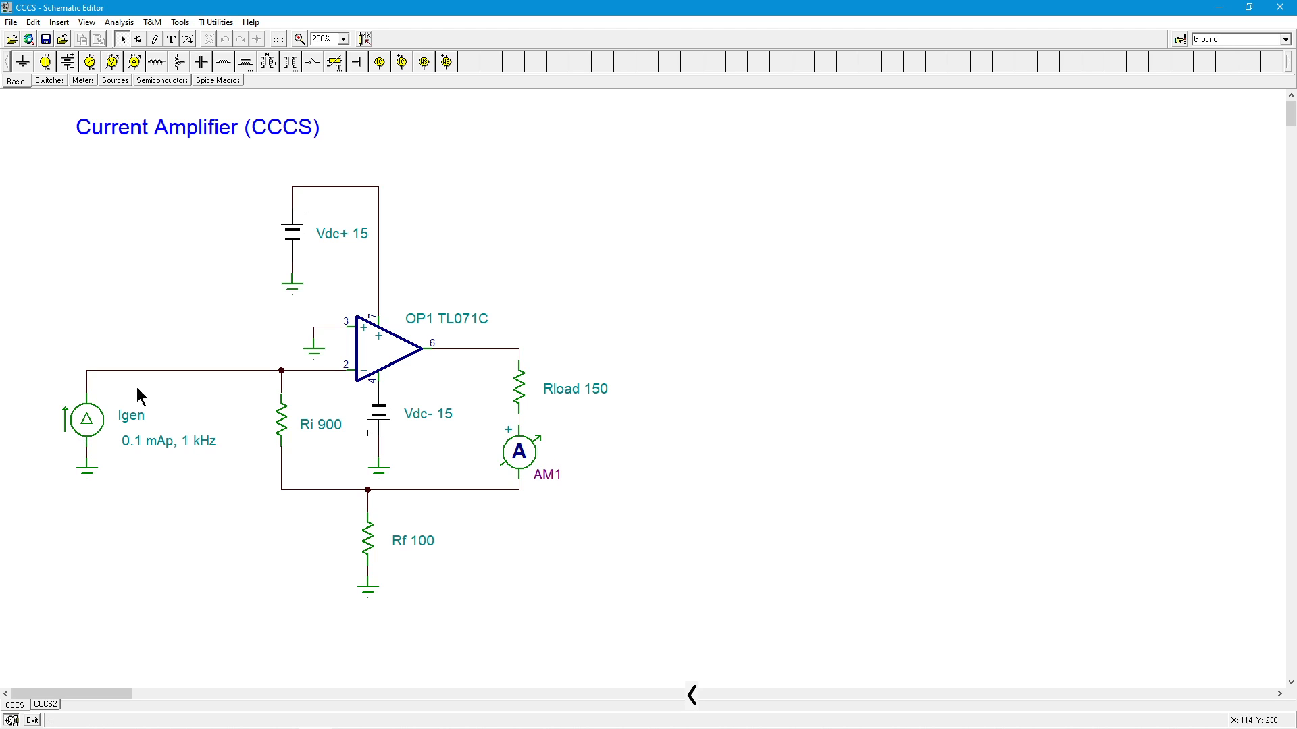
{"action": "mouse_move", "coordinate": [98, 397]}
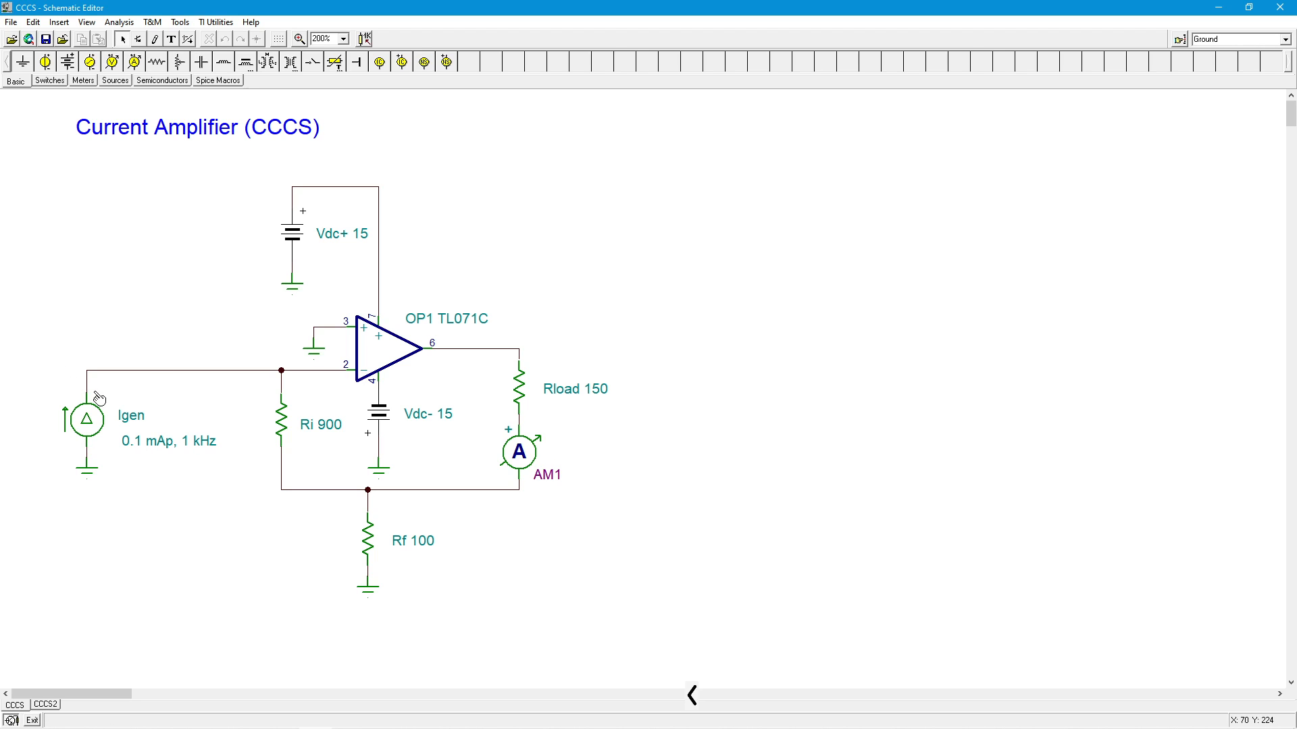
{"action": "mouse_move", "coordinate": [114, 420]}
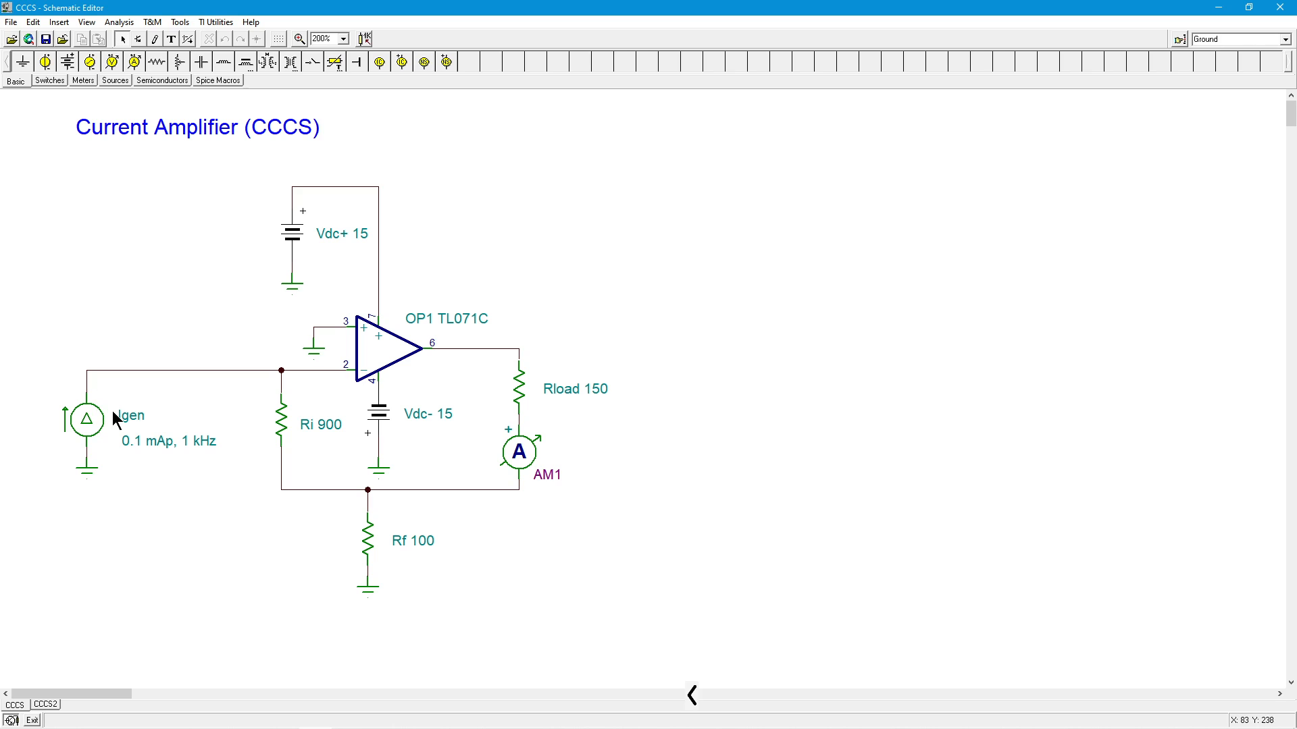
{"action": "mouse_move", "coordinate": [579, 418]}
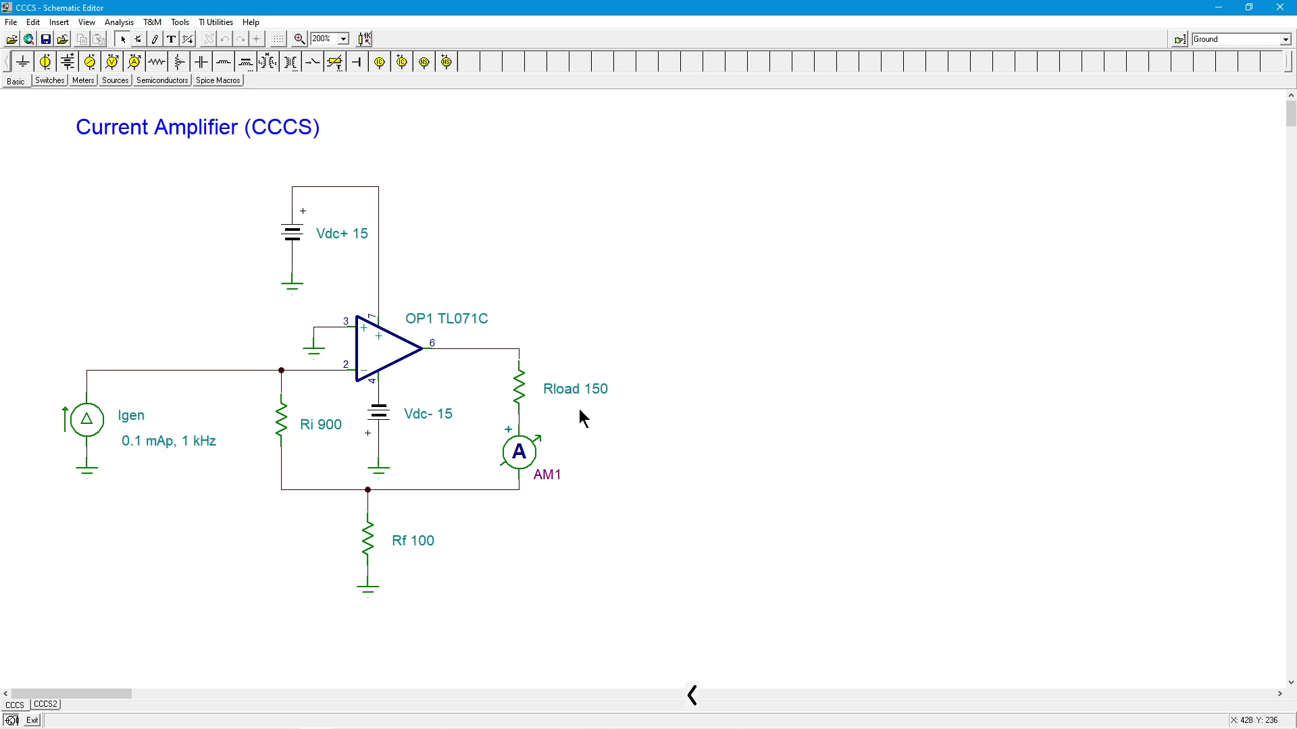
{"action": "mouse_move", "coordinate": [359, 342]}
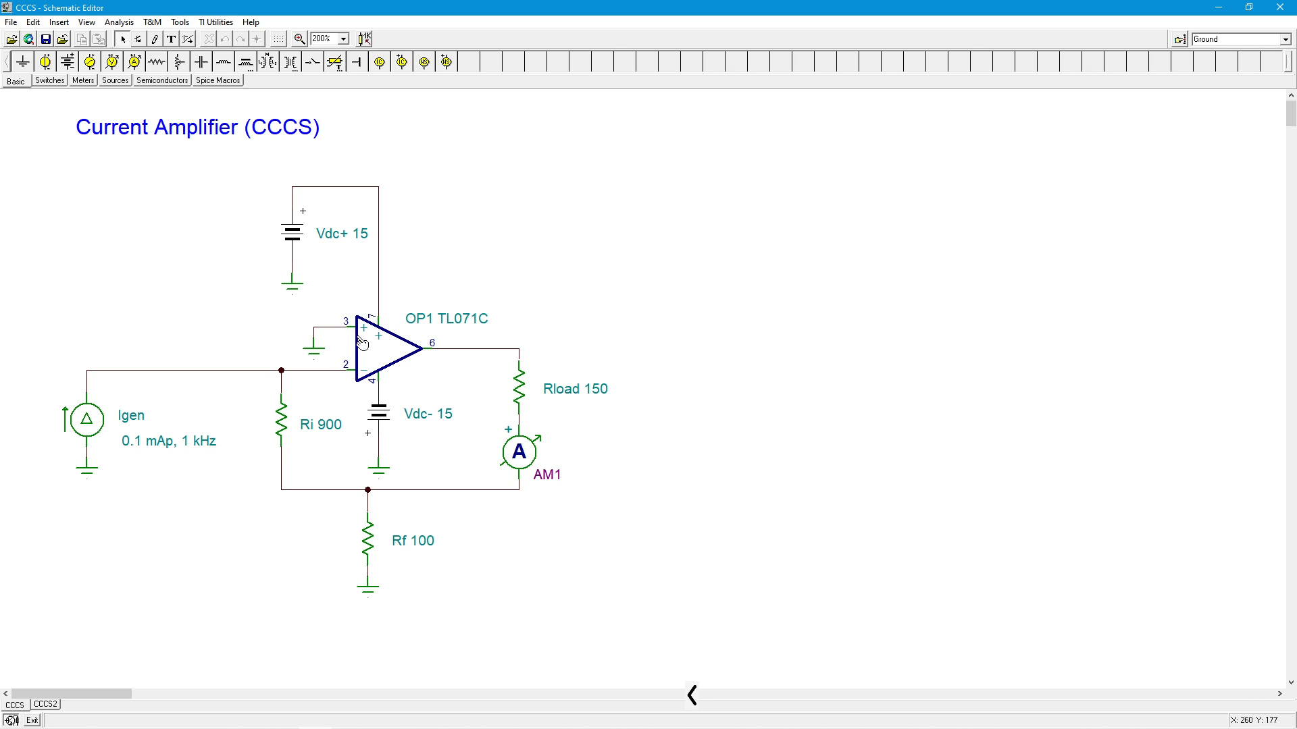
{"action": "mouse_move", "coordinate": [399, 362]}
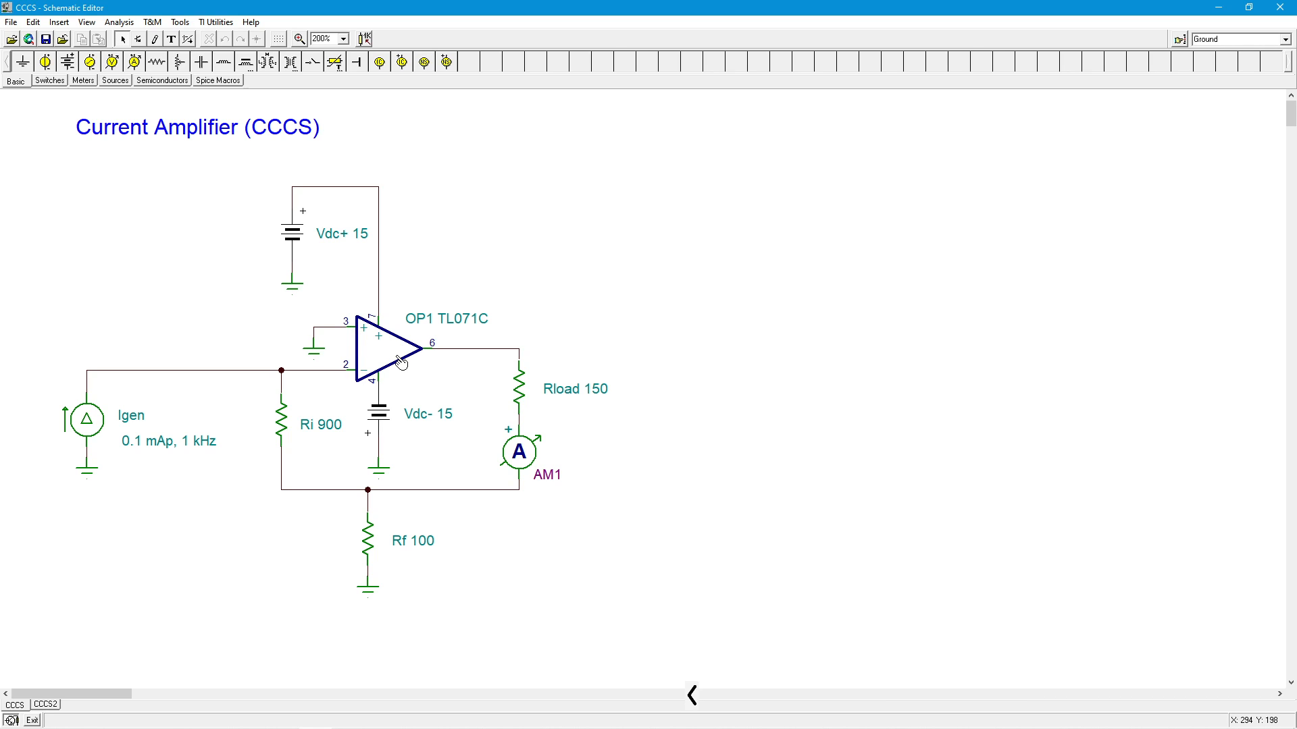
{"action": "mouse_move", "coordinate": [400, 362]}
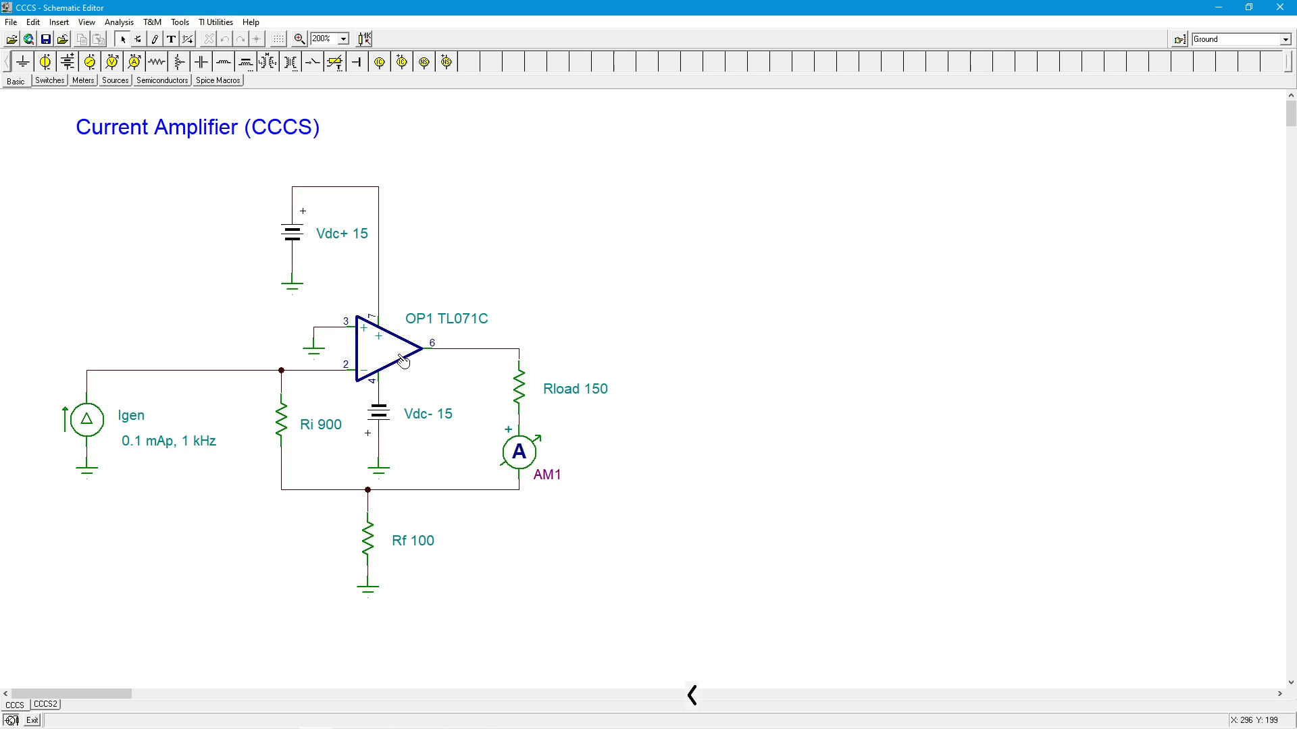
{"action": "mouse_move", "coordinate": [400, 355]}
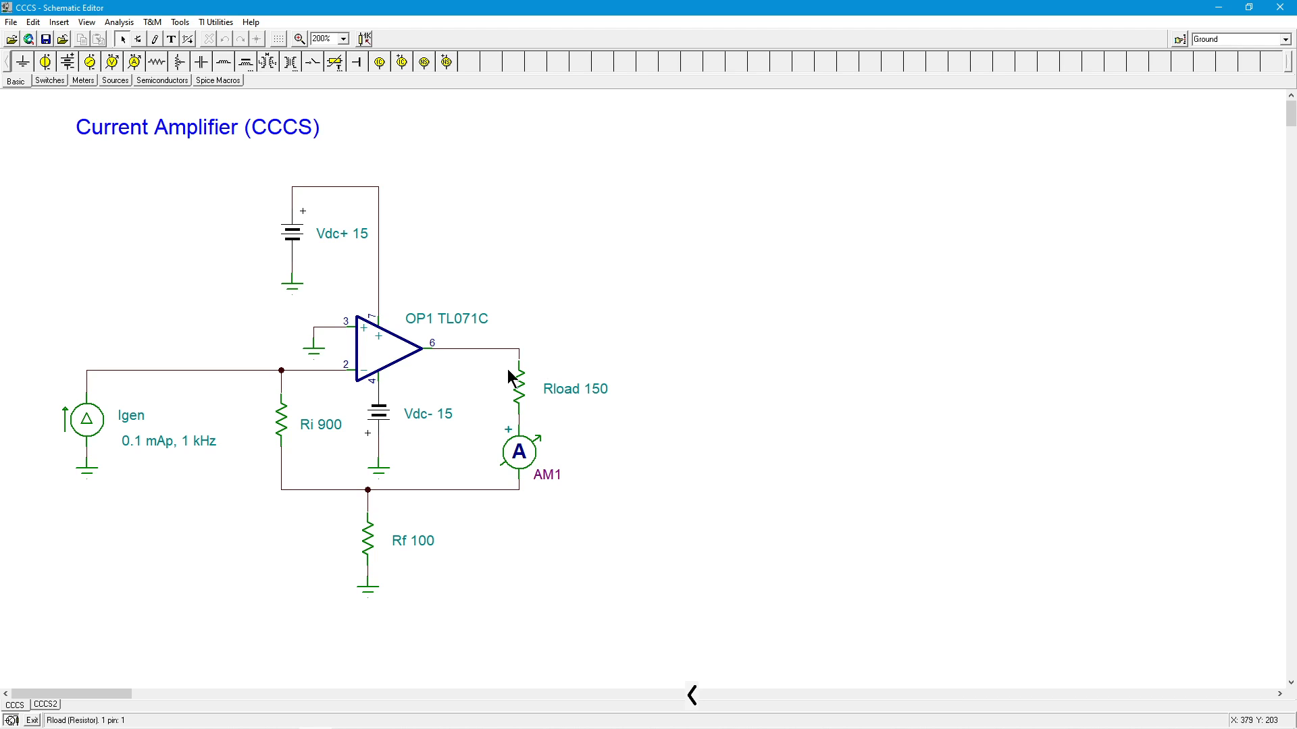
{"action": "mouse_move", "coordinate": [525, 370]}
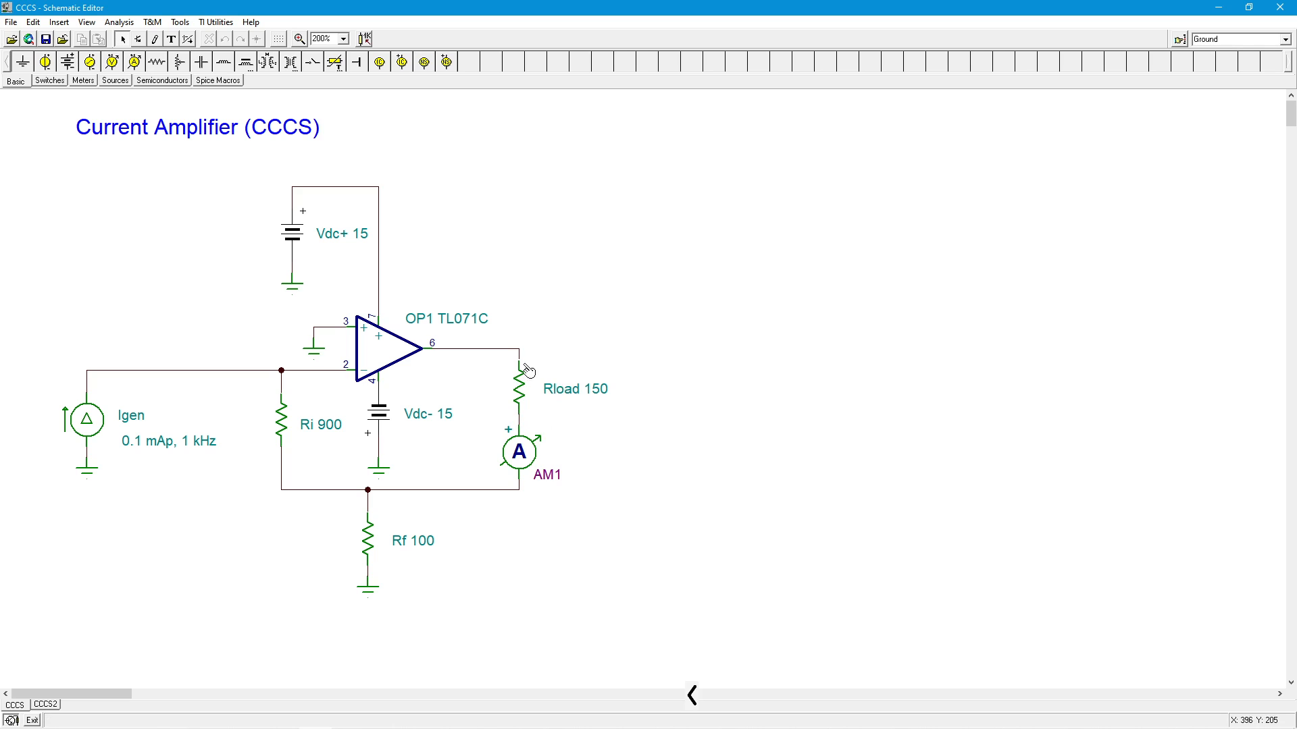
{"action": "mouse_move", "coordinate": [417, 376]}
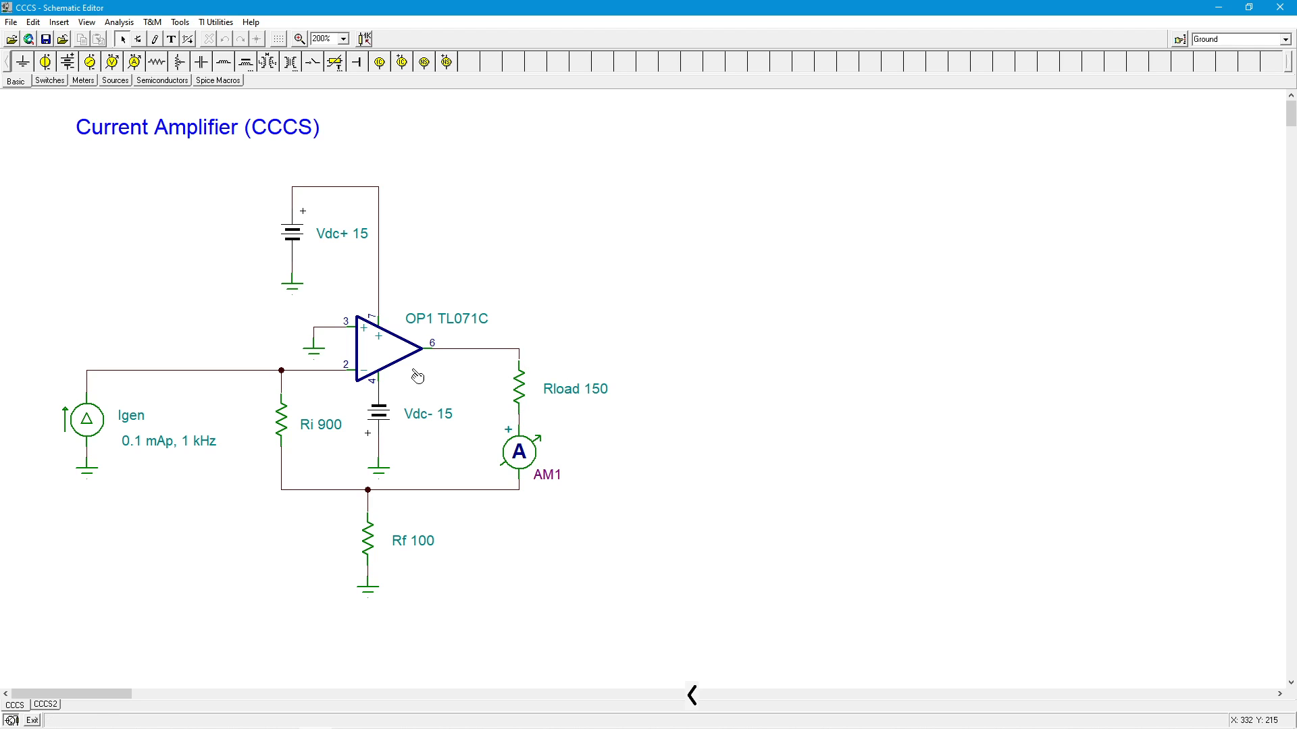
{"action": "mouse_move", "coordinate": [394, 360]}
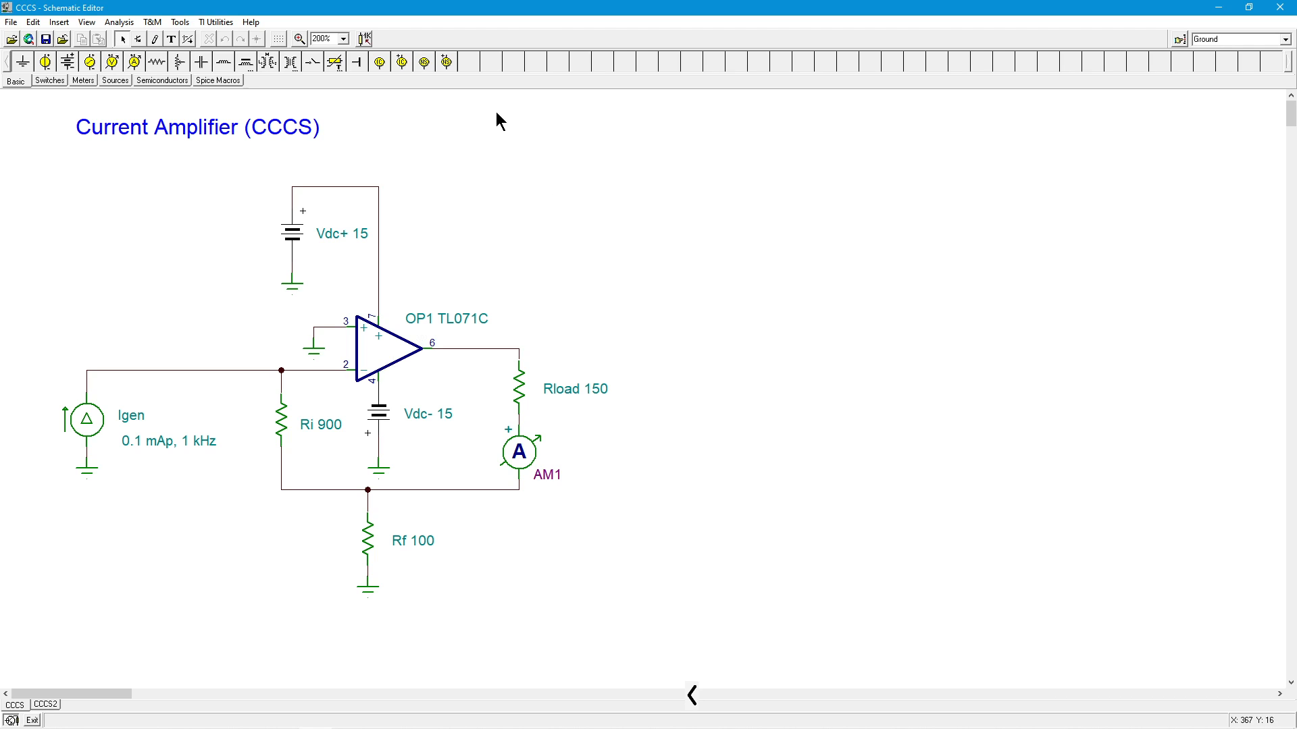
{"action": "mouse_move", "coordinate": [707, 668]}
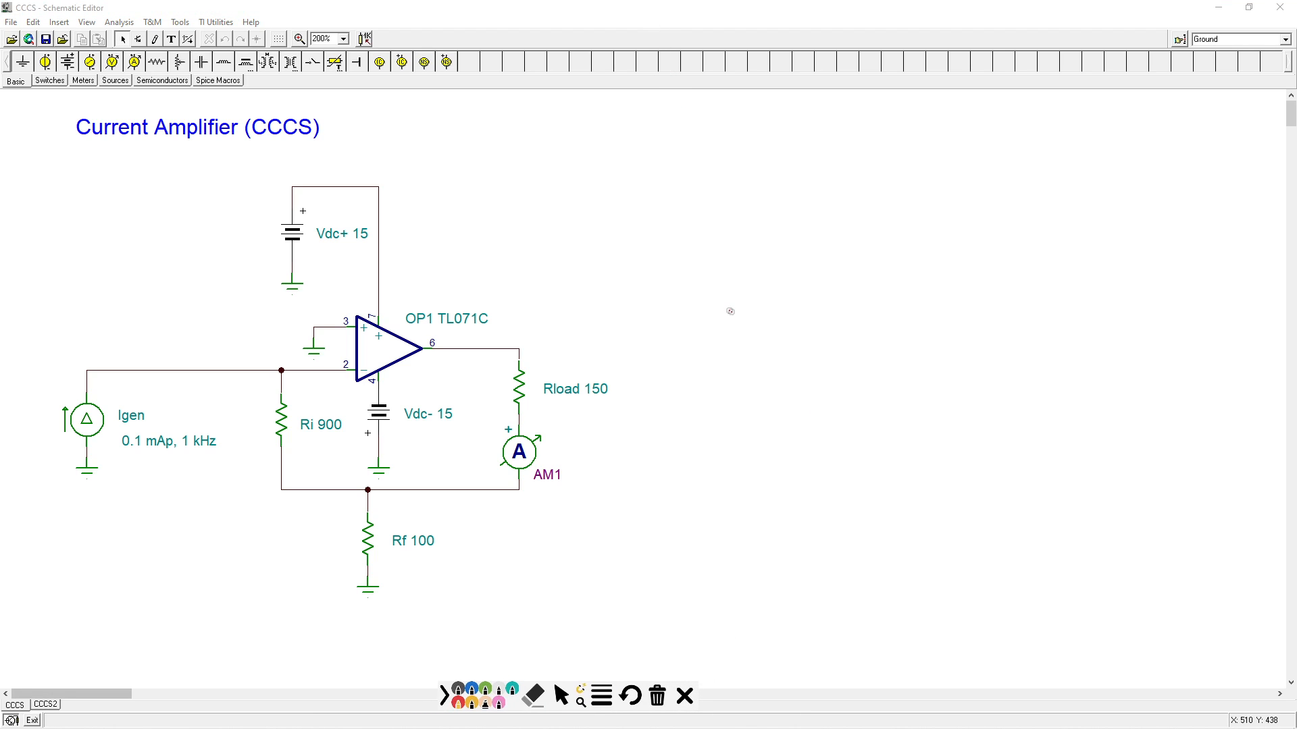
{"action": "mouse_move", "coordinate": [728, 311]}
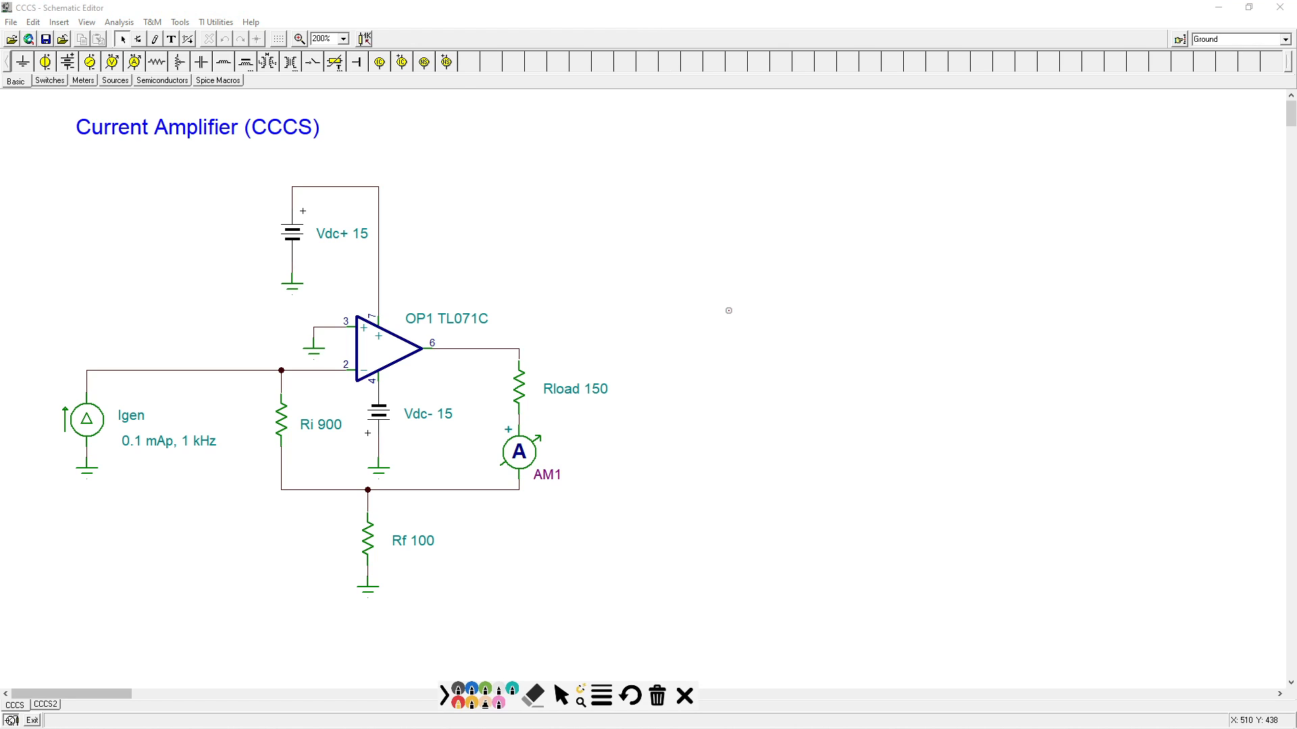
{"action": "mouse_move", "coordinate": [734, 321]}
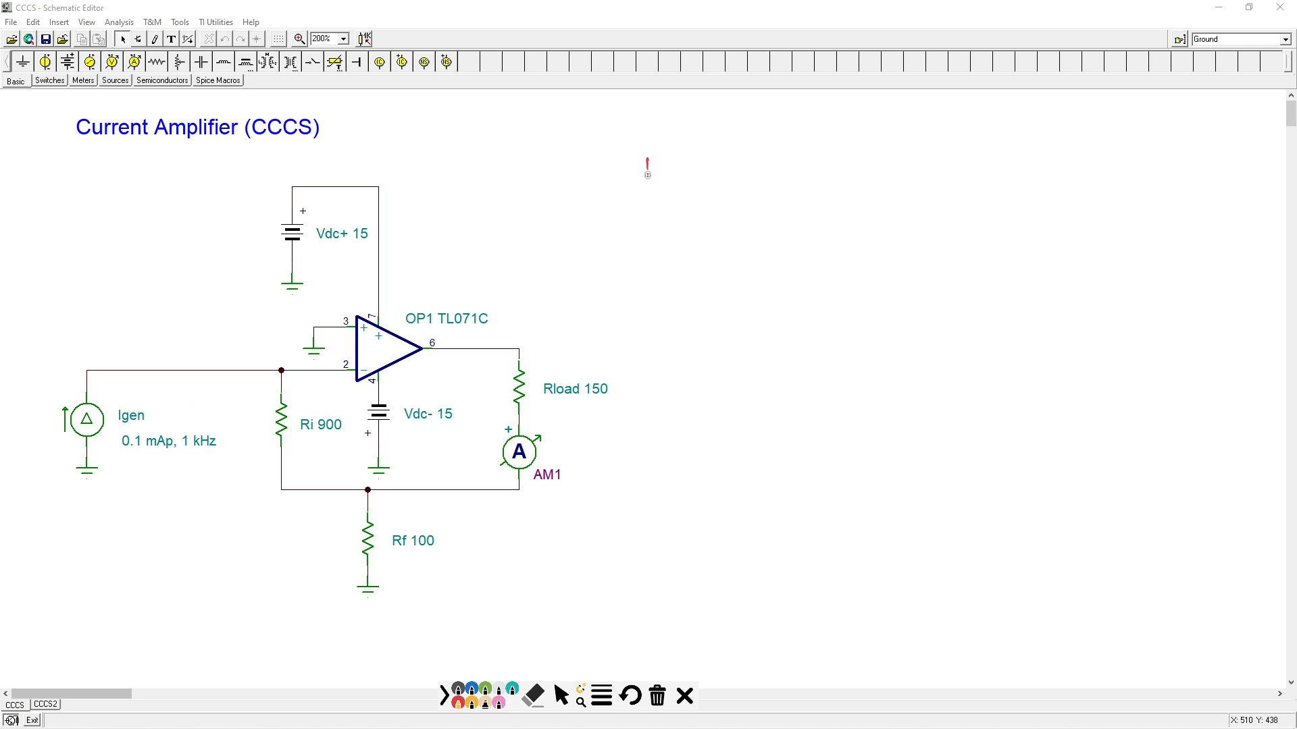
Handwrite a 'Rules' heading and start rule 1 'v_error ≈' beside the schematic
{"action": "left_click_drag", "start_coordinate": [645, 170], "coordinate": [706, 174]}
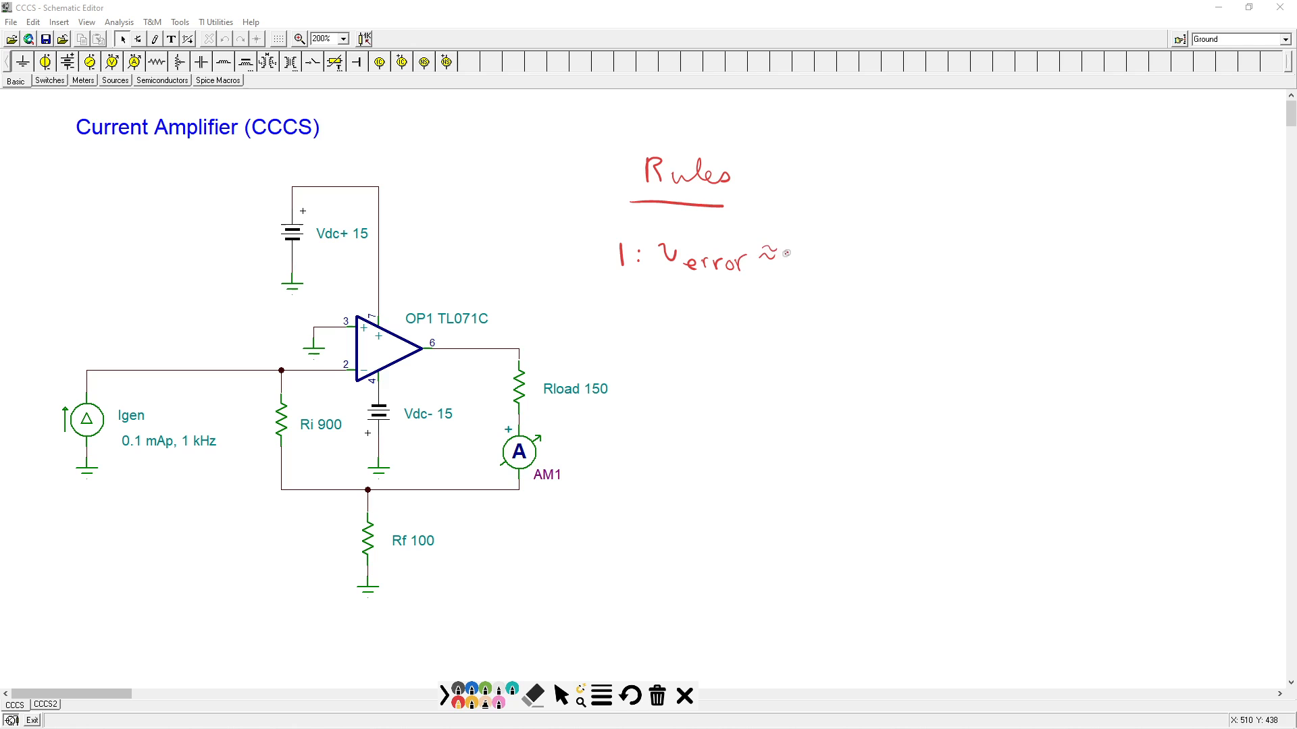
Complete rule 1 as error voltage ≈ 0 V, rule 2 as input current ≈ 0 A, and mark virtual ground at the inverting input
{"action": "type", "text": "0 v"}
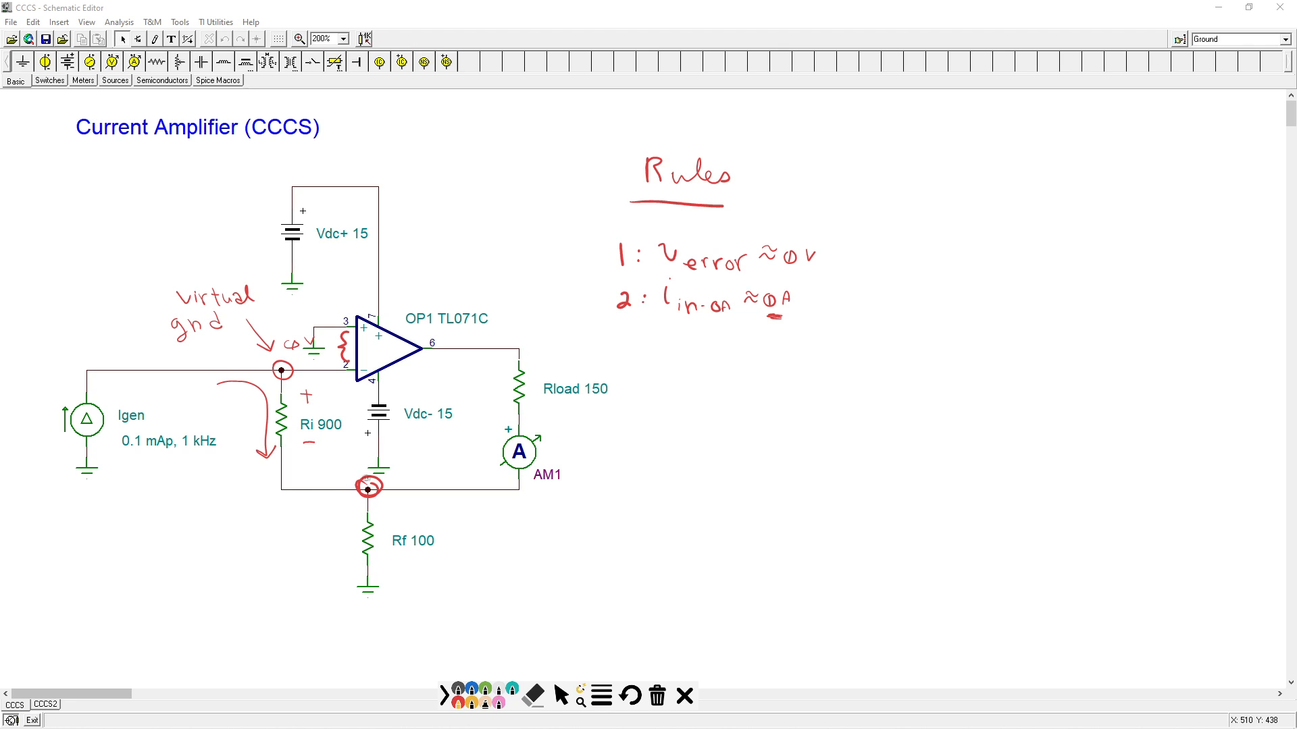
Label the lower node 'A', brace Rf with + and –, and sketch current arrows through AM1 and Rload
{"action": "left_click_drag", "start_coordinate": [397, 475], "coordinate": [417, 459]}
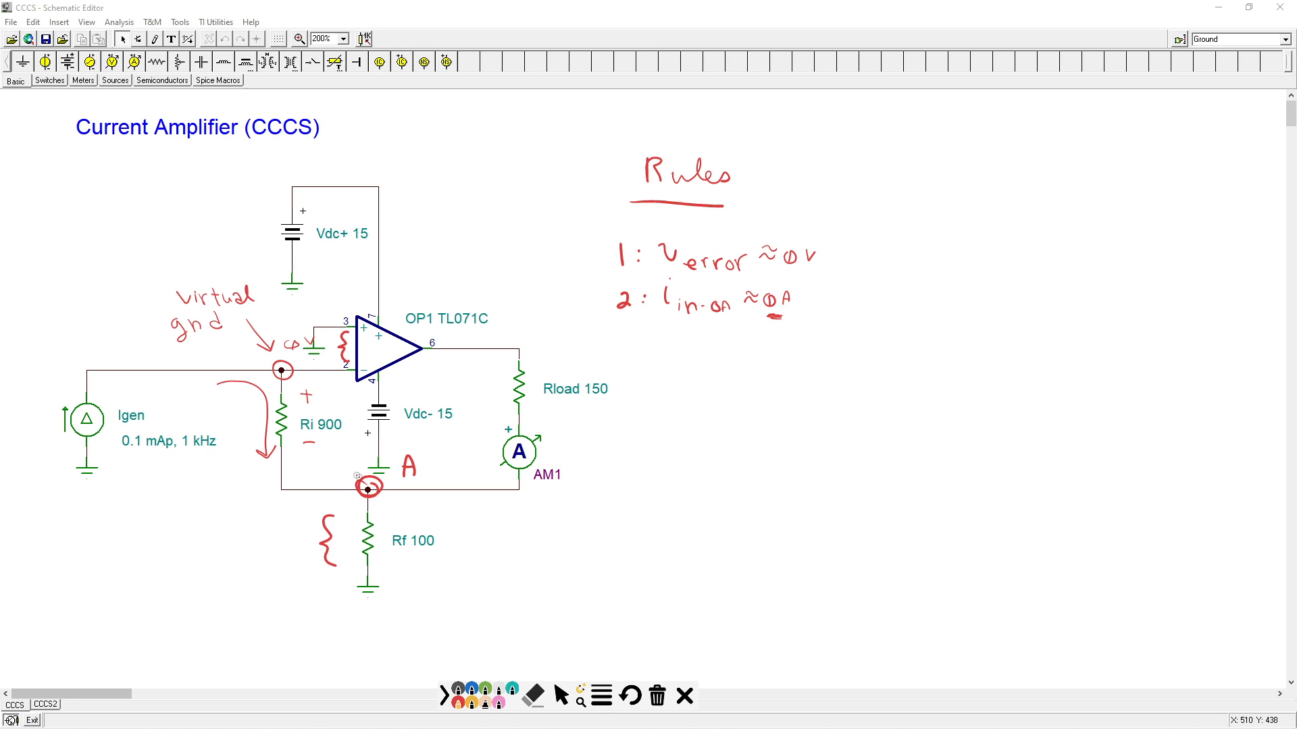
{"action": "mouse_move", "coordinate": [310, 397]}
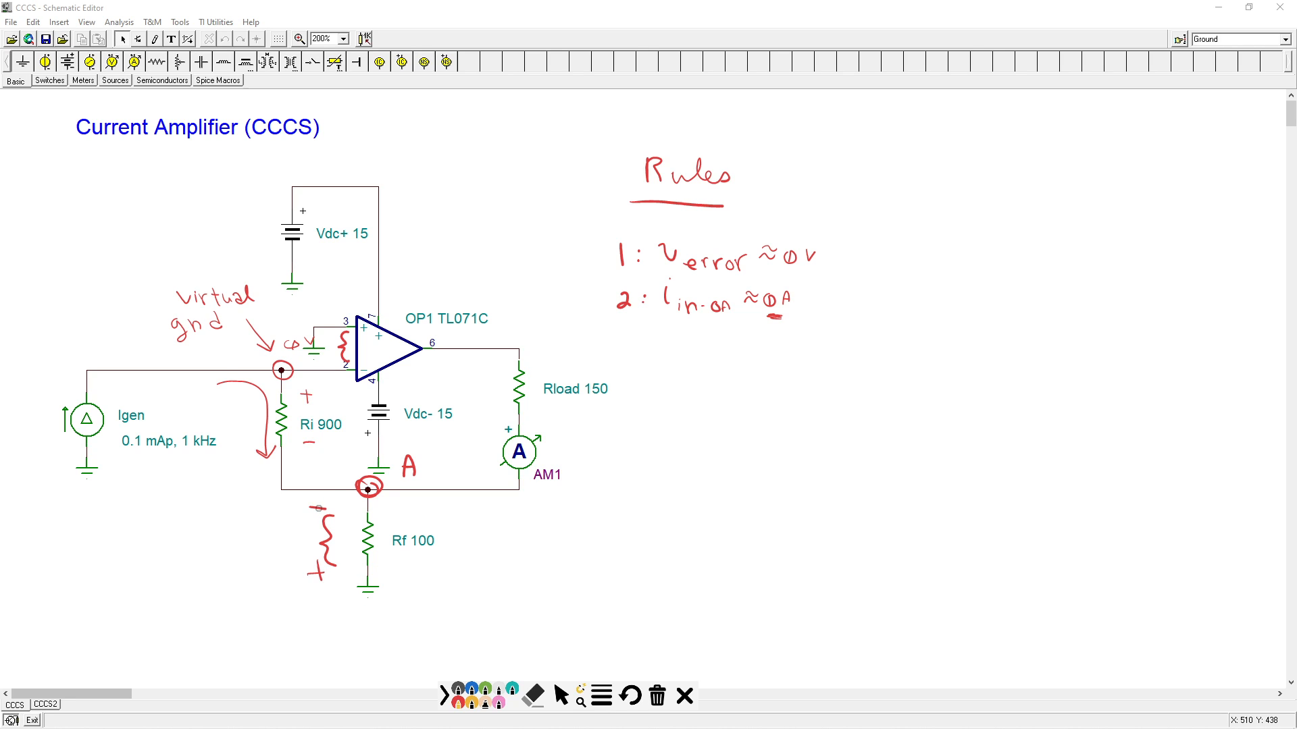
{"action": "mouse_move", "coordinate": [392, 483]}
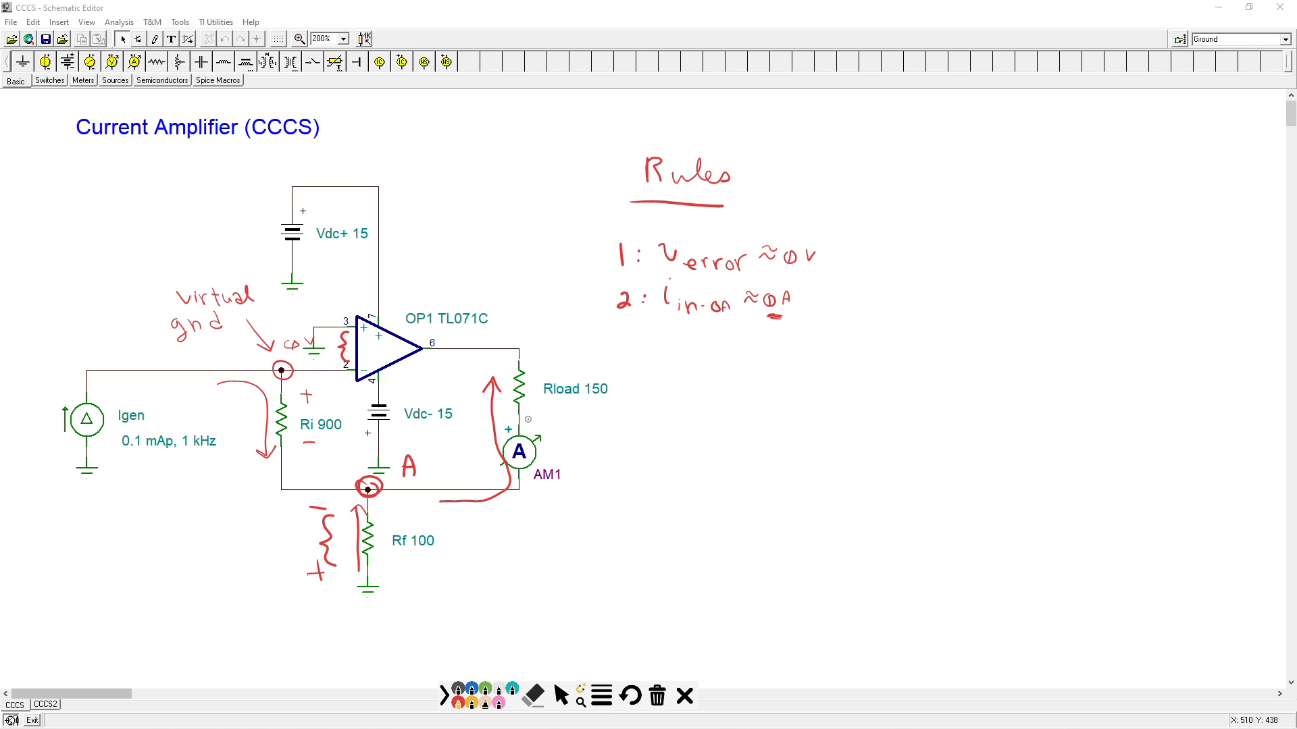
{"action": "mouse_move", "coordinate": [672, 379]}
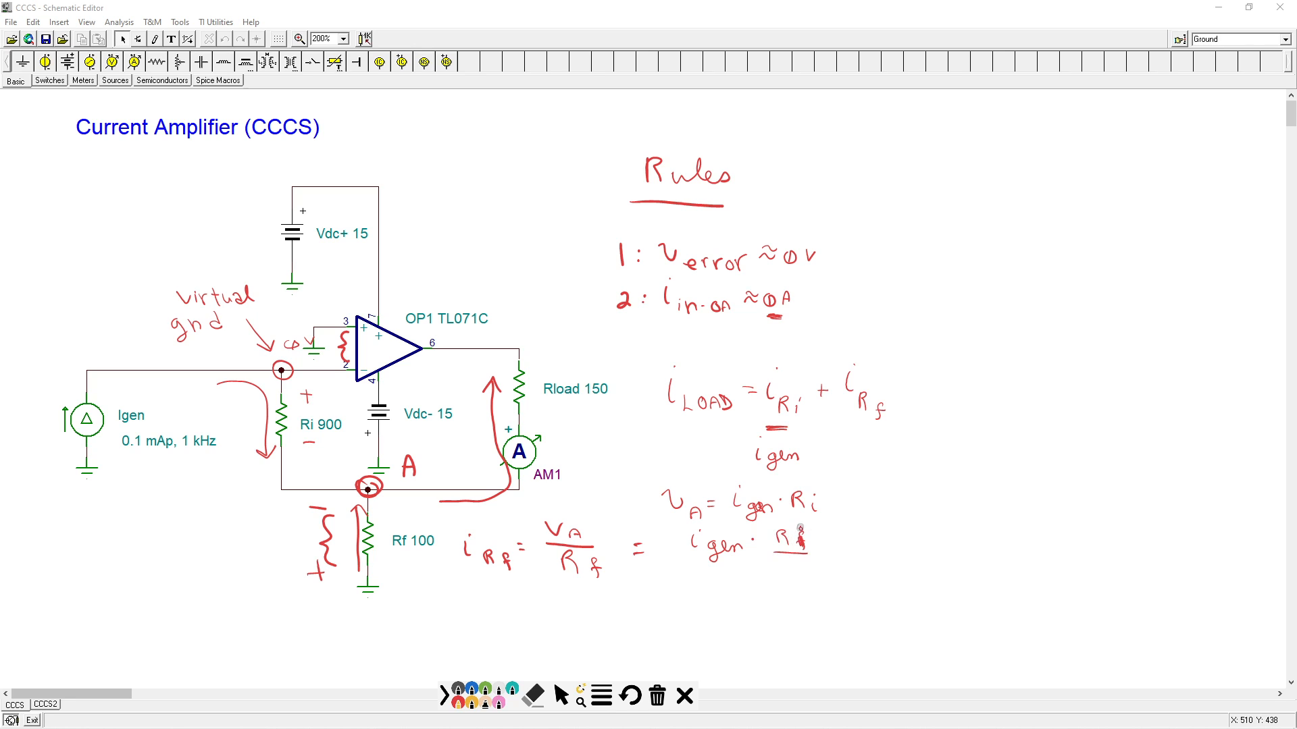
{"action": "left_click_drag", "start_coordinate": [790, 550], "coordinate": [798, 570]}
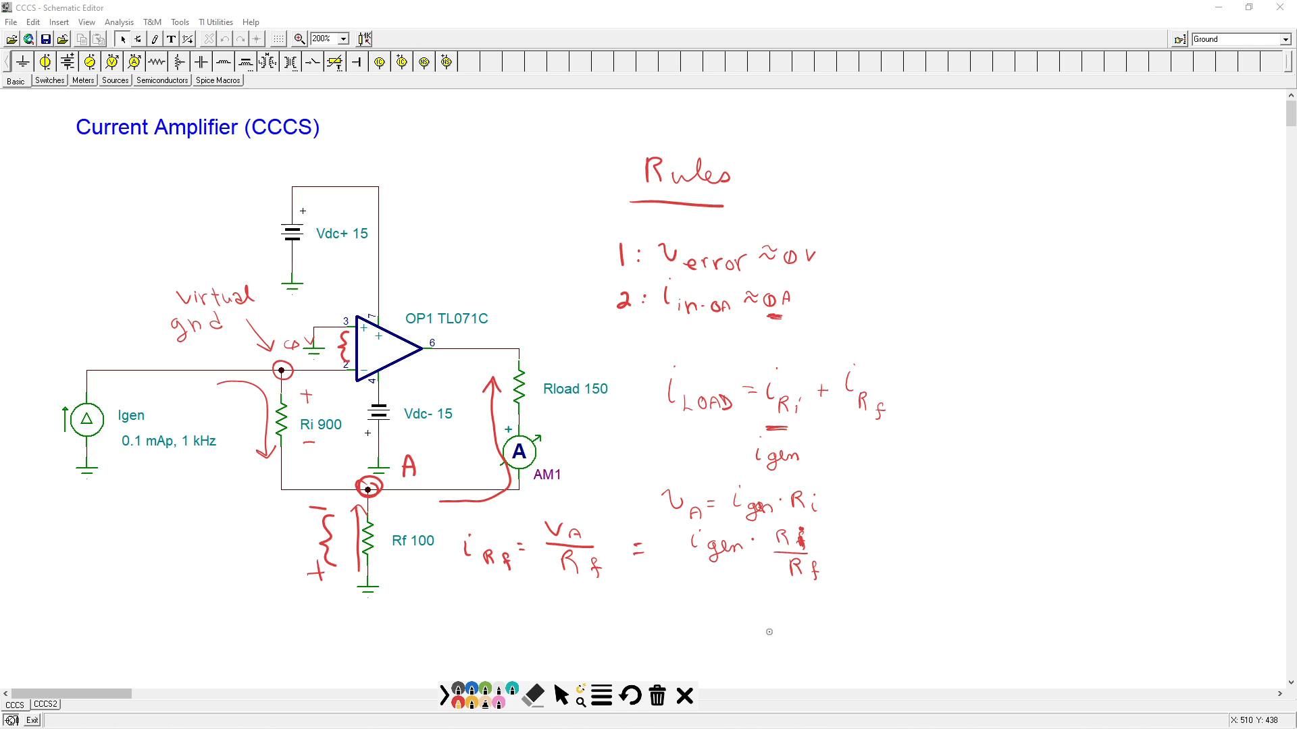
{"action": "mouse_move", "coordinate": [772, 625]}
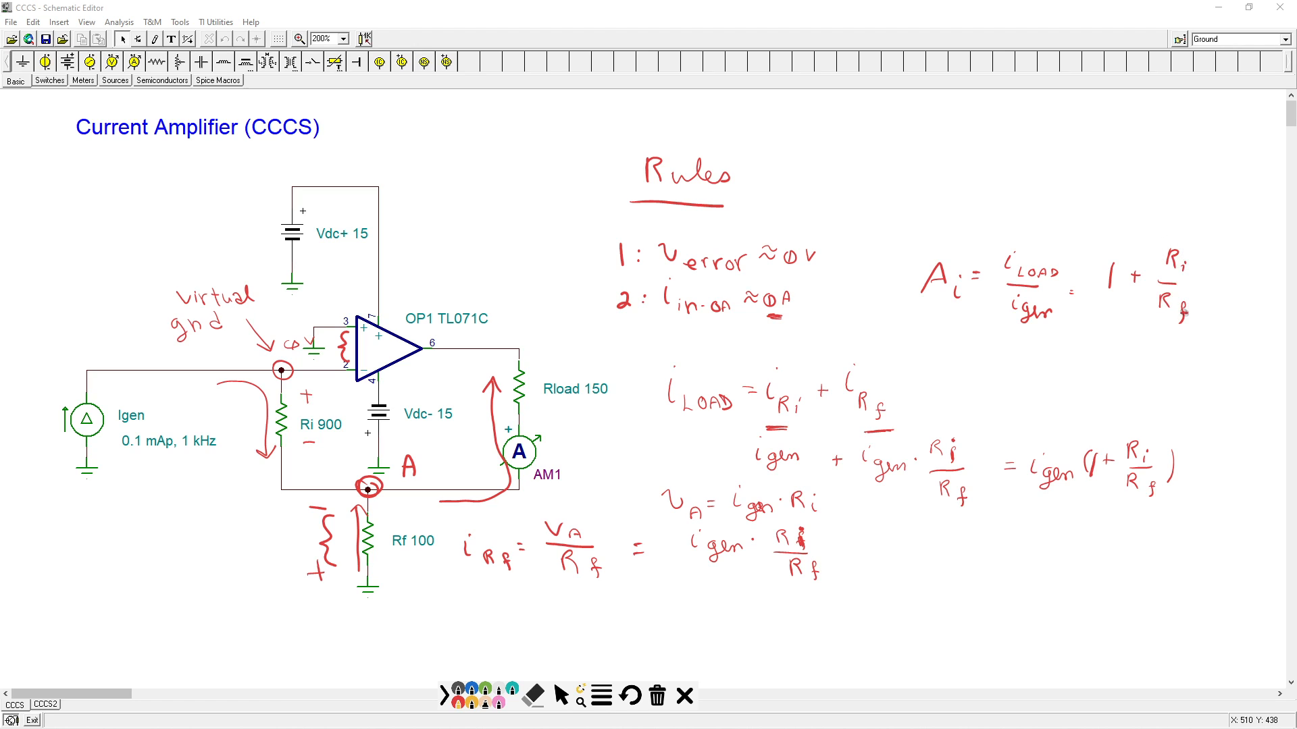
{"action": "mouse_move", "coordinate": [1191, 237]}
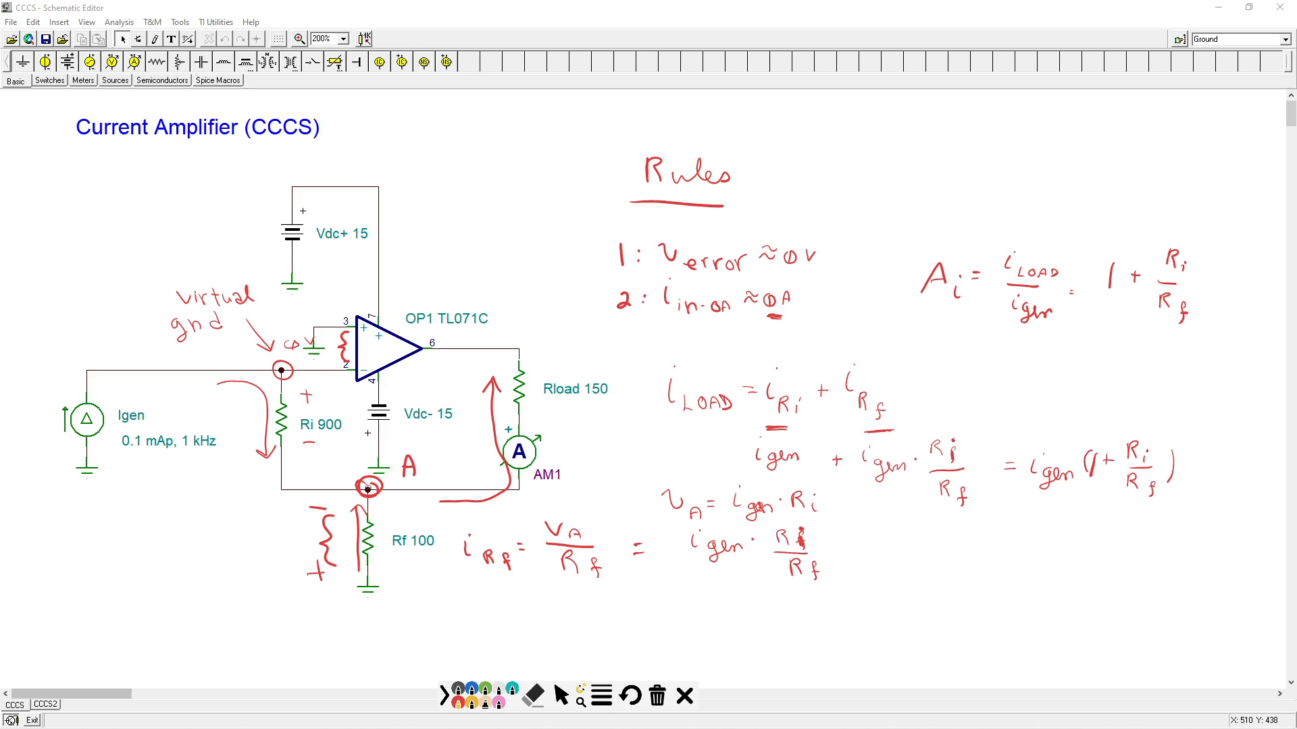
{"action": "mouse_move", "coordinate": [429, 553]}
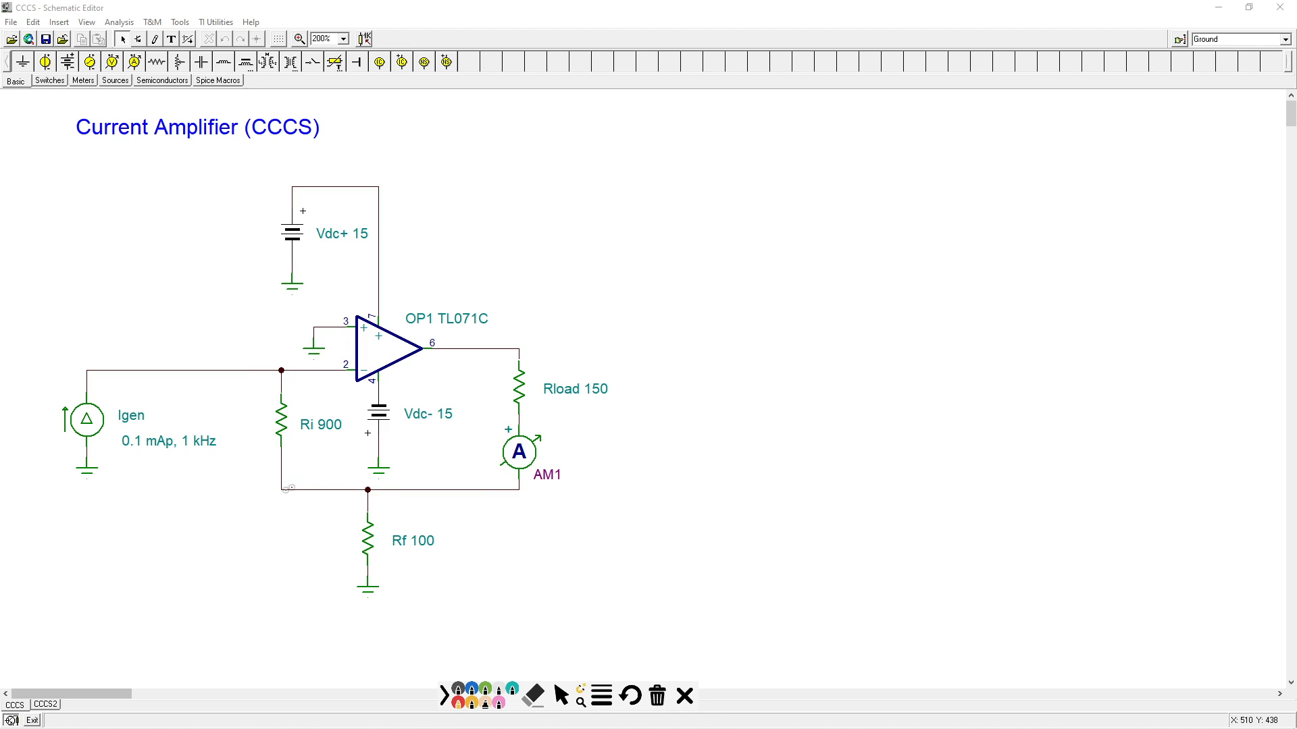
{"action": "mouse_move", "coordinate": [194, 450]}
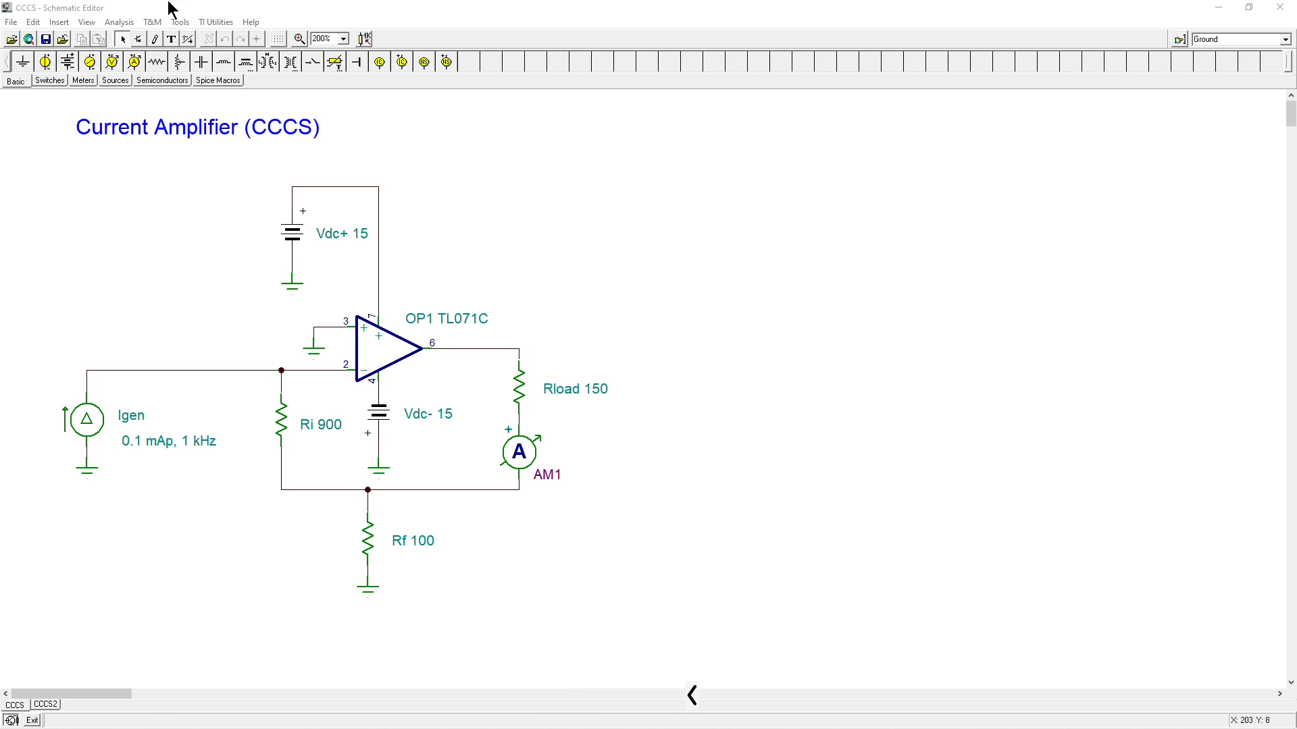
Run a transient analysis from 1 ms to 3 ms to plot the load current
{"action": "left_click", "coordinate": [119, 22]}
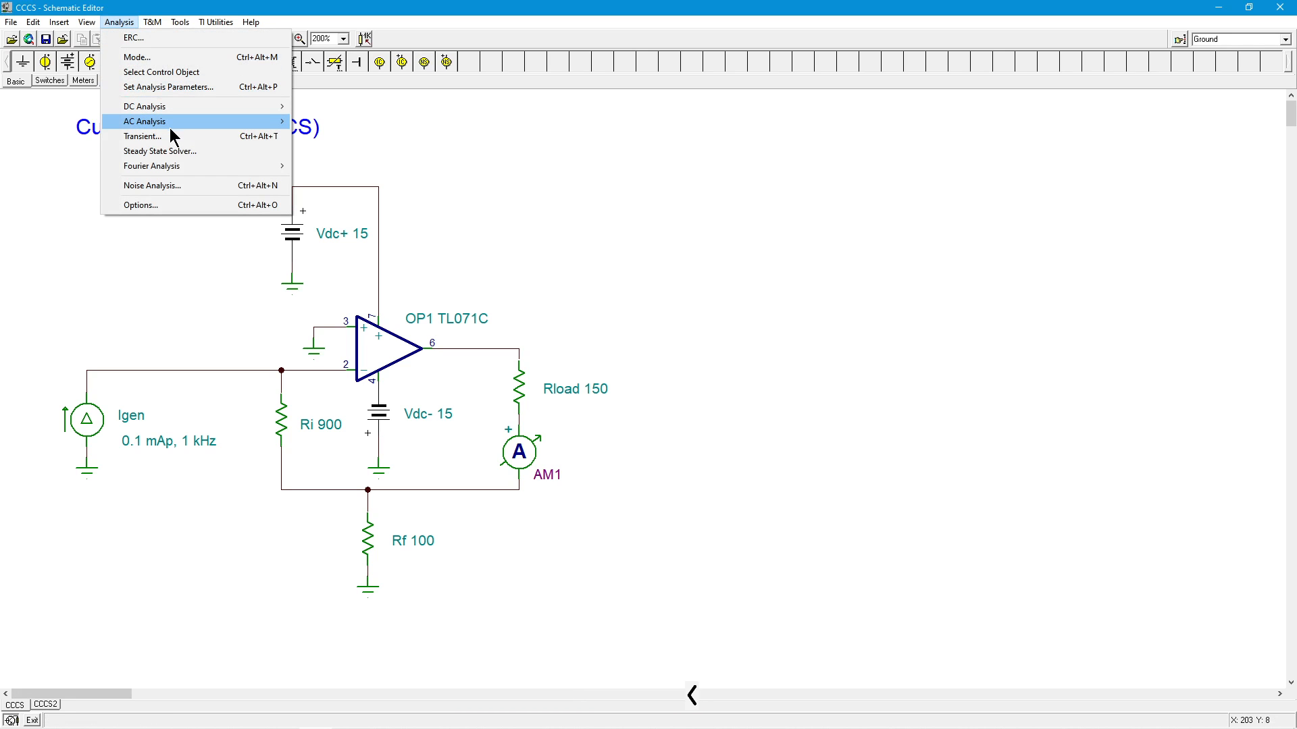
{"action": "left_click", "coordinate": [141, 135]}
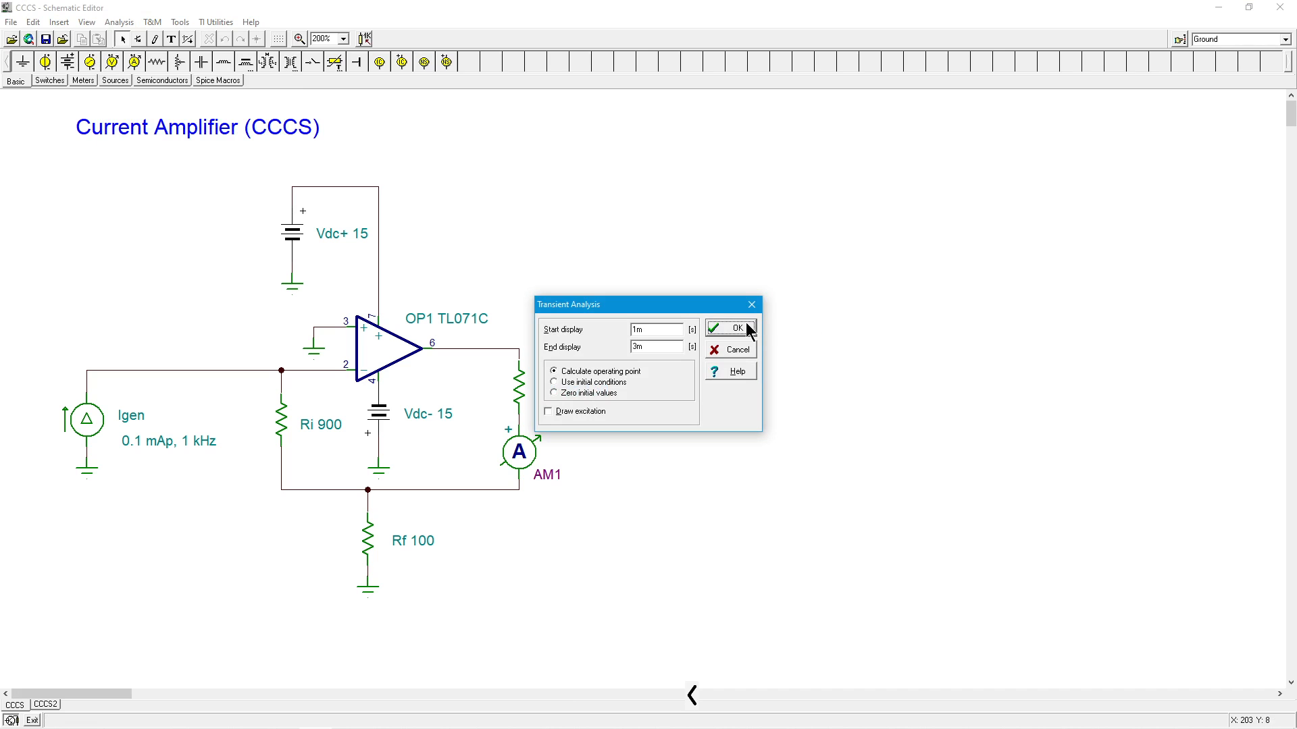
{"action": "left_click", "coordinate": [731, 327]}
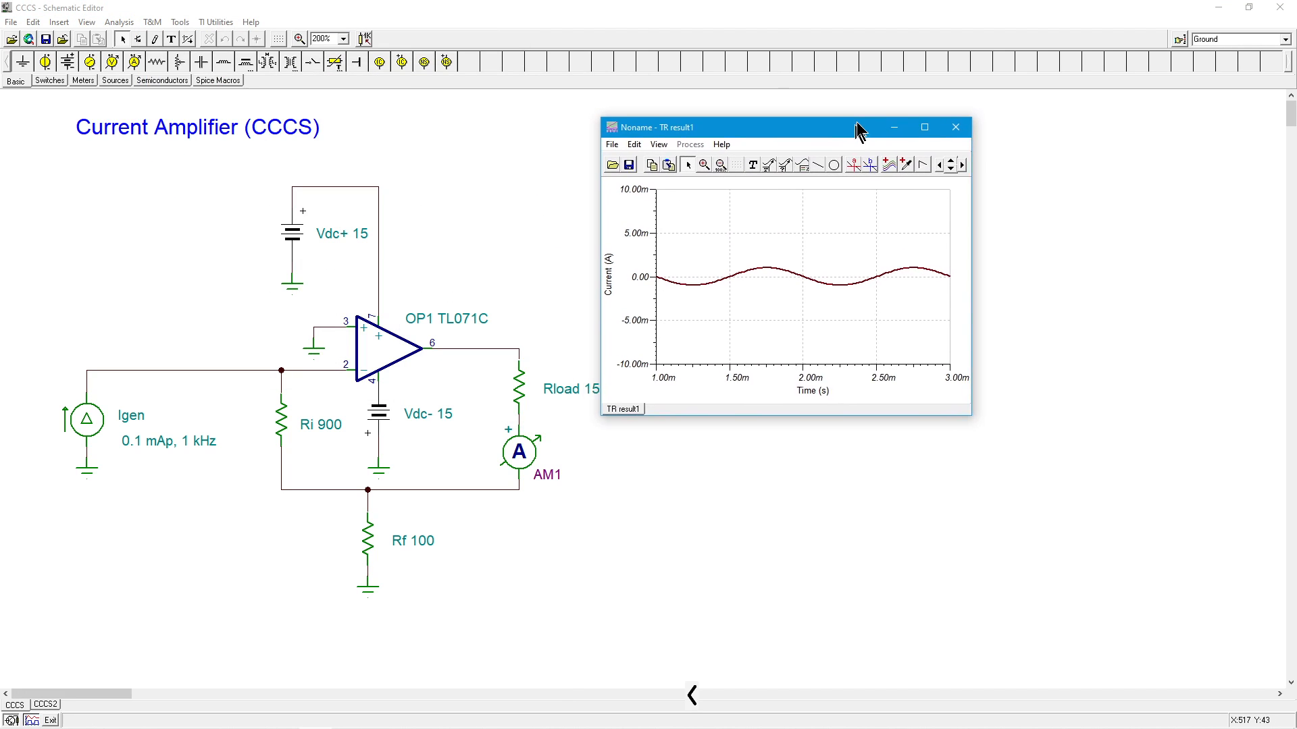
Move the TR result window beside the schematic and enlarge it
{"action": "left_click_drag", "start_coordinate": [826, 127], "coordinate": [853, 109]}
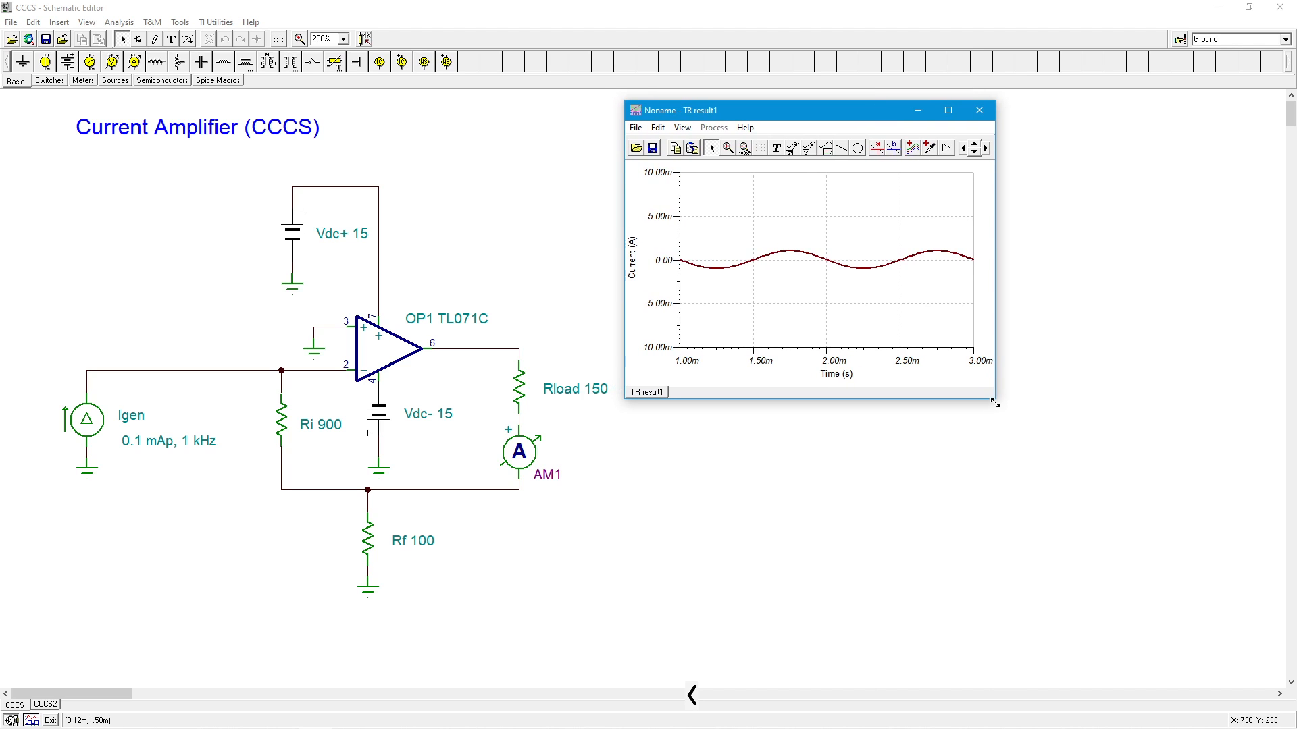
{"action": "left_click_drag", "start_coordinate": [995, 402], "coordinate": [1221, 651]}
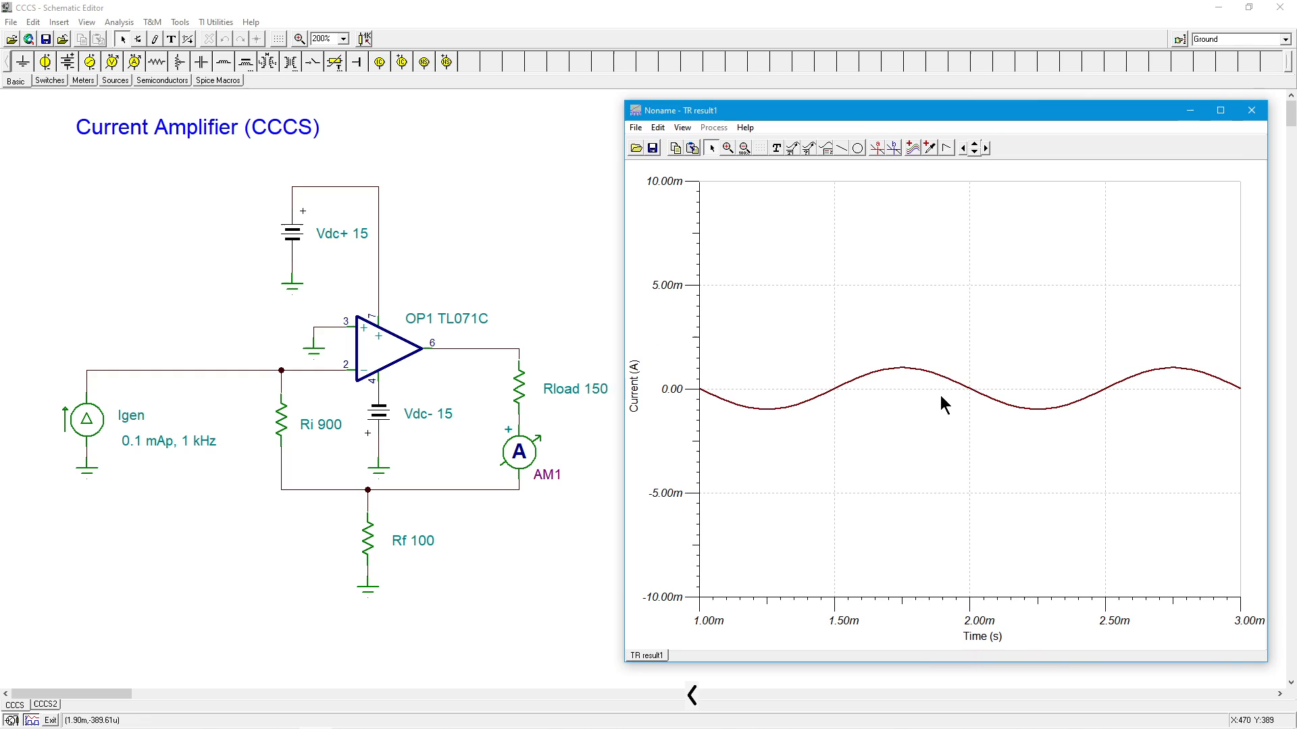
{"action": "mouse_move", "coordinate": [664, 289]}
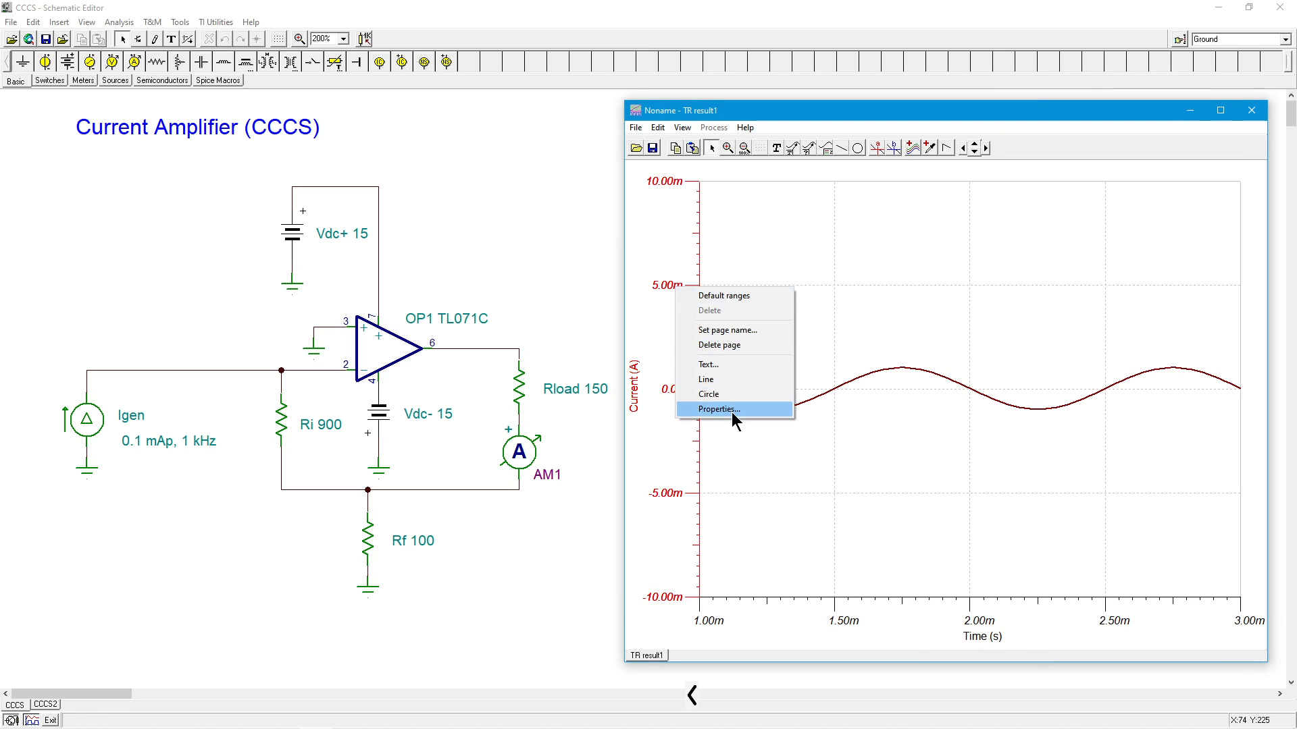
Set the Y axis limits to -2m and 2m so the ±1 mA sine fills the plot
{"action": "left_click", "coordinate": [718, 409]}
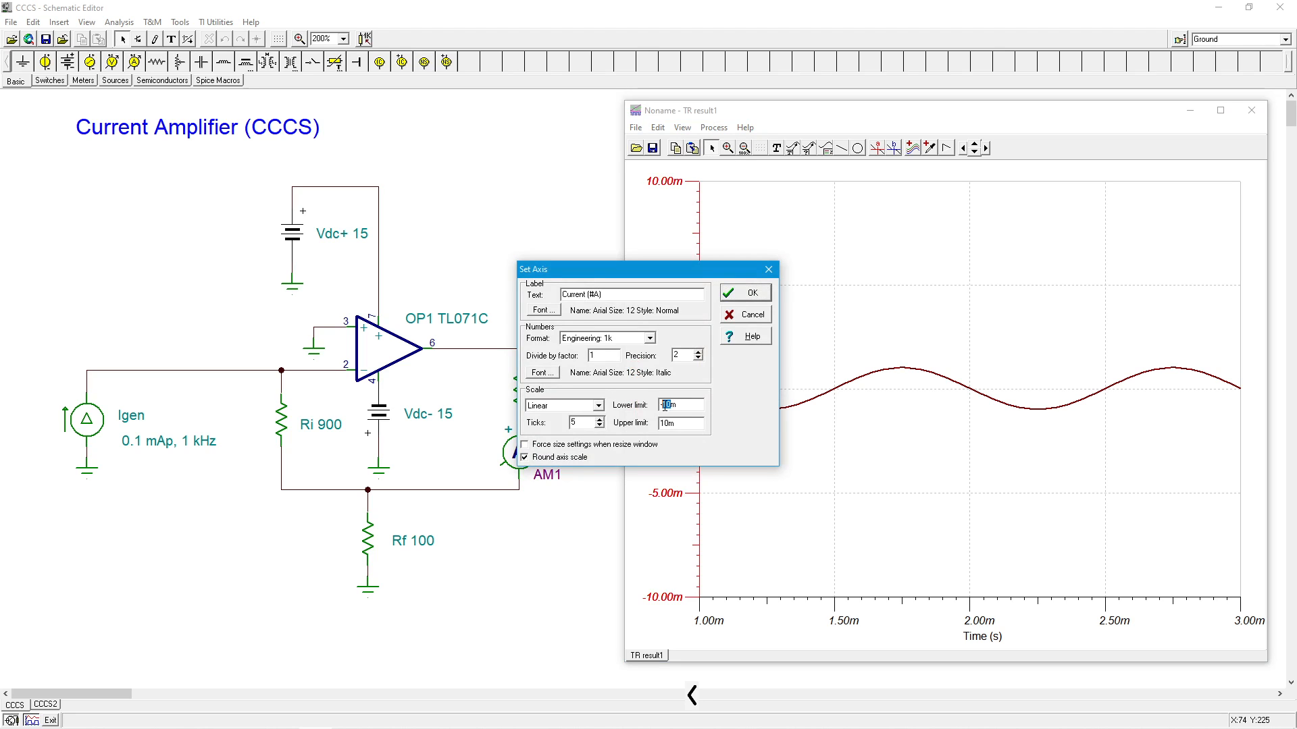
{"action": "left_click", "coordinate": [678, 423]}
{"action": "type", "text": "2"}
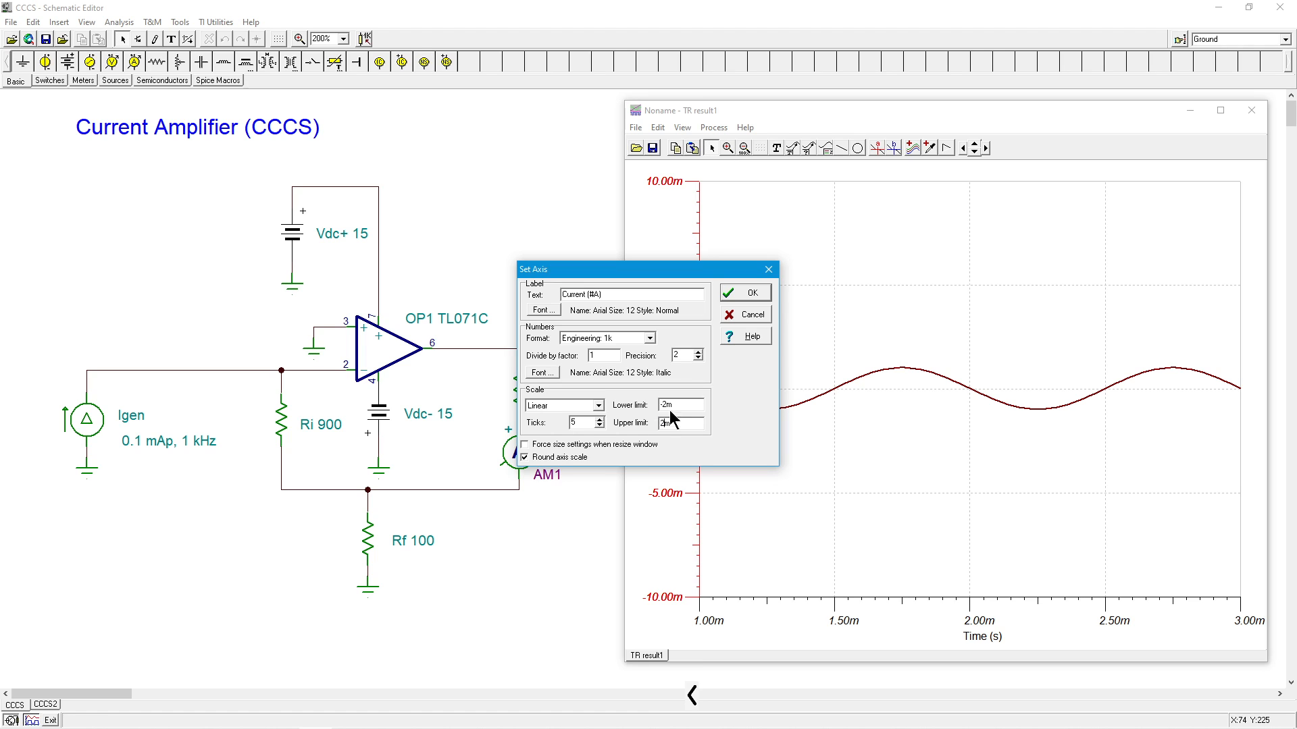
{"action": "left_click", "coordinate": [741, 291]}
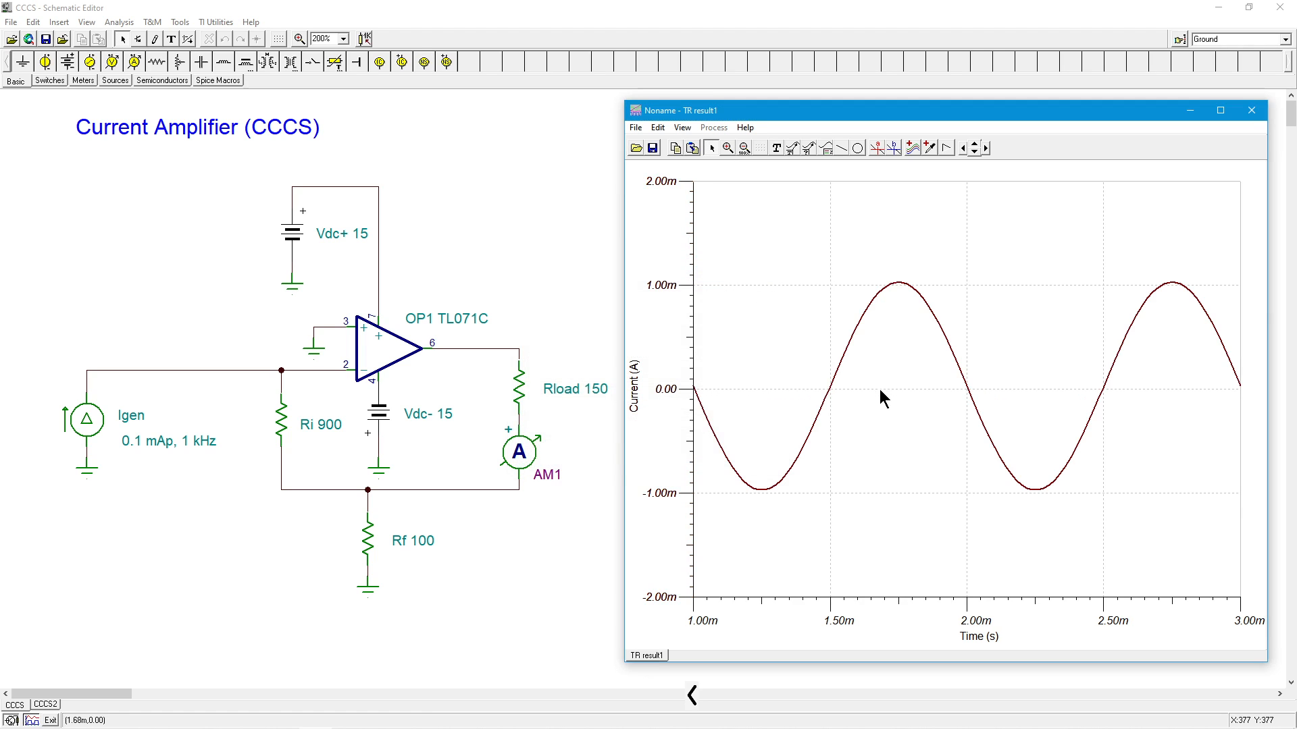
{"action": "mouse_move", "coordinate": [875, 389]}
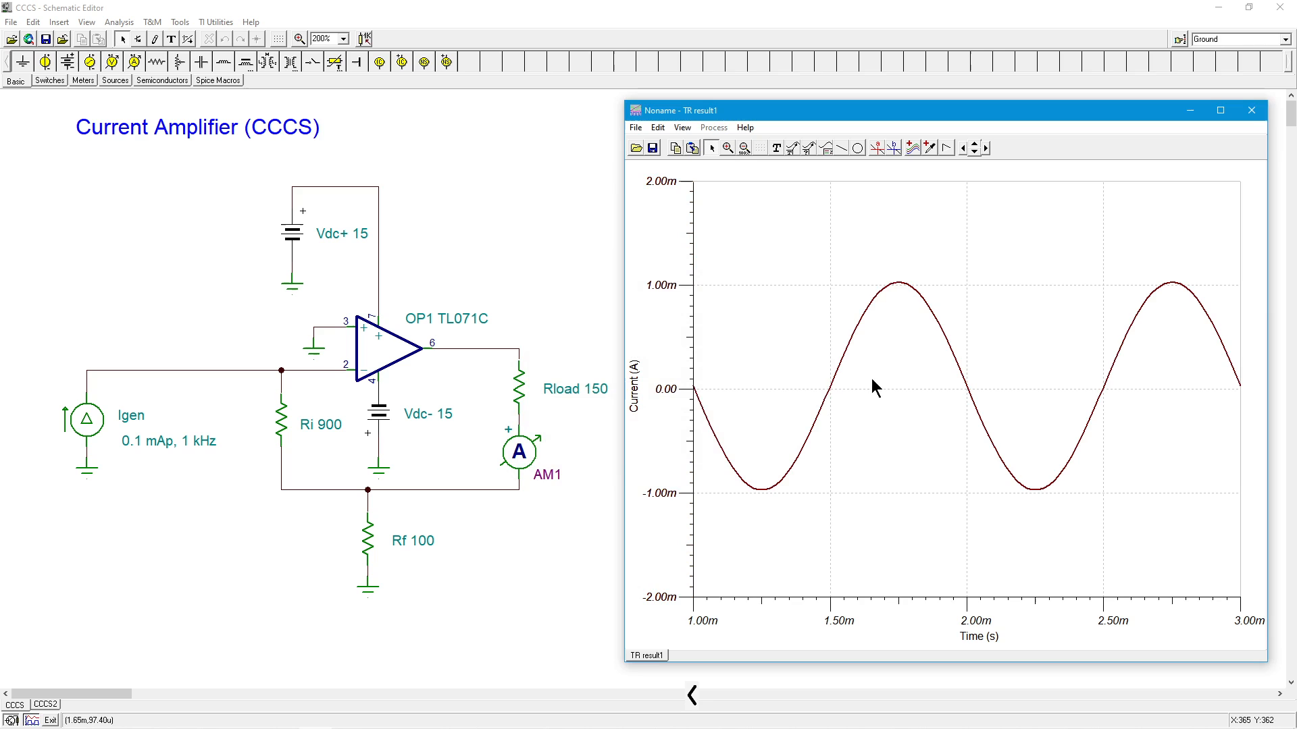
{"action": "mouse_move", "coordinate": [542, 459]}
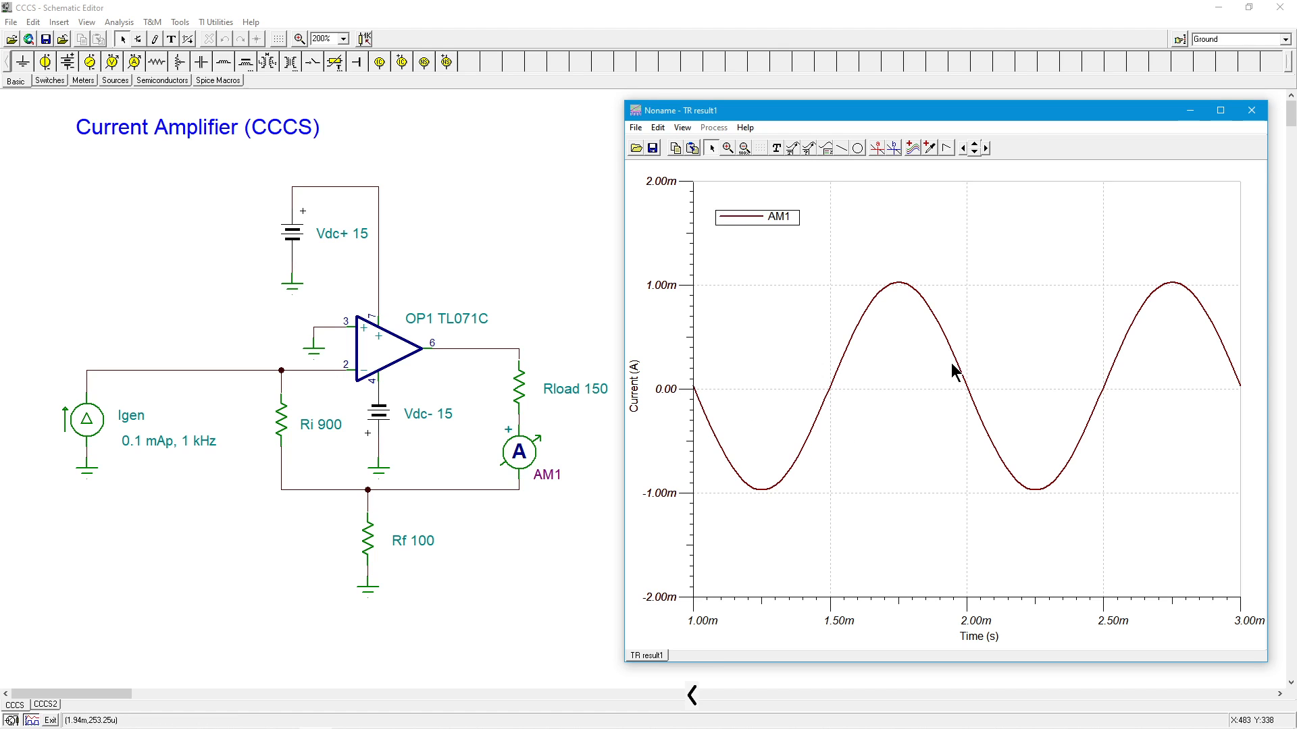
{"action": "mouse_move", "coordinate": [955, 371]}
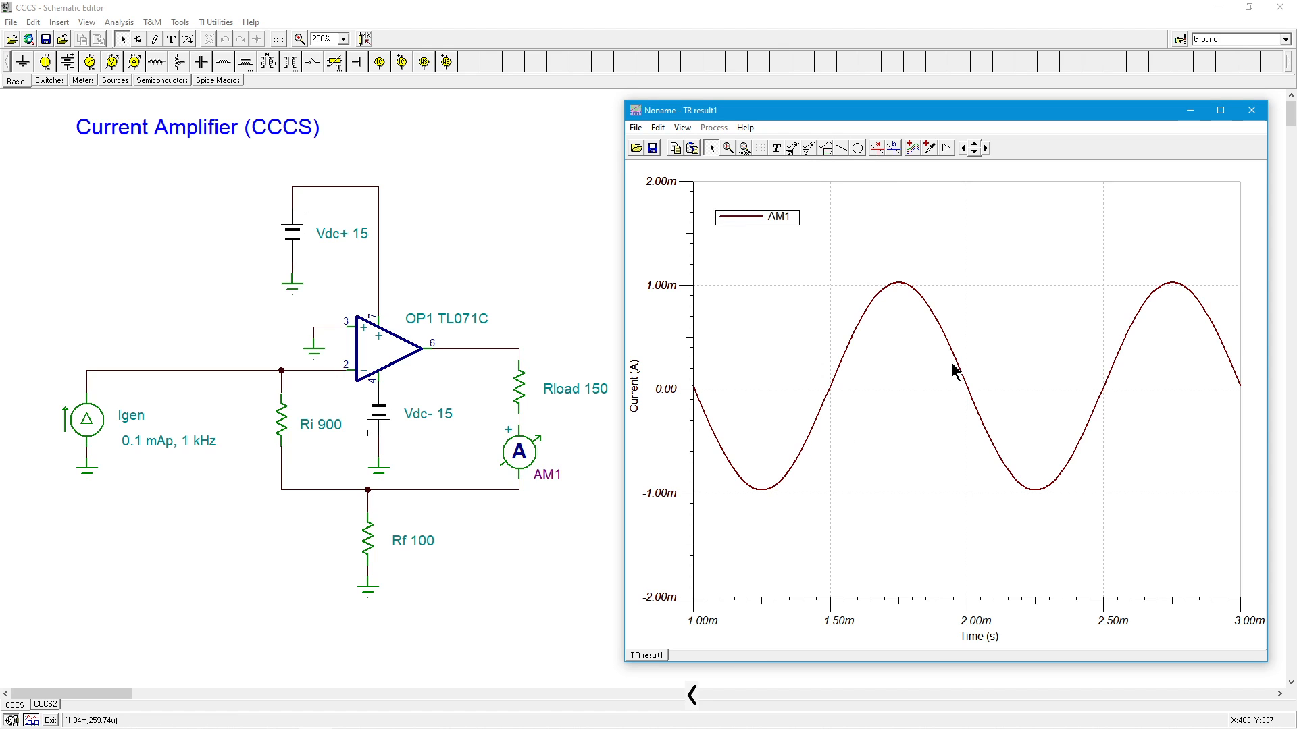
{"action": "mouse_move", "coordinate": [165, 394]}
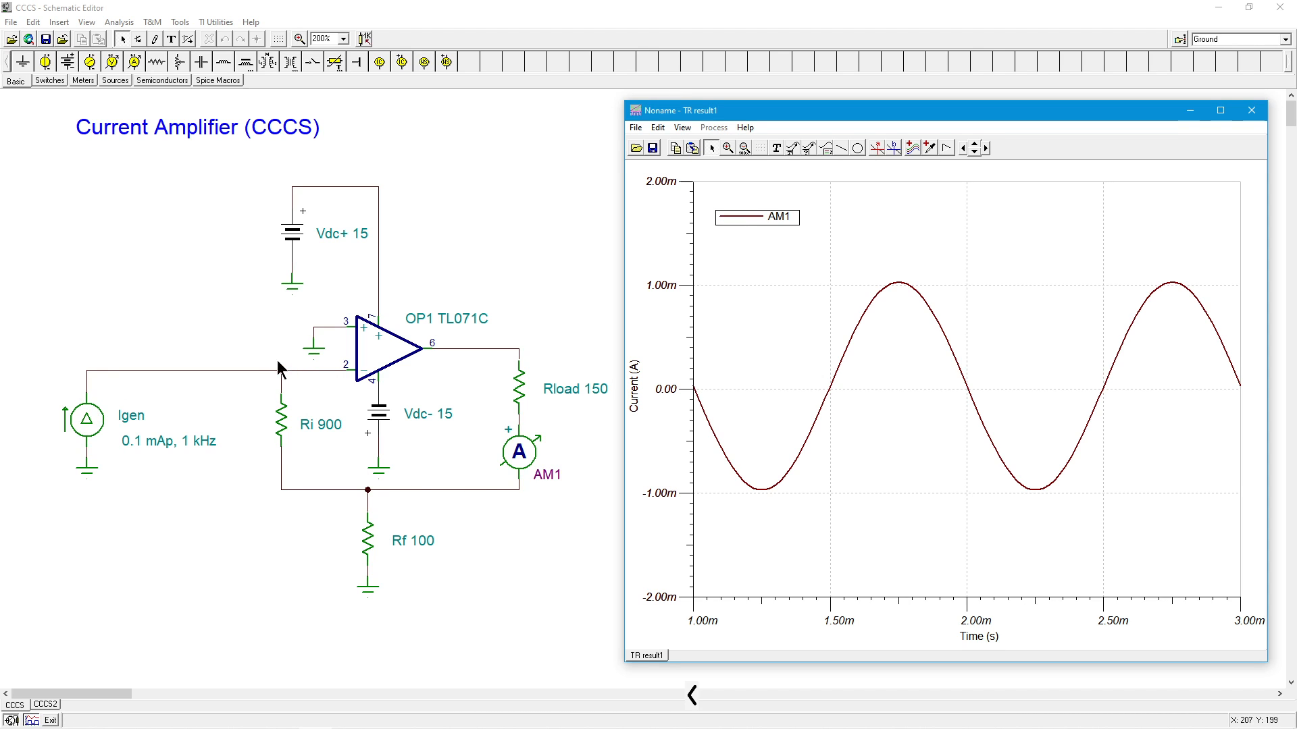
{"action": "mouse_move", "coordinate": [511, 488]}
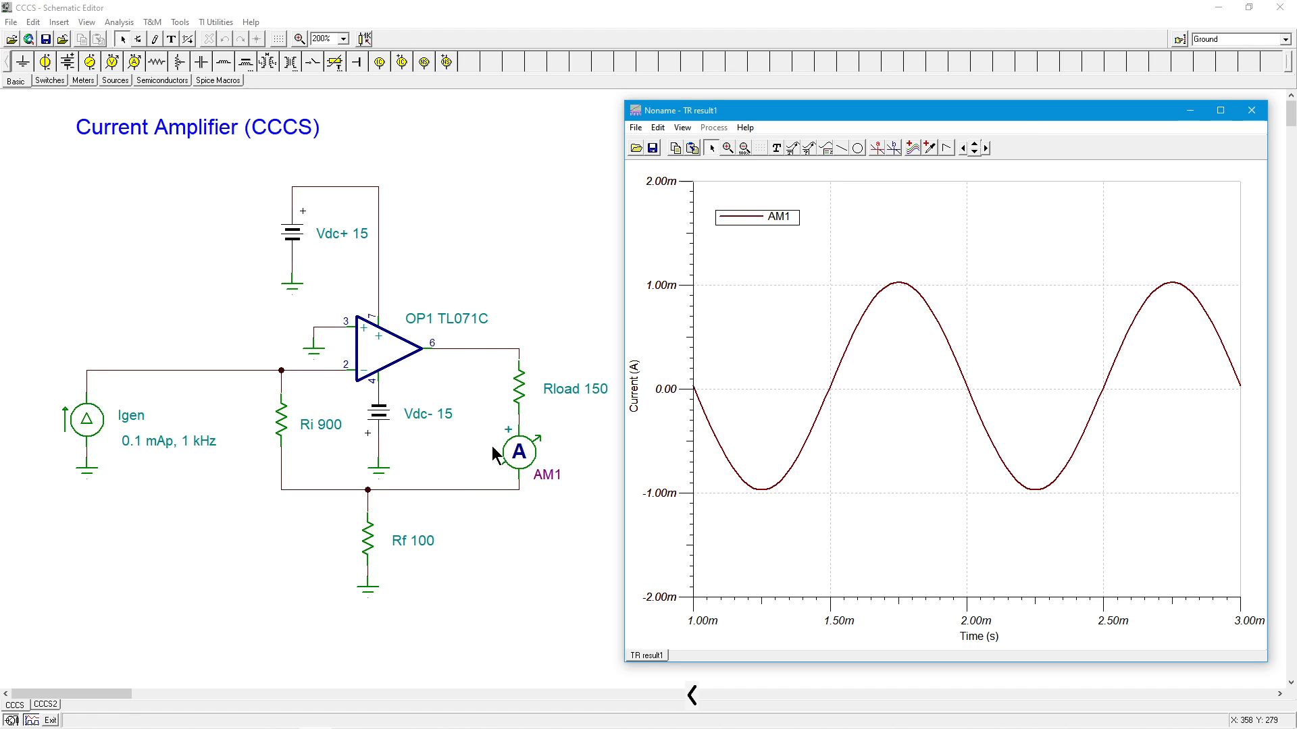
{"action": "mouse_move", "coordinate": [717, 391]}
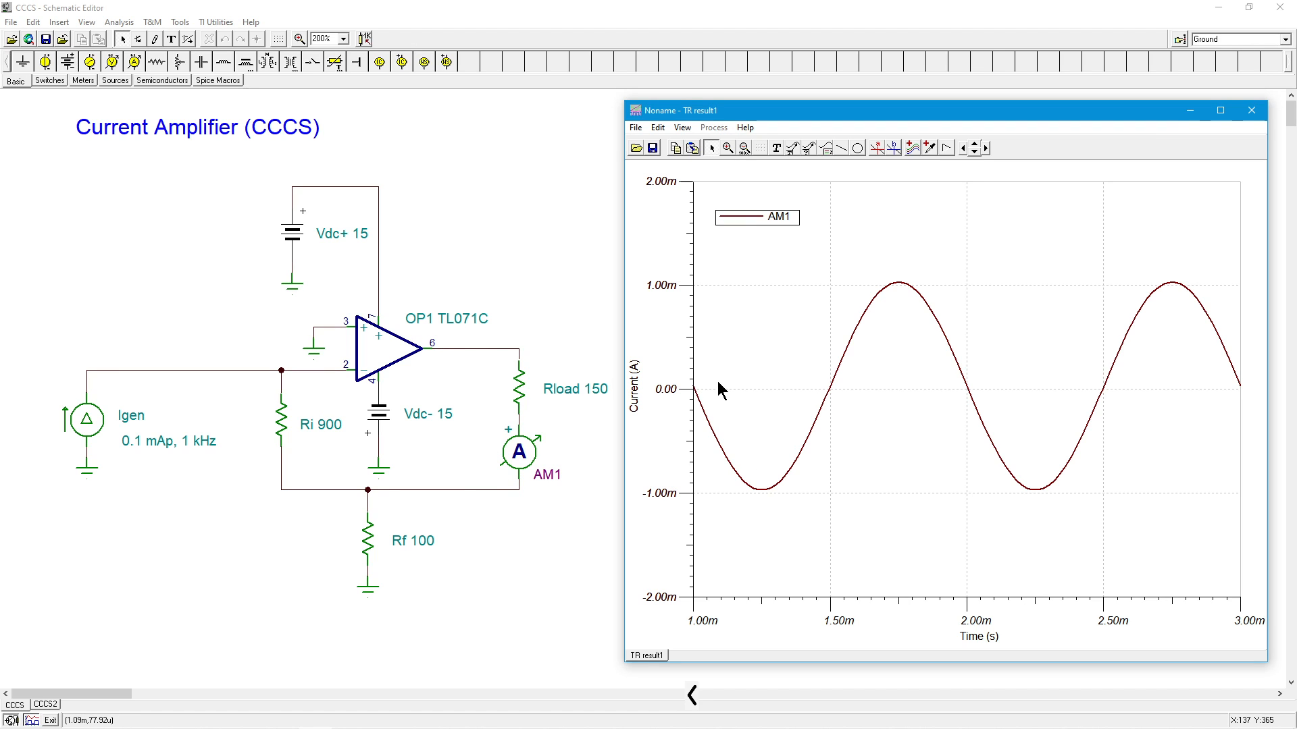
{"action": "mouse_move", "coordinate": [213, 437]}
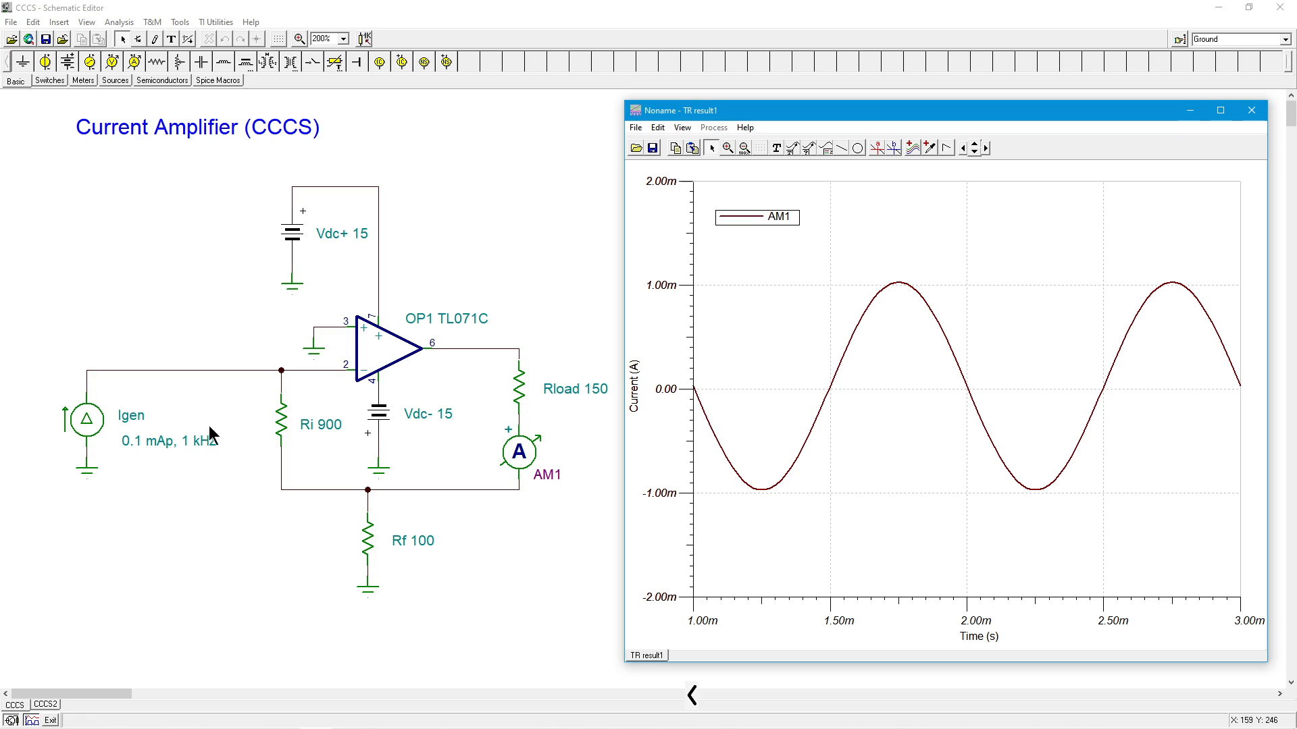
{"action": "mouse_move", "coordinate": [716, 502]}
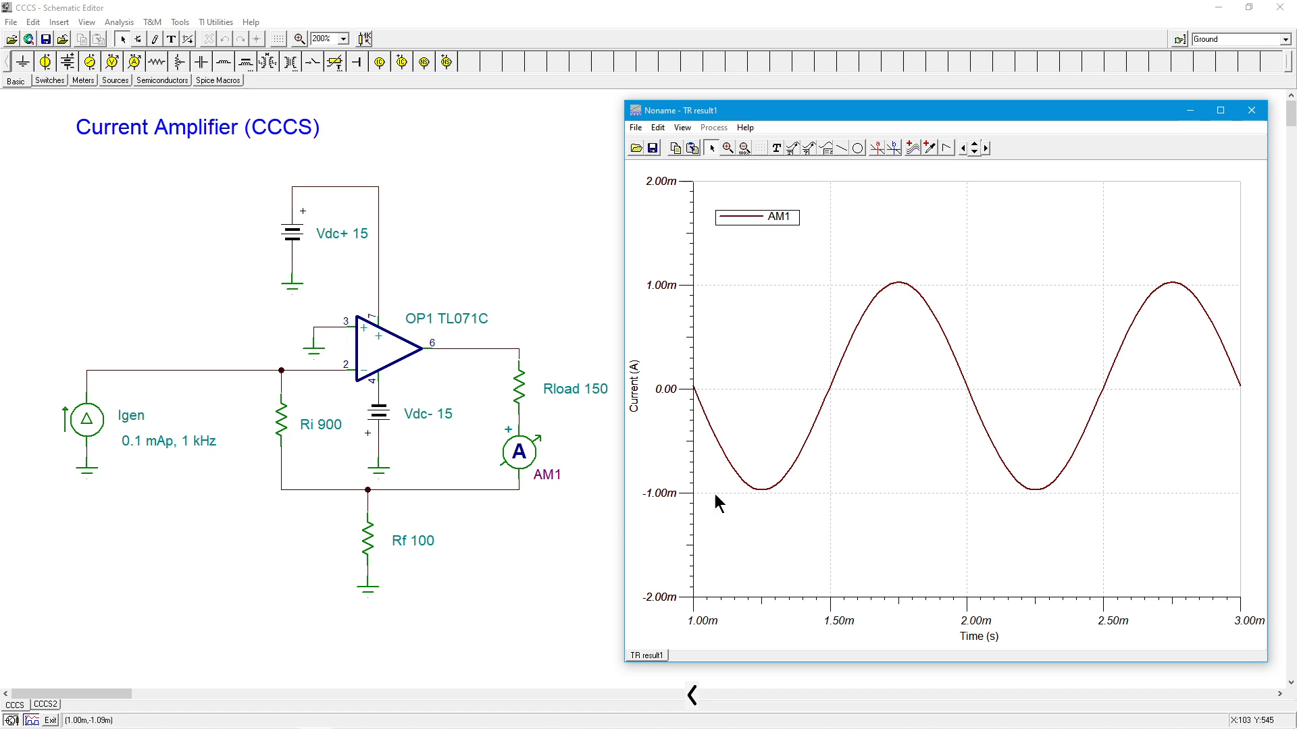
{"action": "mouse_move", "coordinate": [775, 496]}
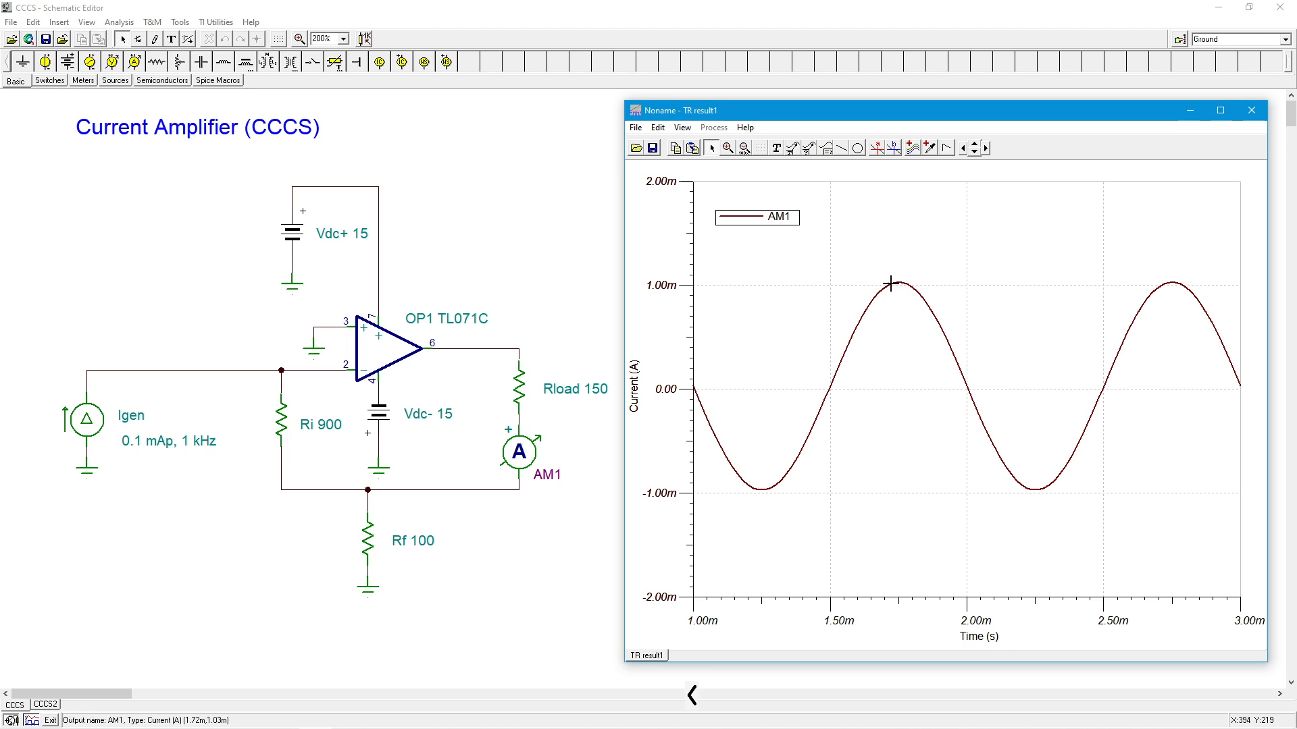
{"action": "mouse_move", "coordinate": [939, 281]}
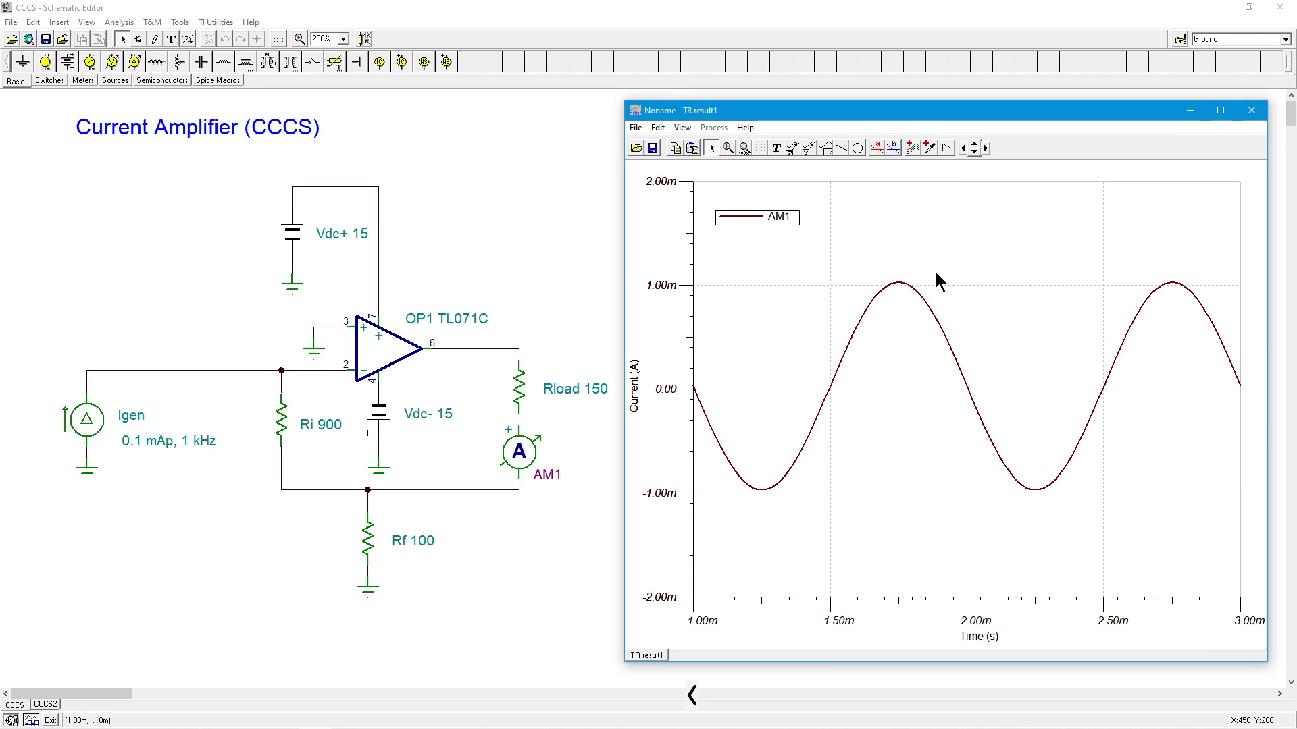
{"action": "mouse_move", "coordinate": [767, 504]}
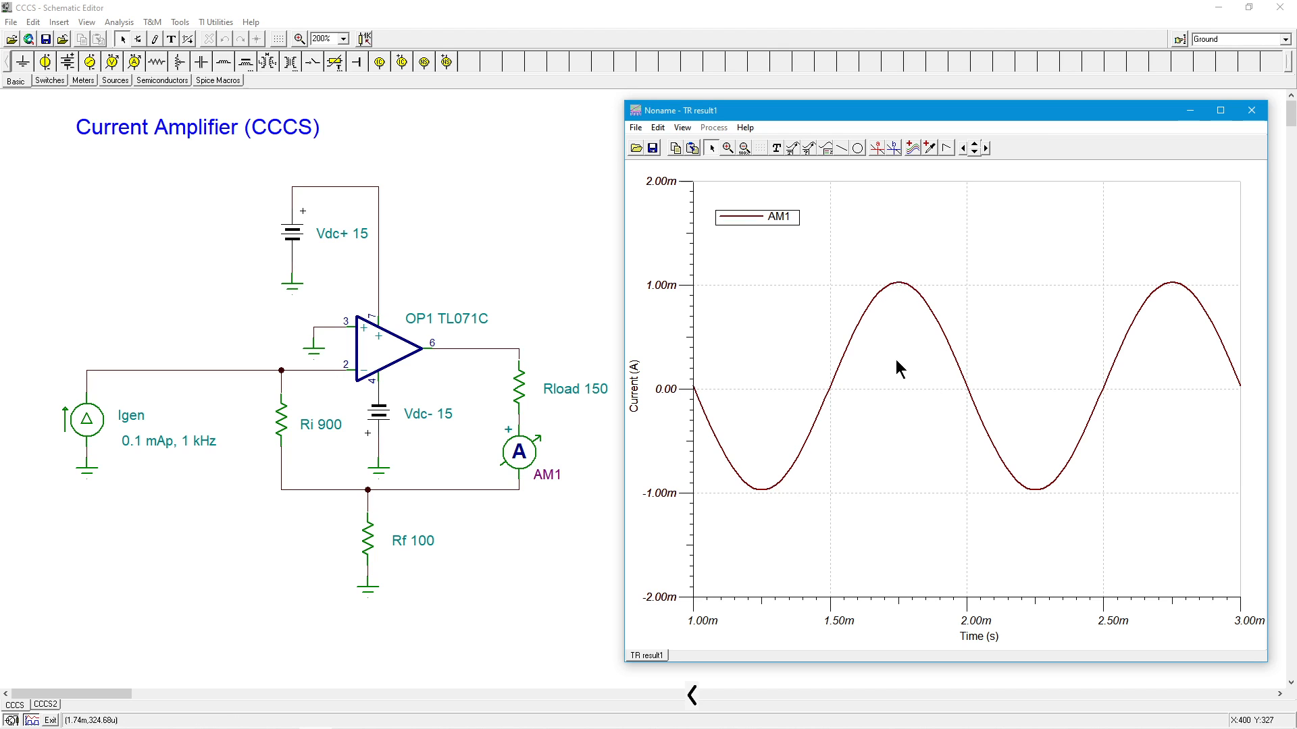
{"action": "mouse_move", "coordinate": [906, 405]}
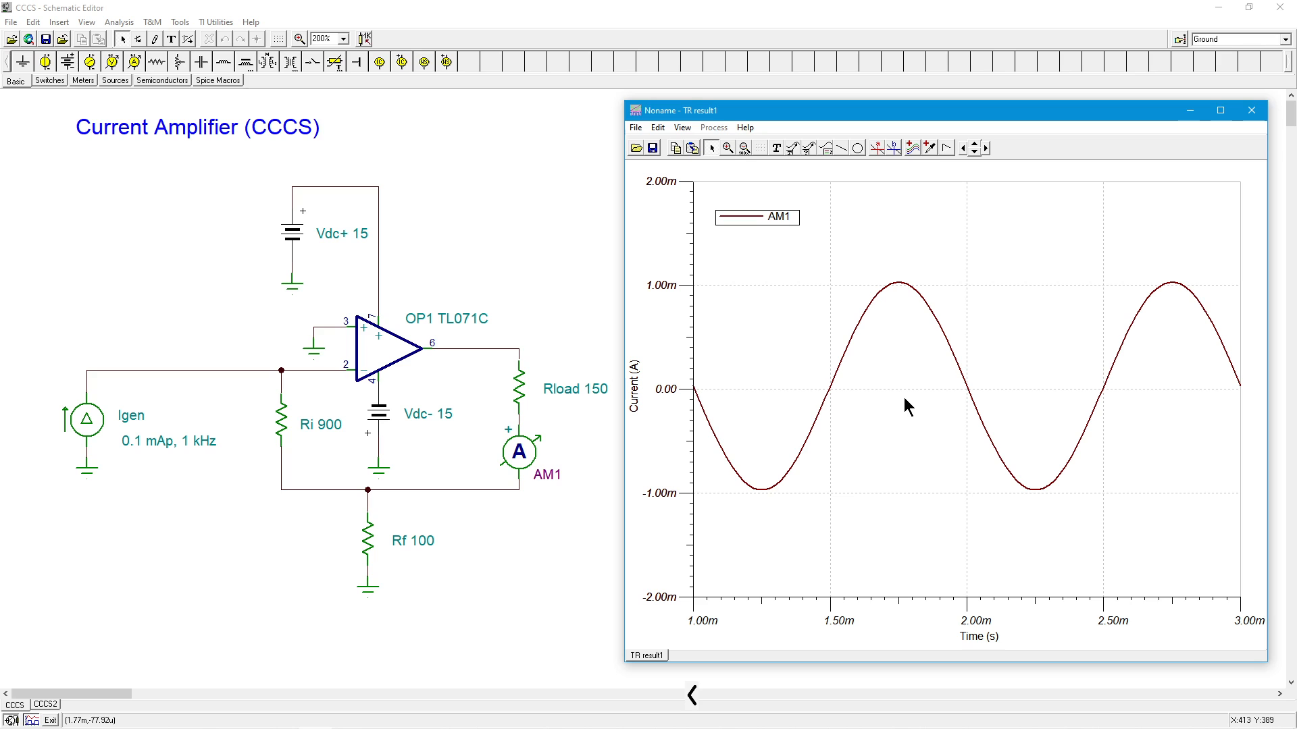
{"action": "mouse_move", "coordinate": [908, 405]}
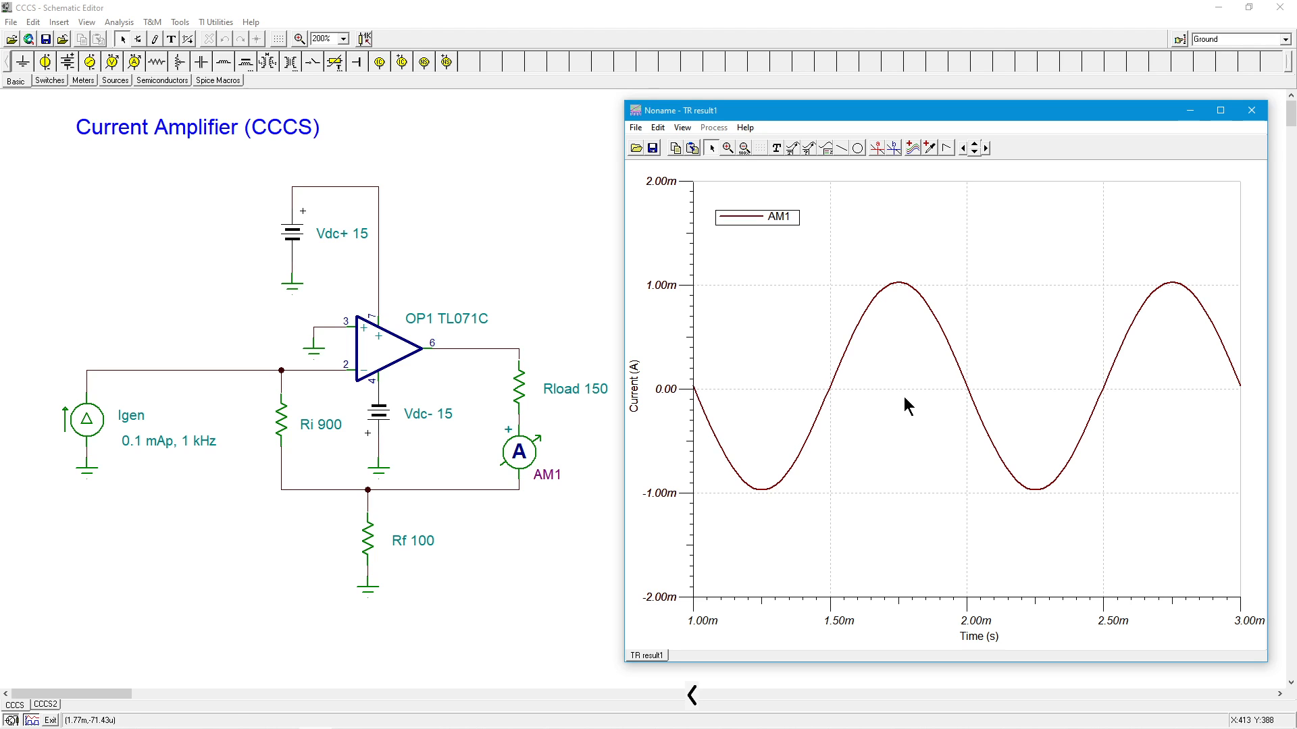
{"action": "mouse_move", "coordinate": [562, 397]}
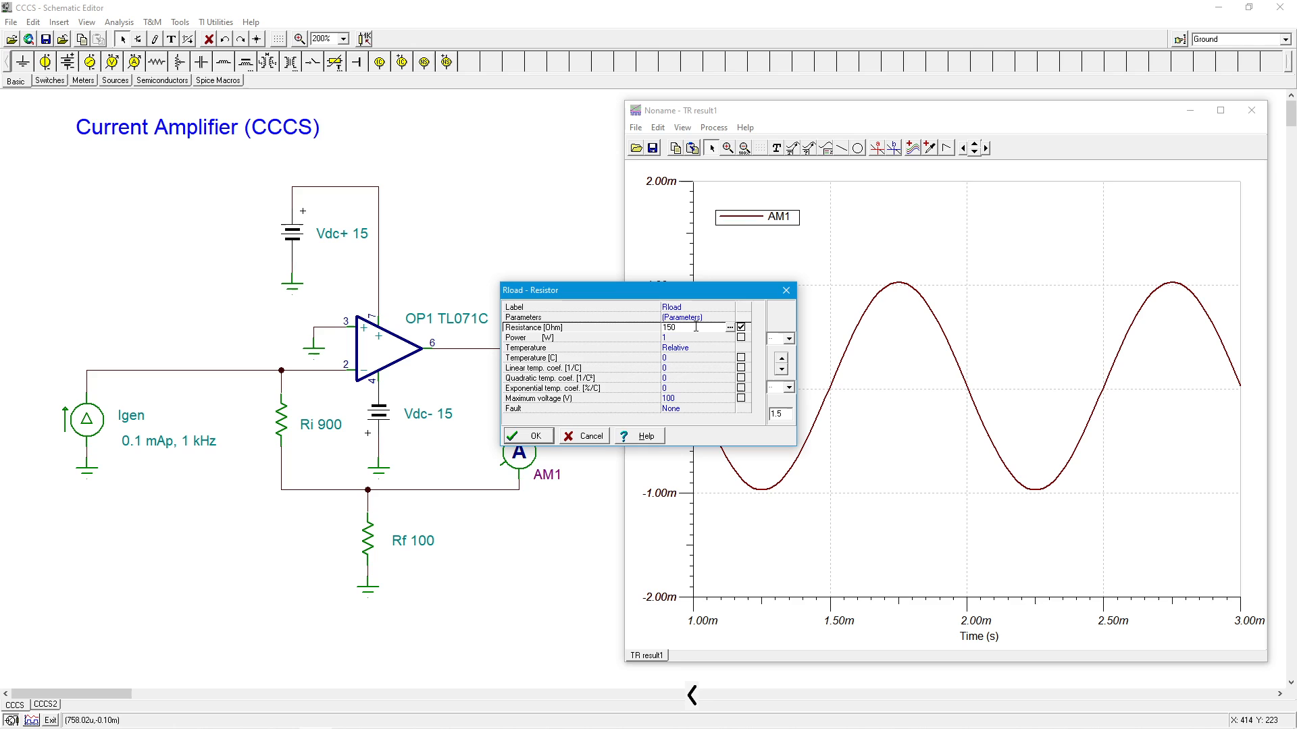
Set Rload's resistance to 50 Ω and confirm it on the schematic
{"action": "type", "text": "50"}
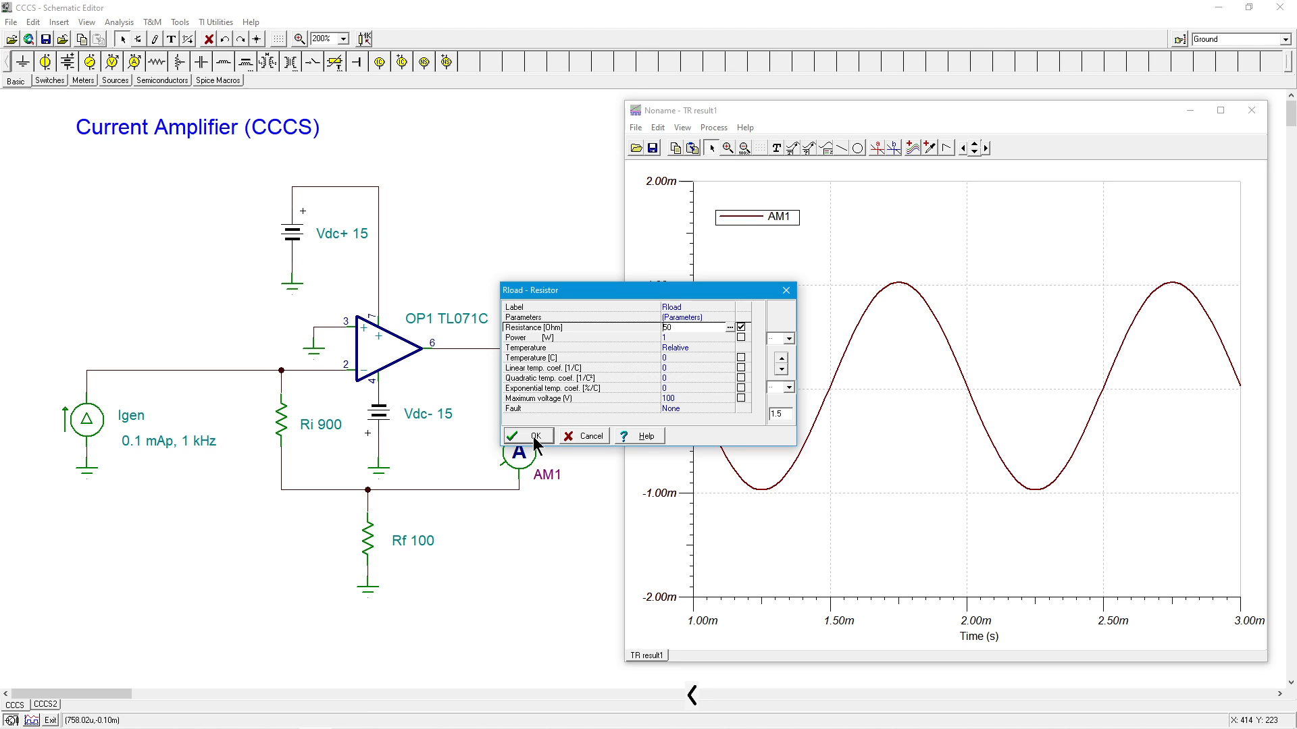
{"action": "left_click", "coordinate": [528, 436]}
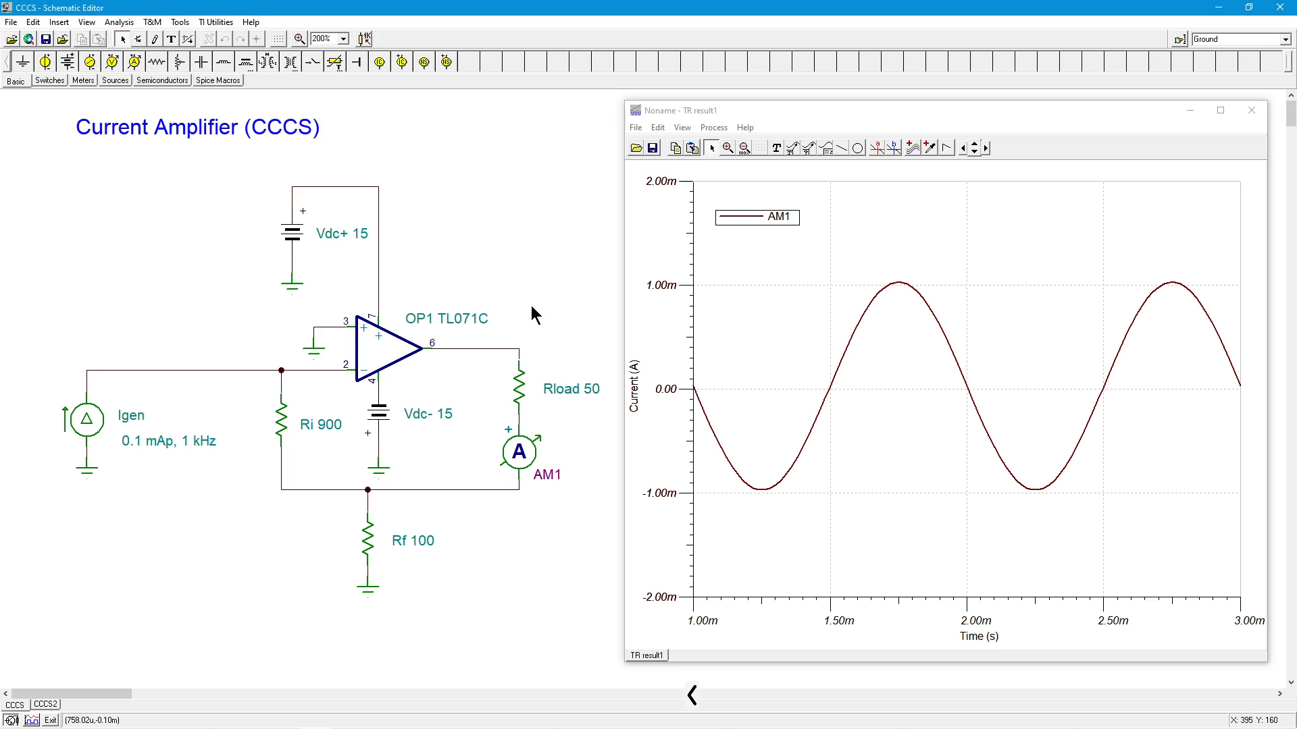
{"action": "left_click", "coordinate": [119, 21]}
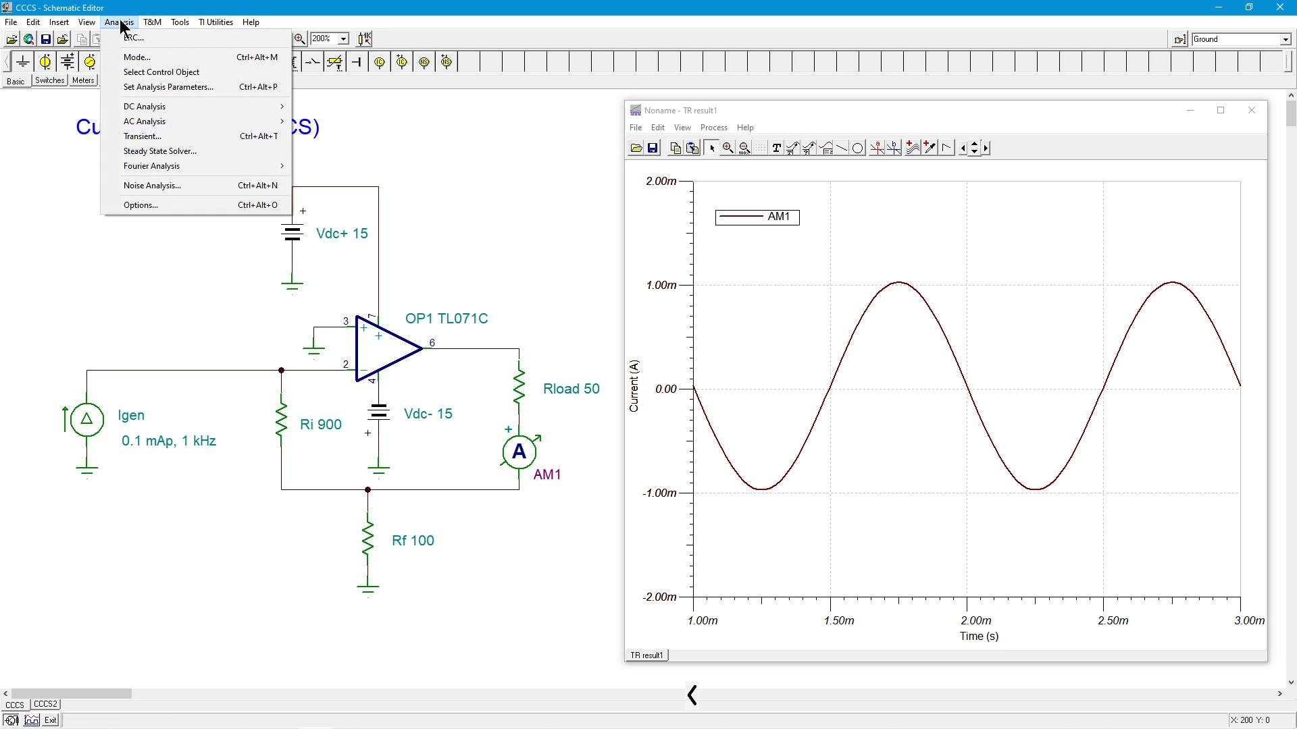
Rerun the transient simulation with the 50 Ω load
{"action": "left_click", "coordinate": [142, 135]}
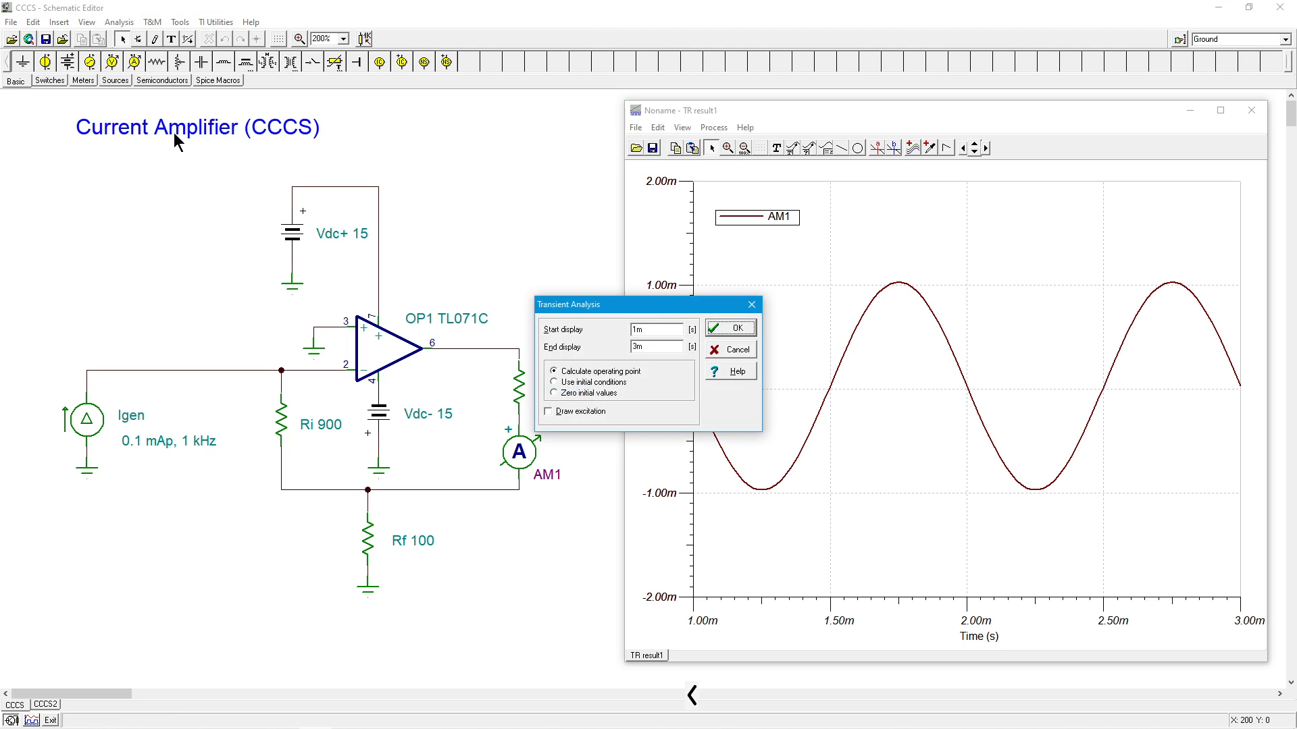
{"action": "left_click", "coordinate": [728, 327]}
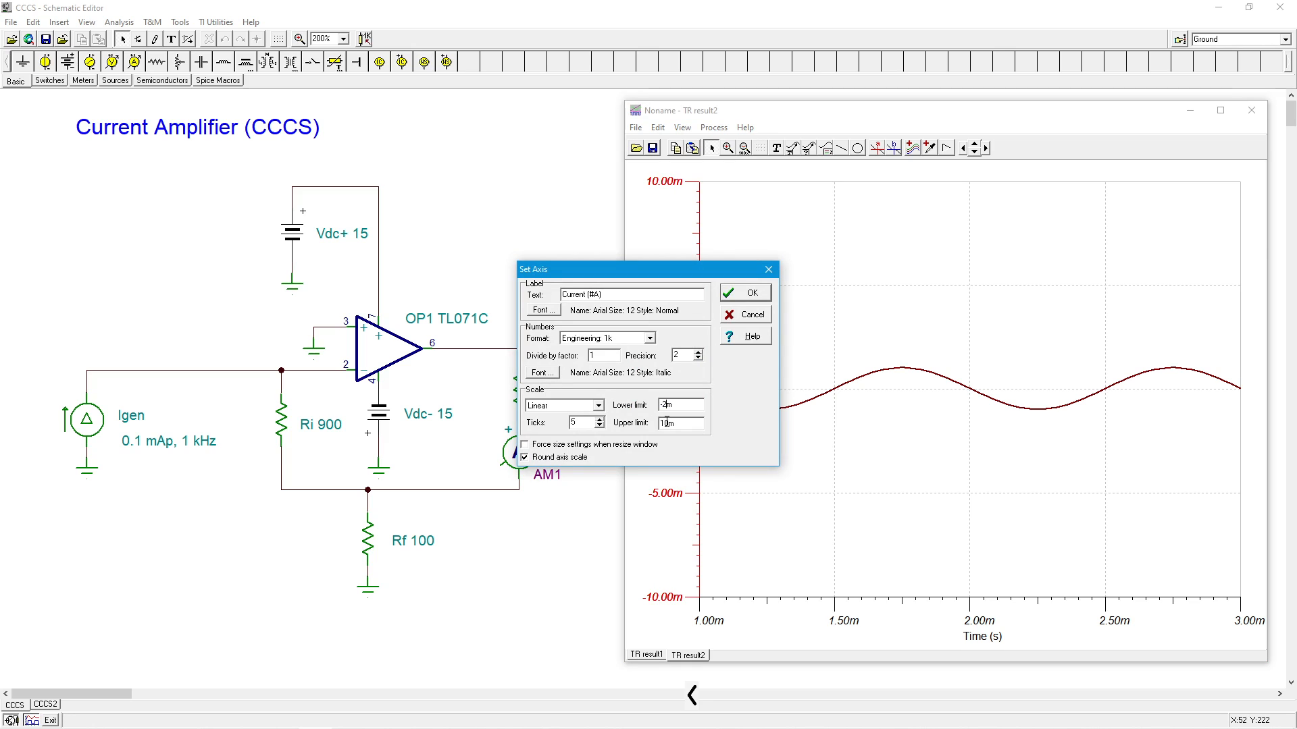
Set the new result's Y axis limits to -2m and 2m
{"action": "type", "text": "20m"}
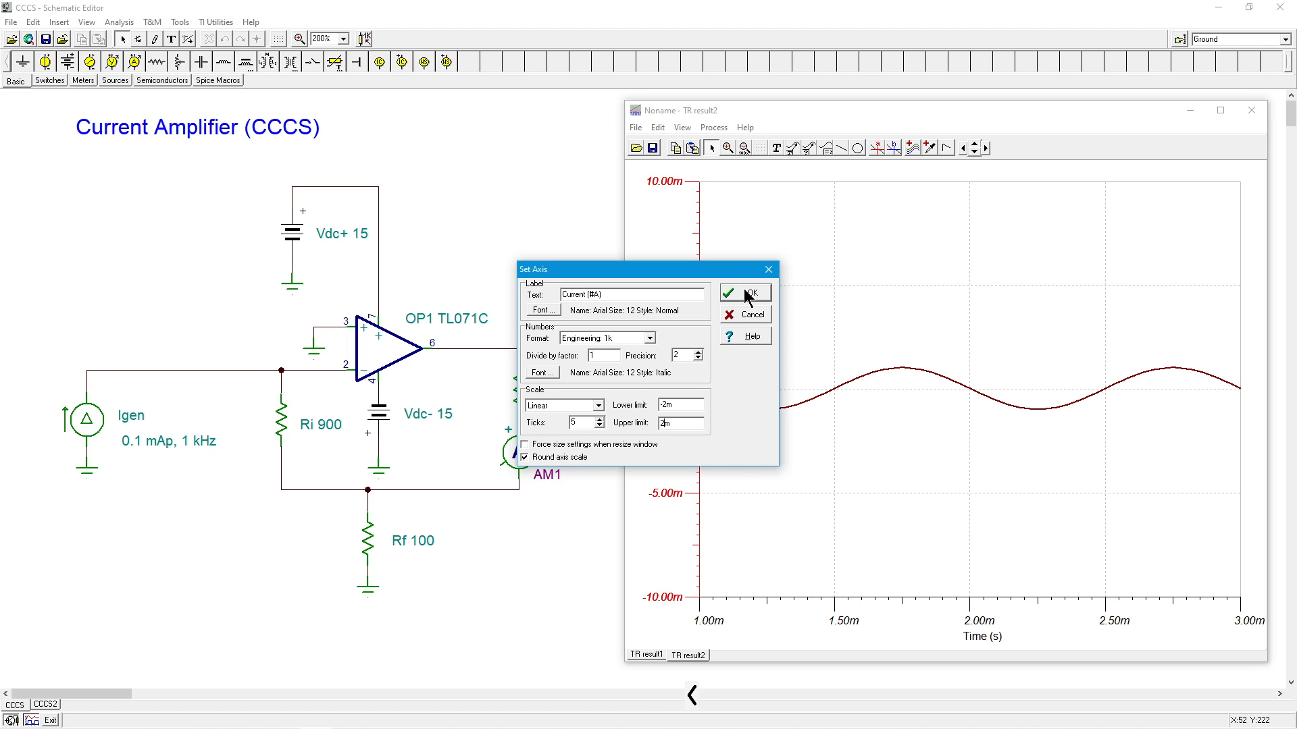
{"action": "left_click", "coordinate": [743, 293]}
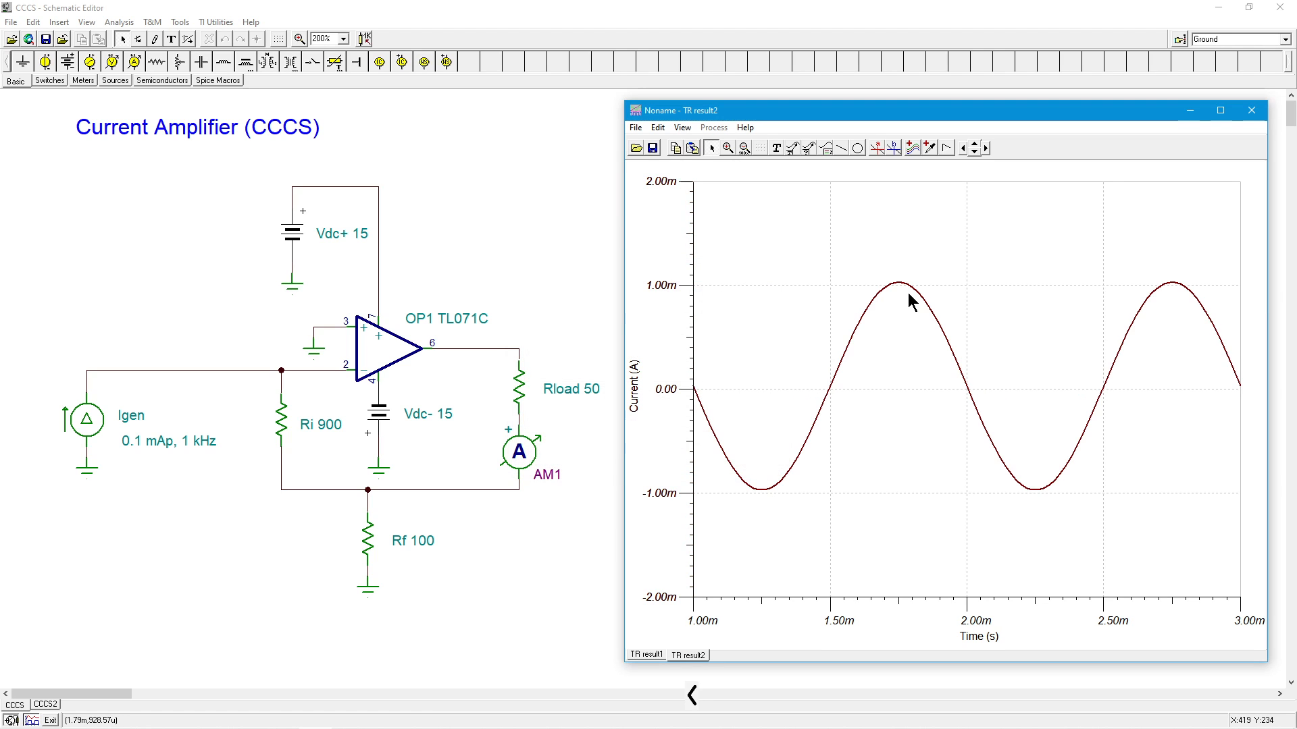
{"action": "mouse_move", "coordinate": [624, 397]}
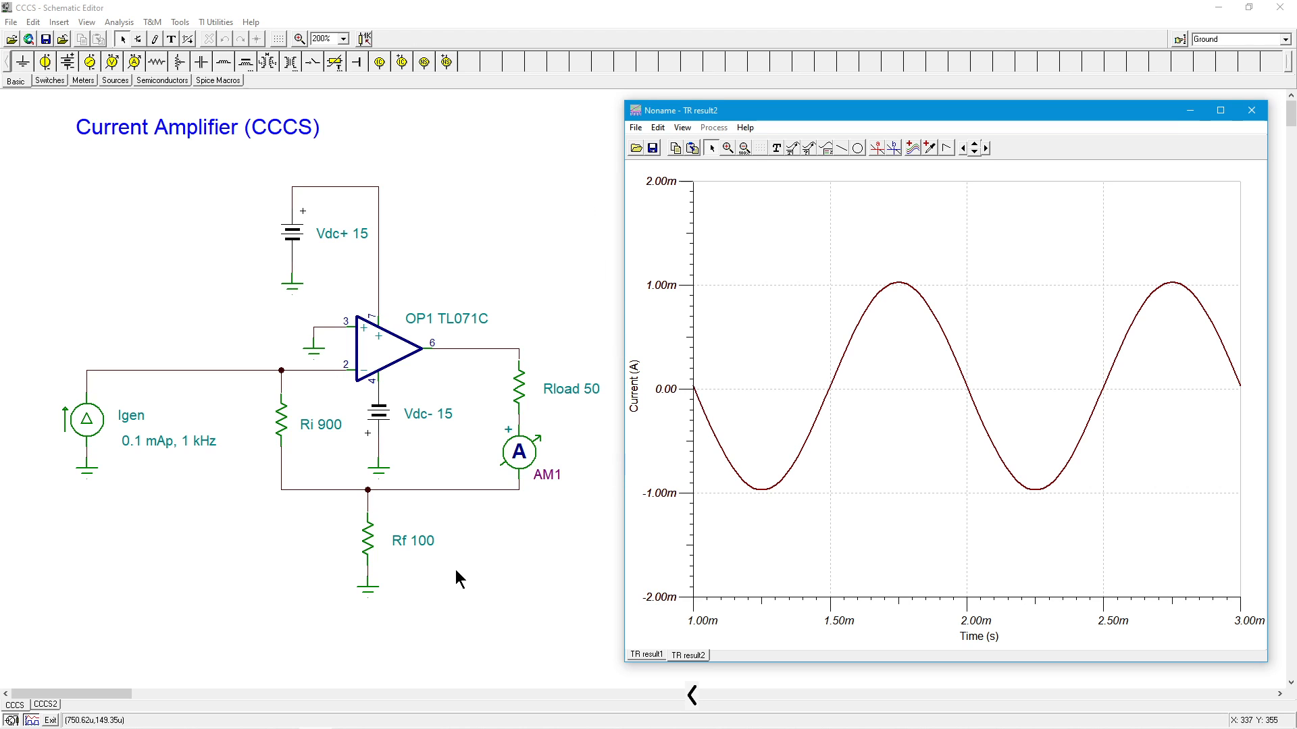
{"action": "mouse_move", "coordinate": [370, 546]}
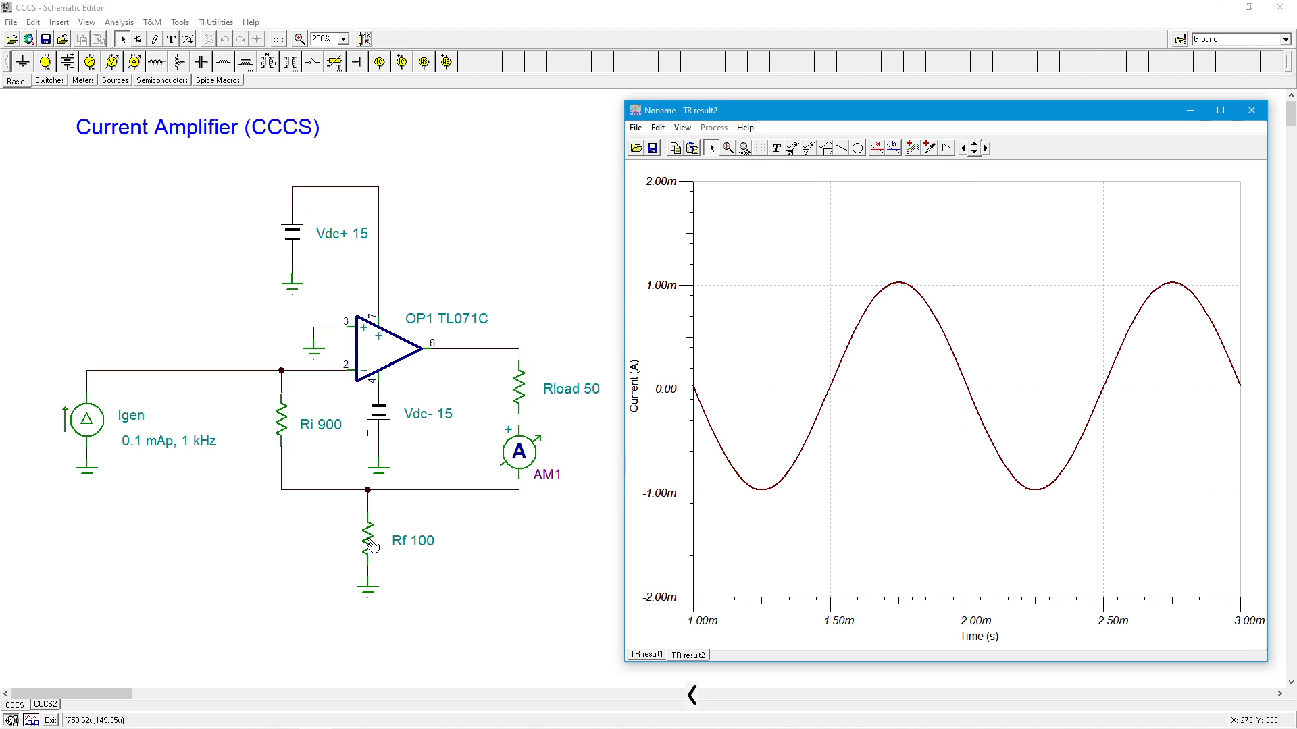
{"action": "mouse_move", "coordinate": [312, 463]}
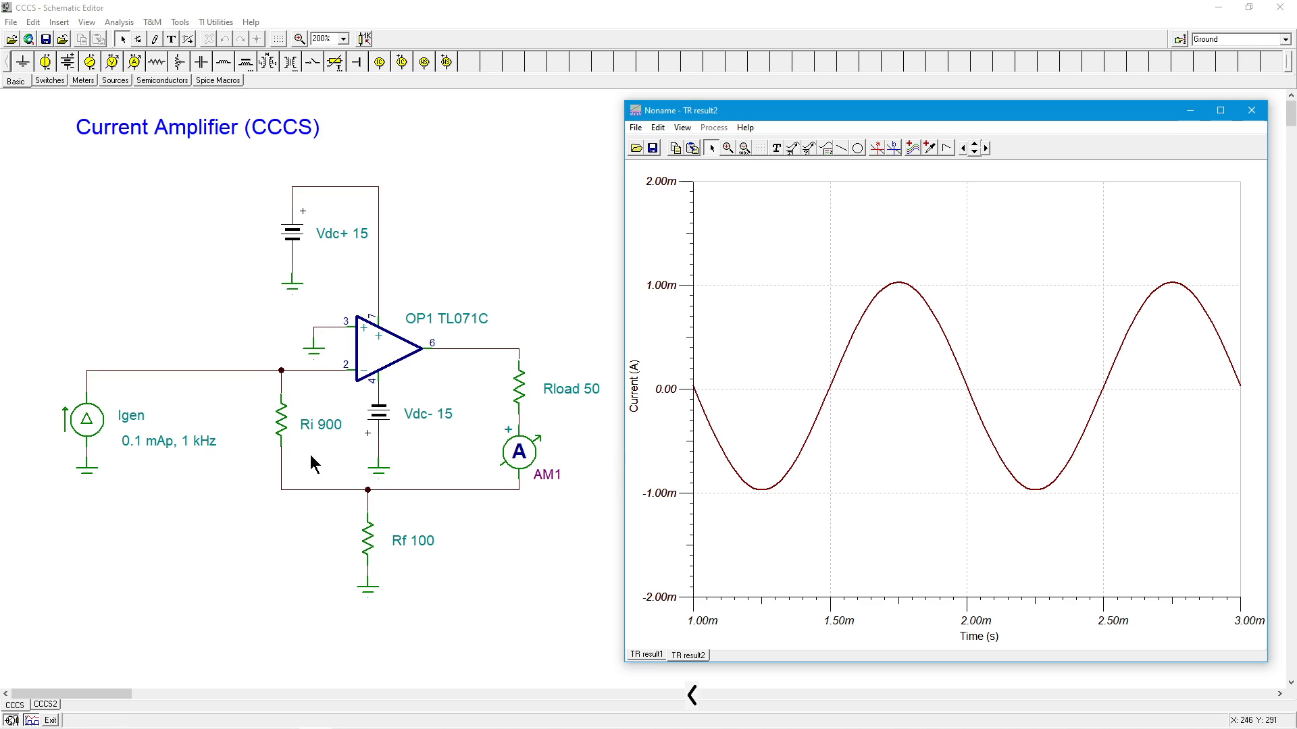
{"action": "mouse_move", "coordinate": [367, 534]}
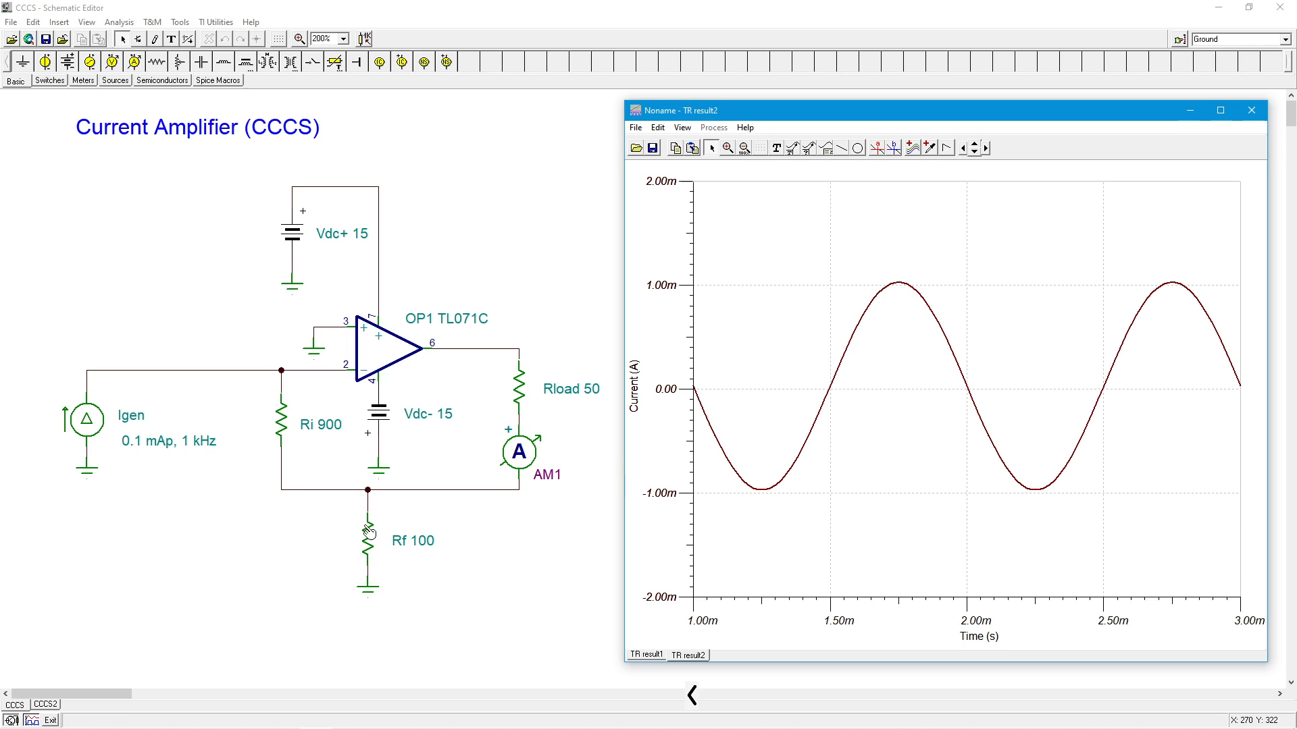
{"action": "double_click", "coordinate": [366, 540]}
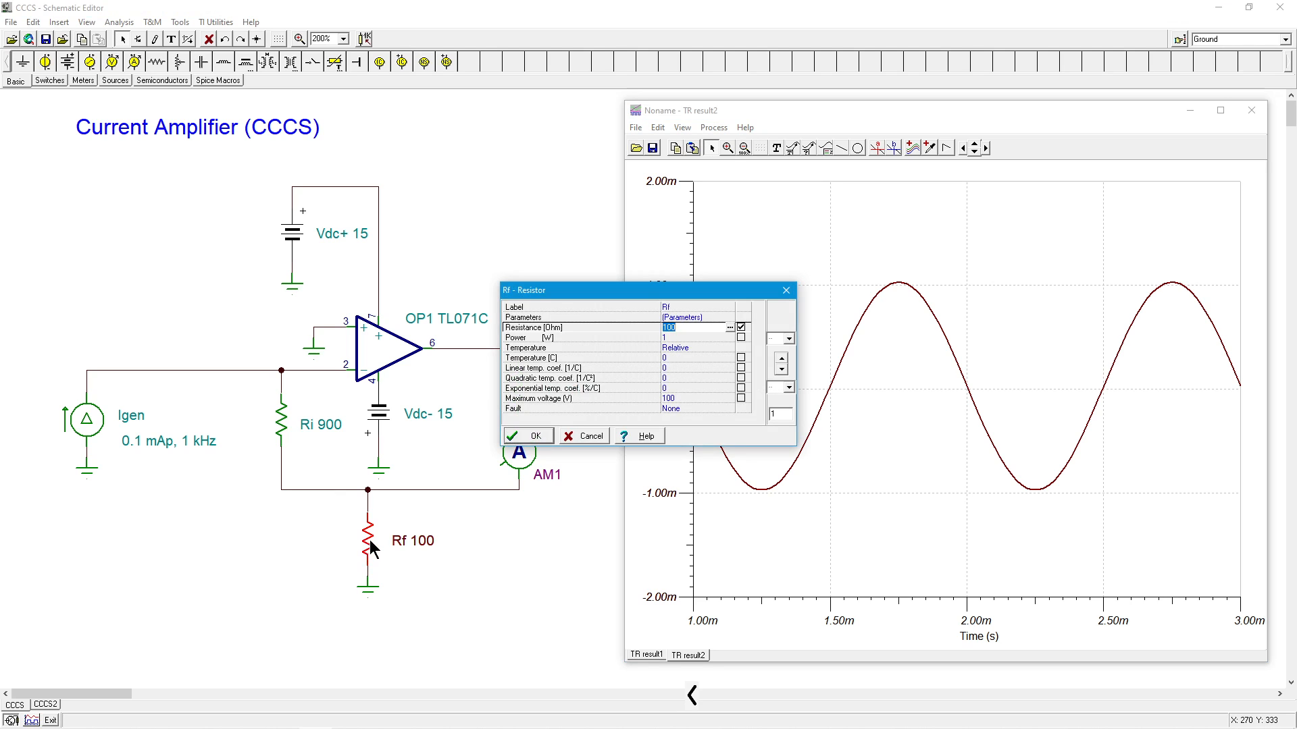
Set Rf's resistance to 50 Ω
{"action": "type", "text": "50"}
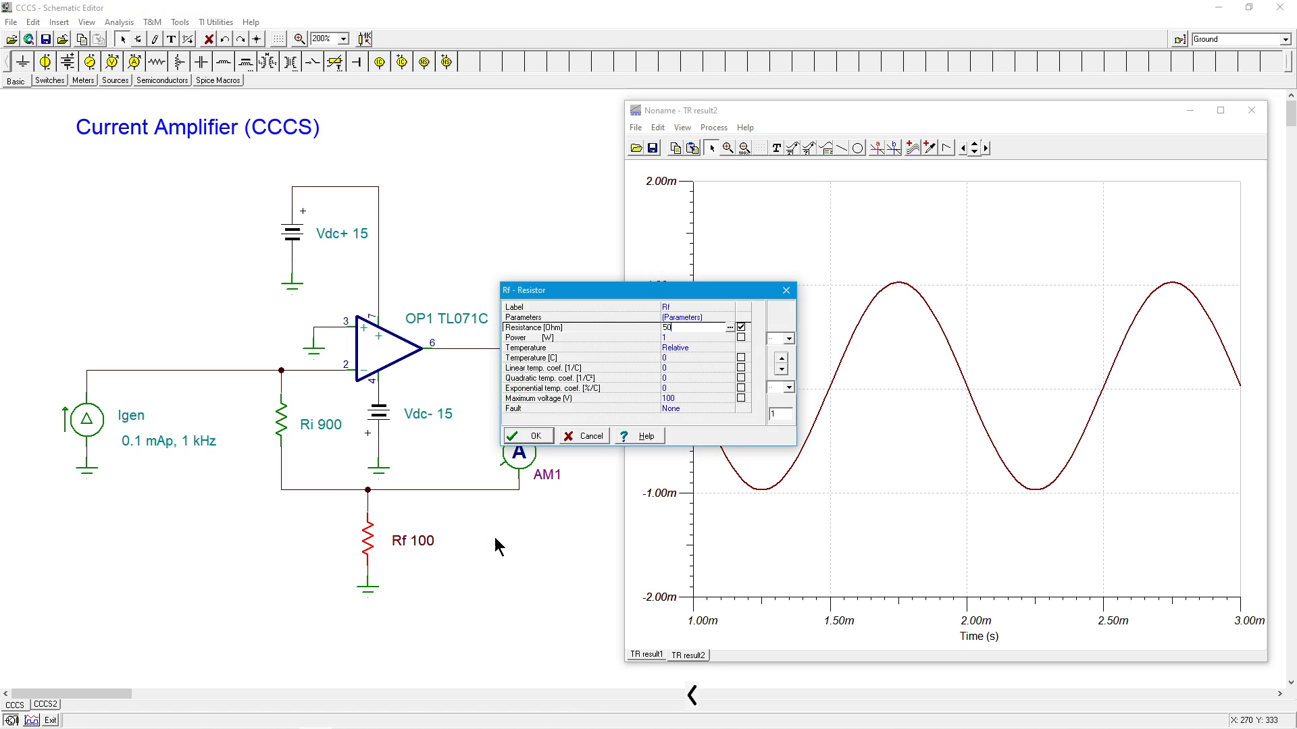
{"action": "left_click", "coordinate": [528, 436]}
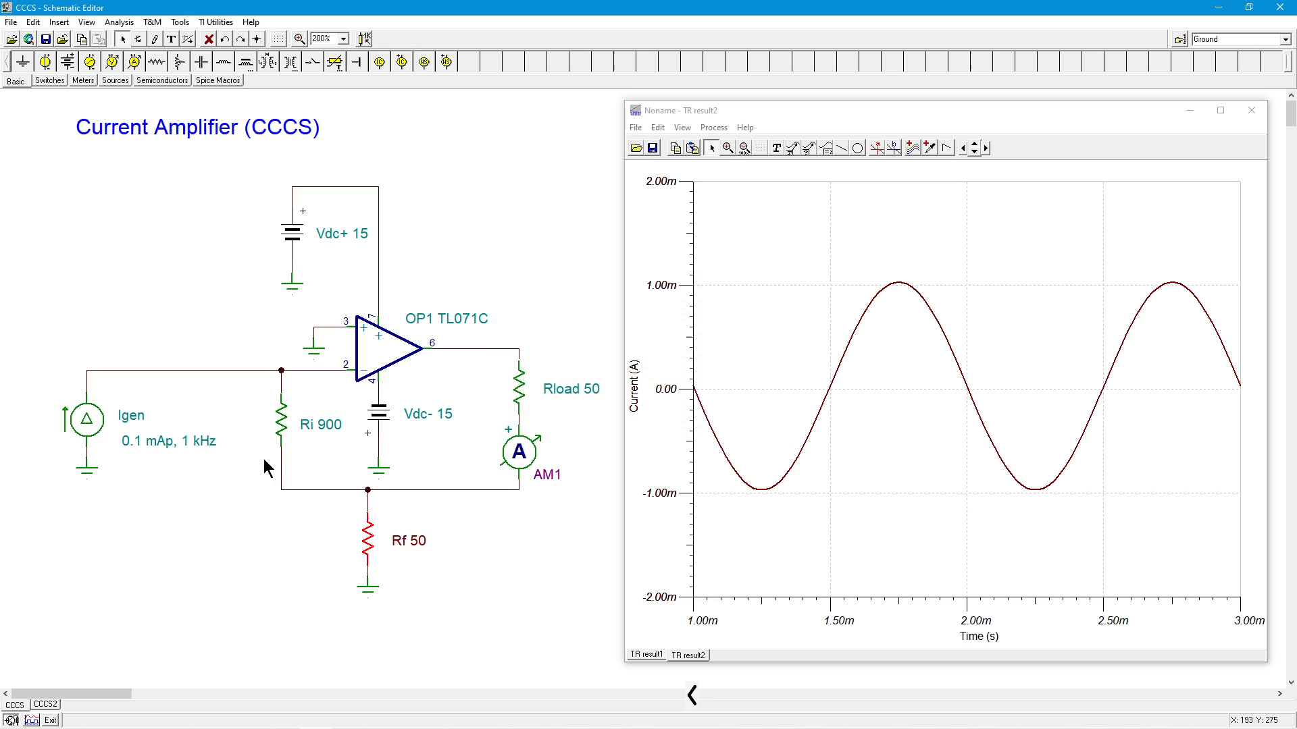
{"action": "mouse_move", "coordinate": [404, 573]}
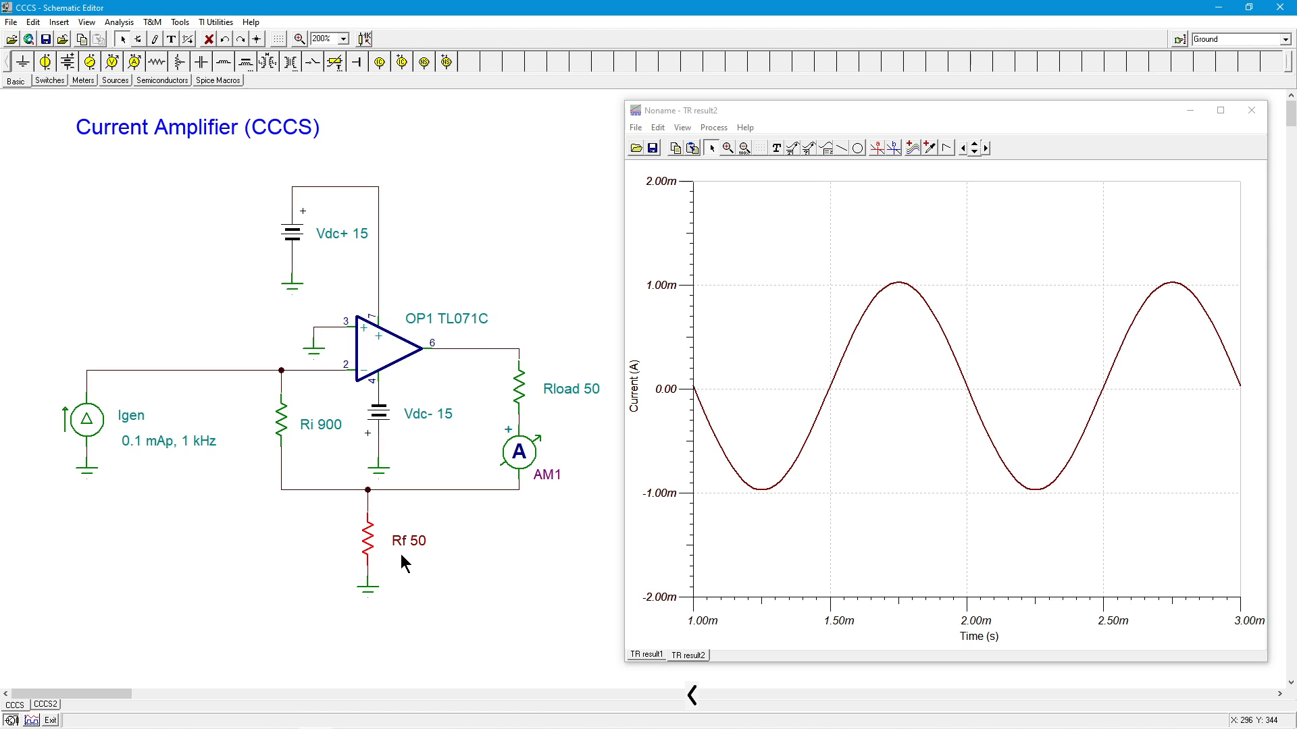
{"action": "mouse_move", "coordinate": [184, 454]}
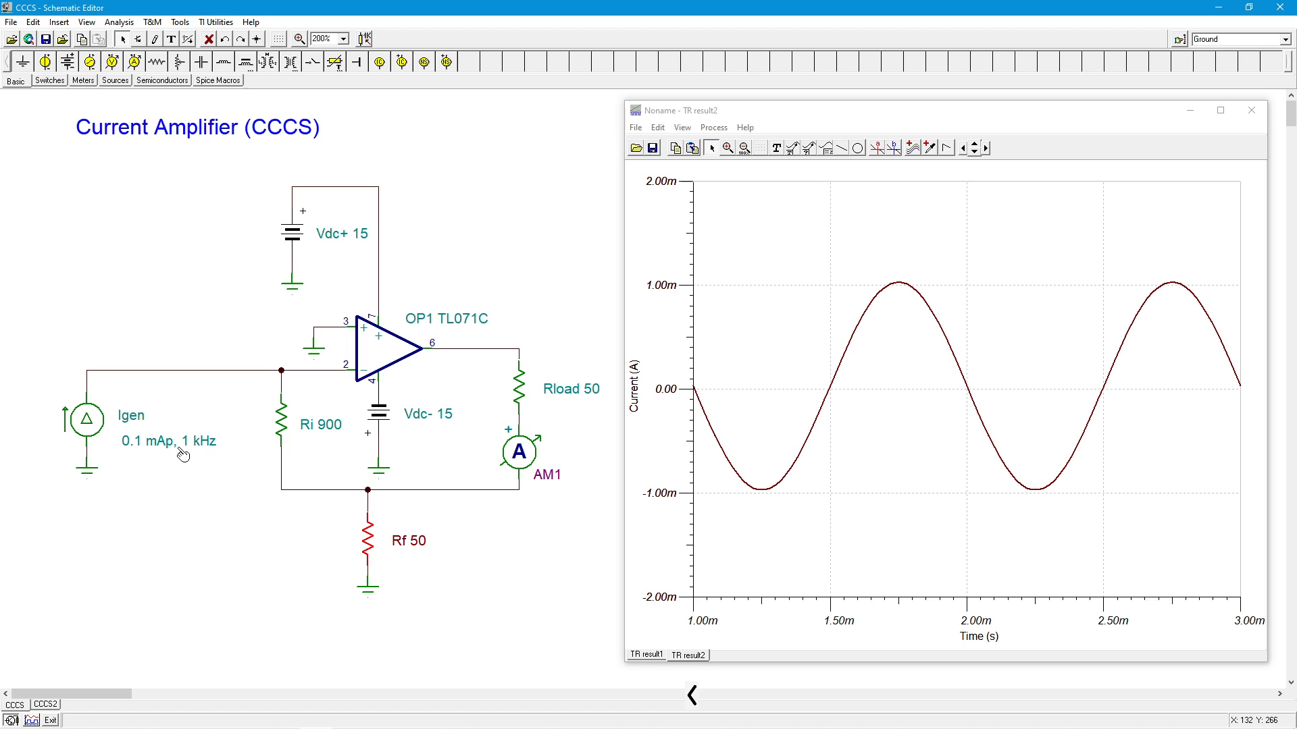
Rerun the transient simulation, giving load-current peaks near 2 mA
{"action": "left_click", "coordinate": [119, 22]}
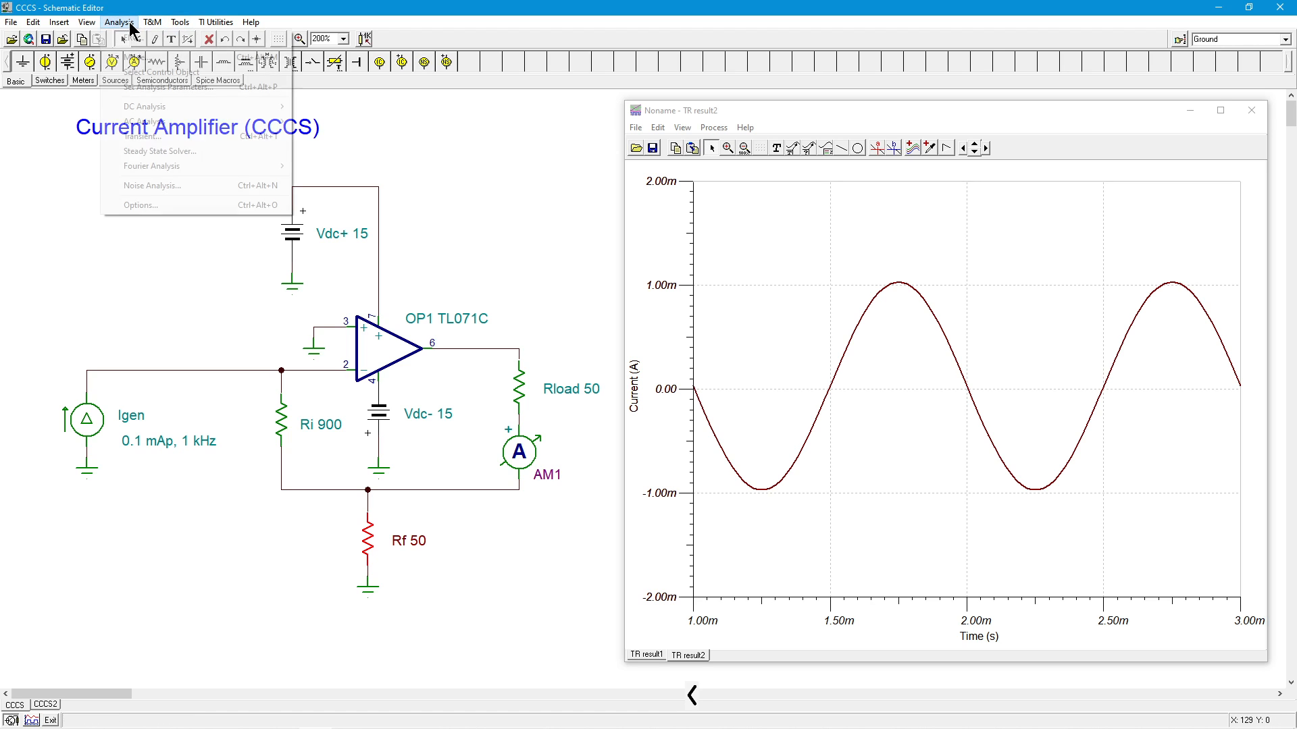
{"action": "left_click", "coordinate": [141, 138]}
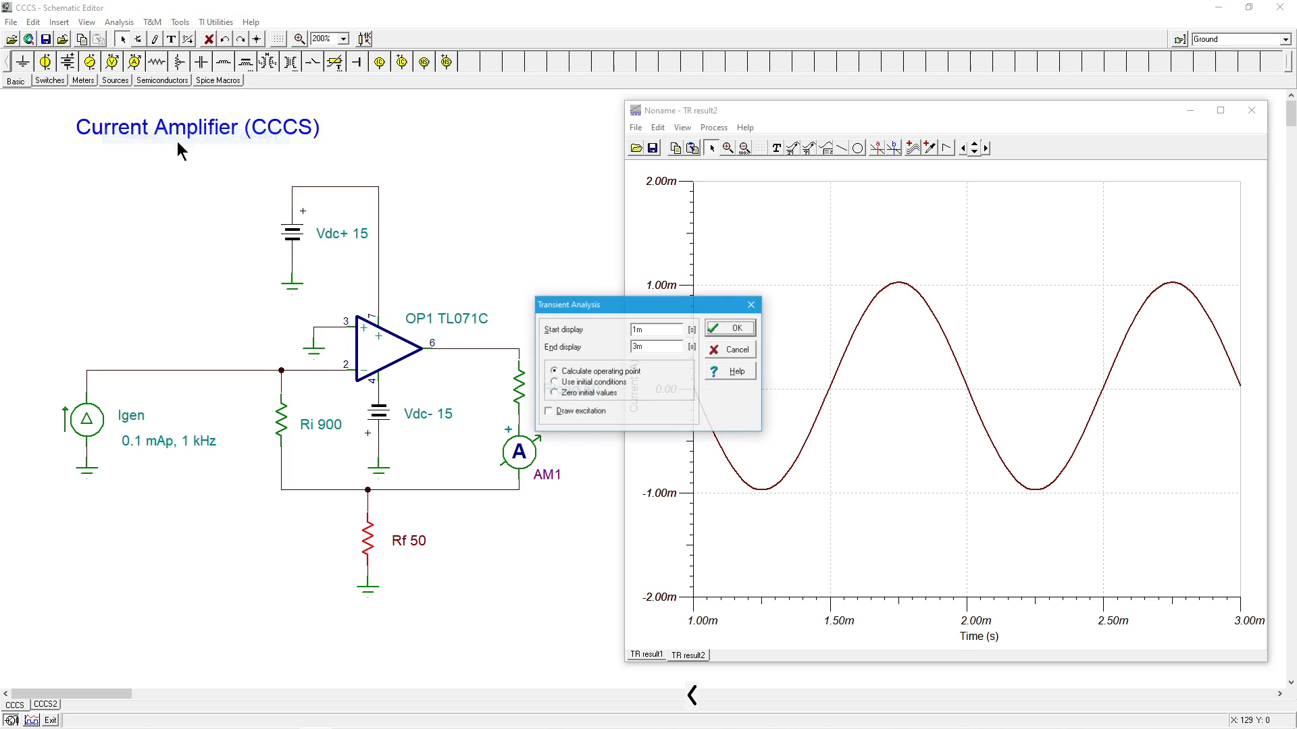
{"action": "left_click", "coordinate": [728, 327]}
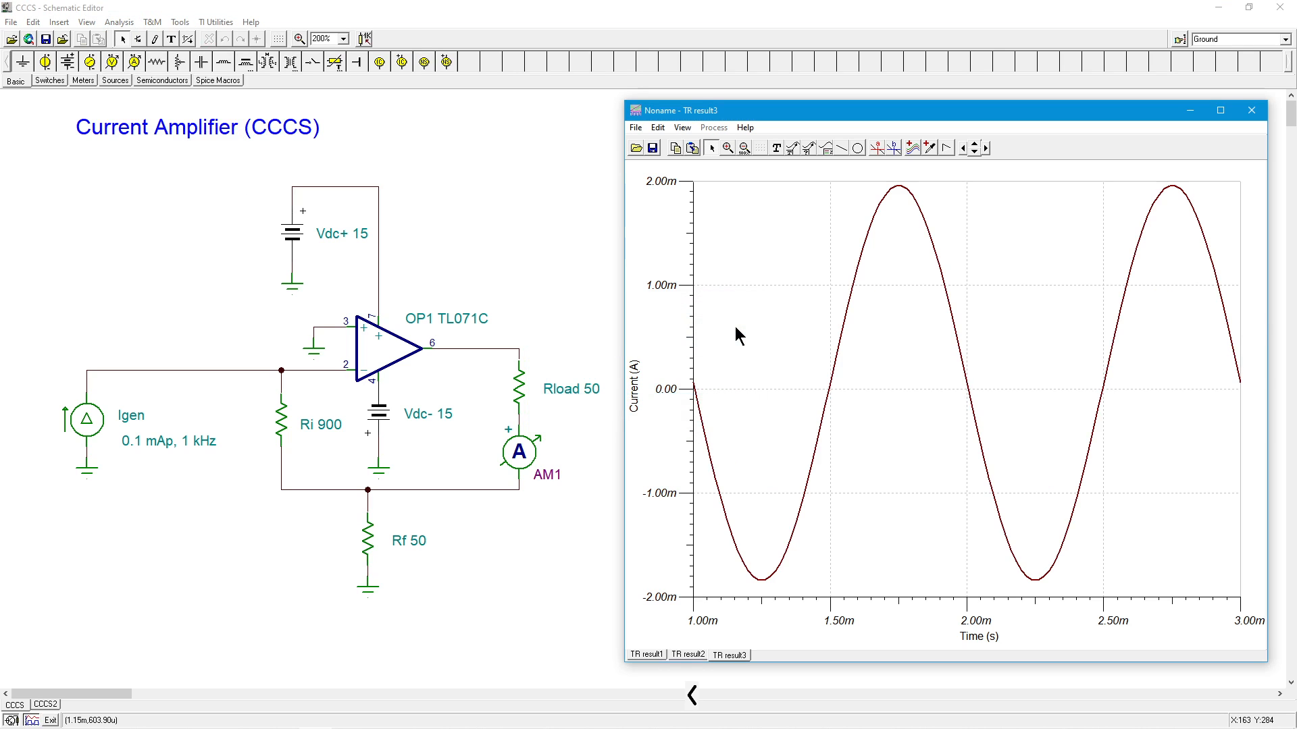
{"action": "mouse_move", "coordinate": [714, 204]}
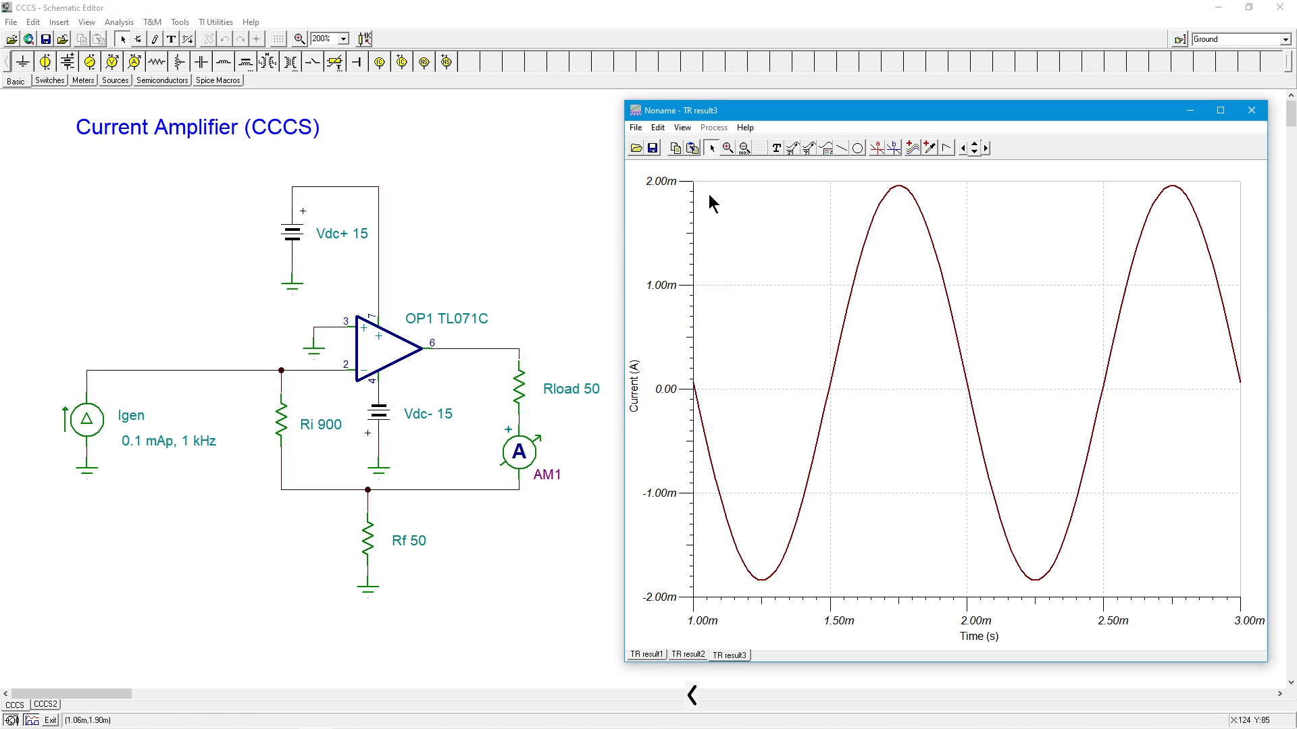
{"action": "mouse_move", "coordinate": [762, 591]}
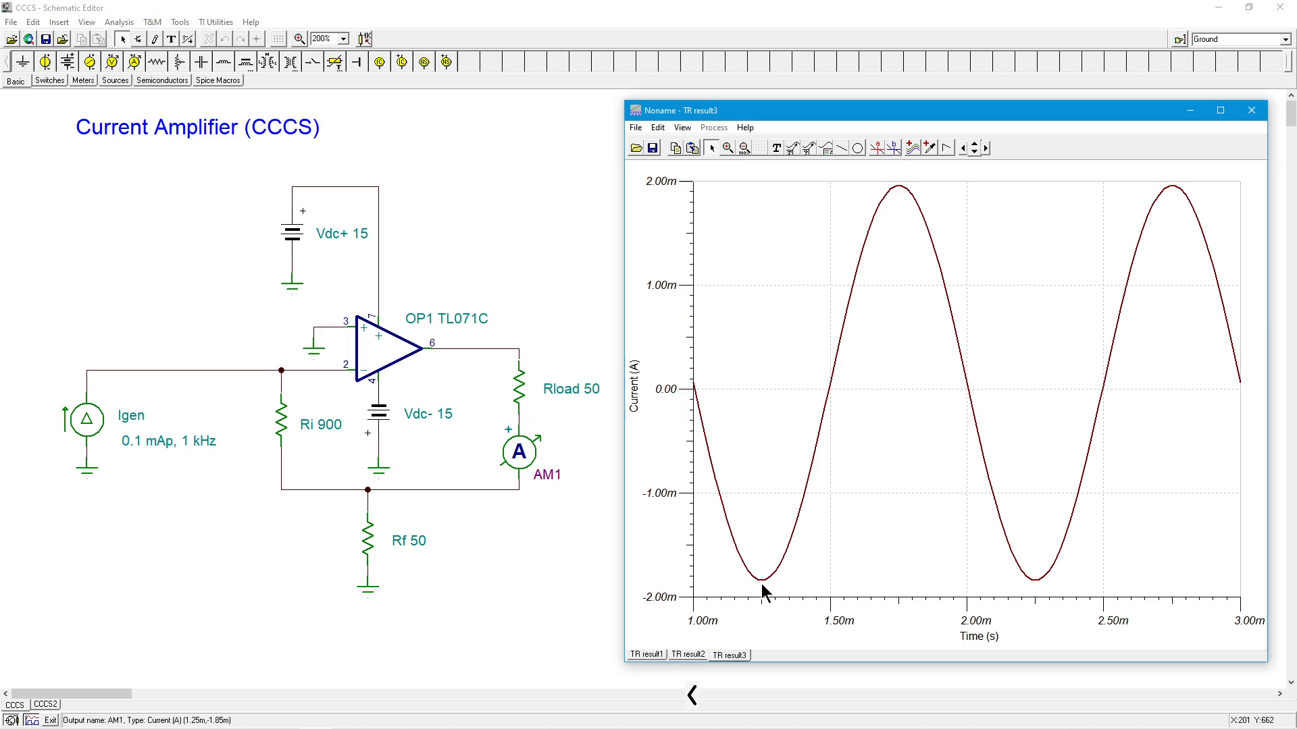
{"action": "mouse_move", "coordinate": [938, 205]}
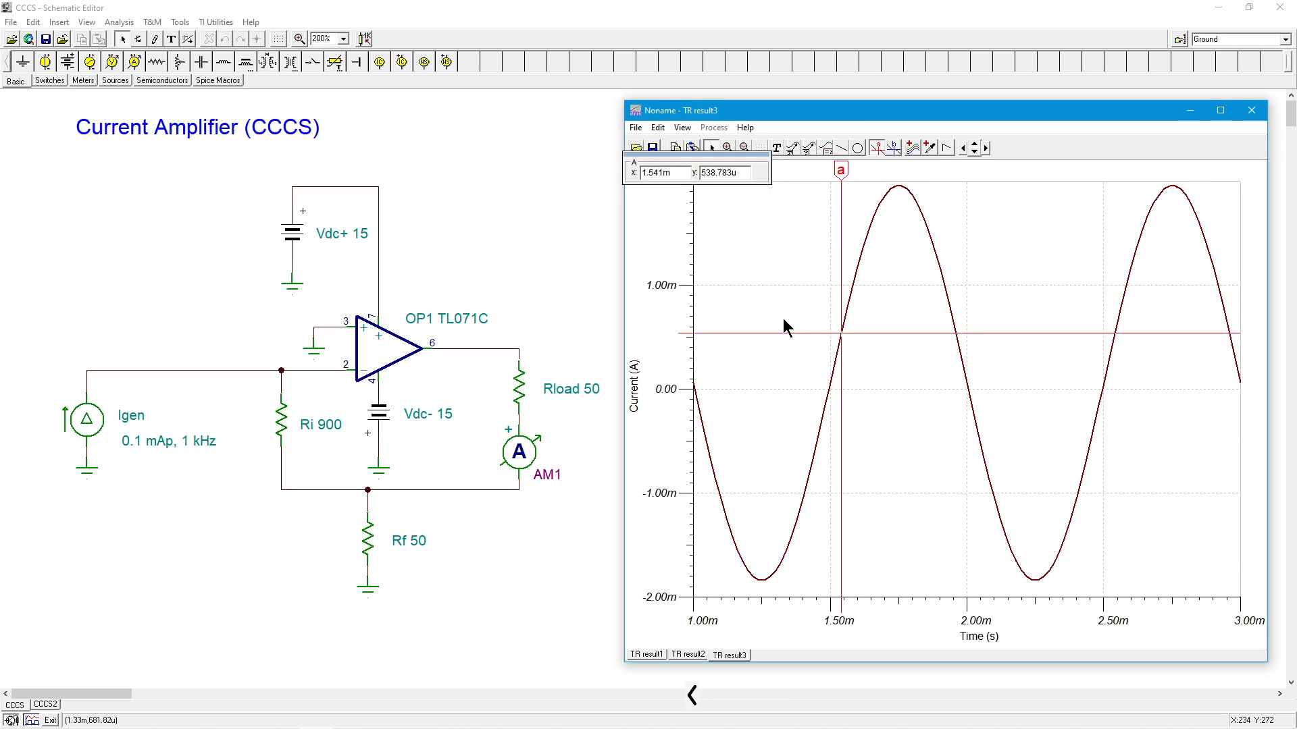
{"action": "mouse_move", "coordinate": [726, 157]}
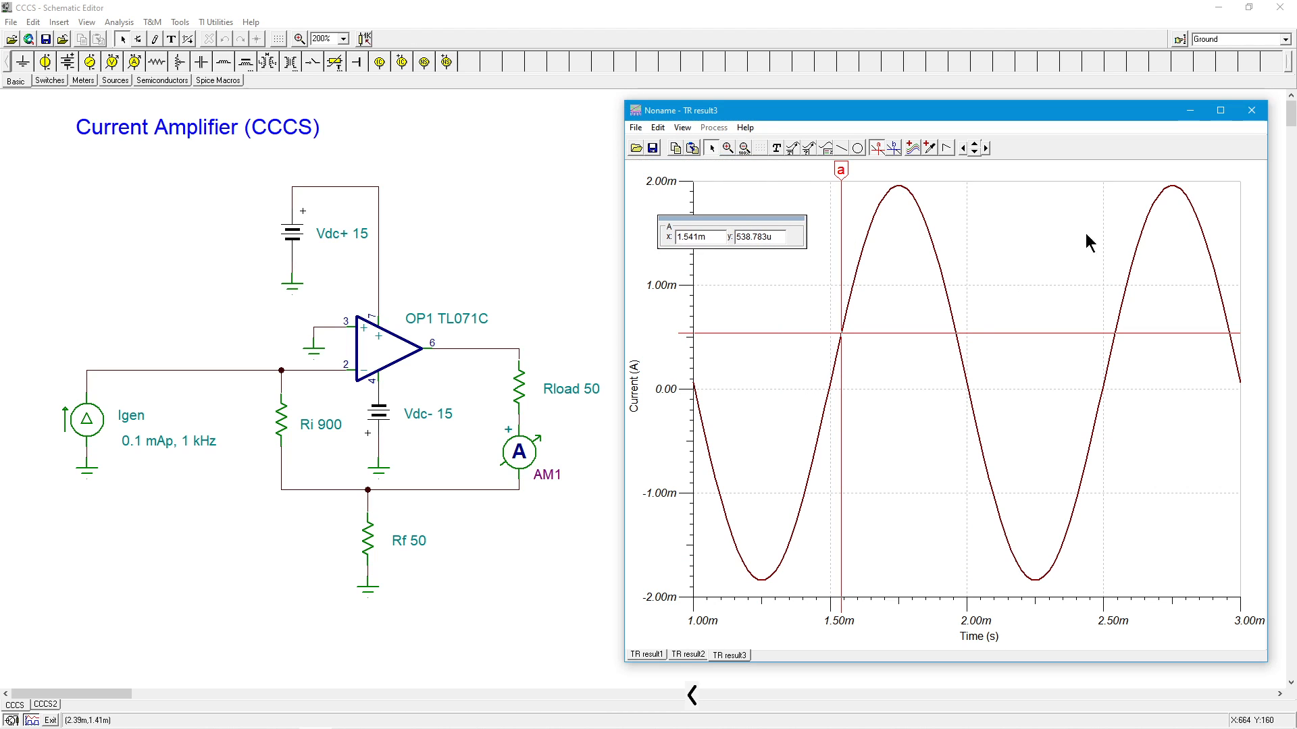
Close the TR result window, leaving the schematic with Rf and Rload at 50 Ω
{"action": "left_click", "coordinate": [1250, 109]}
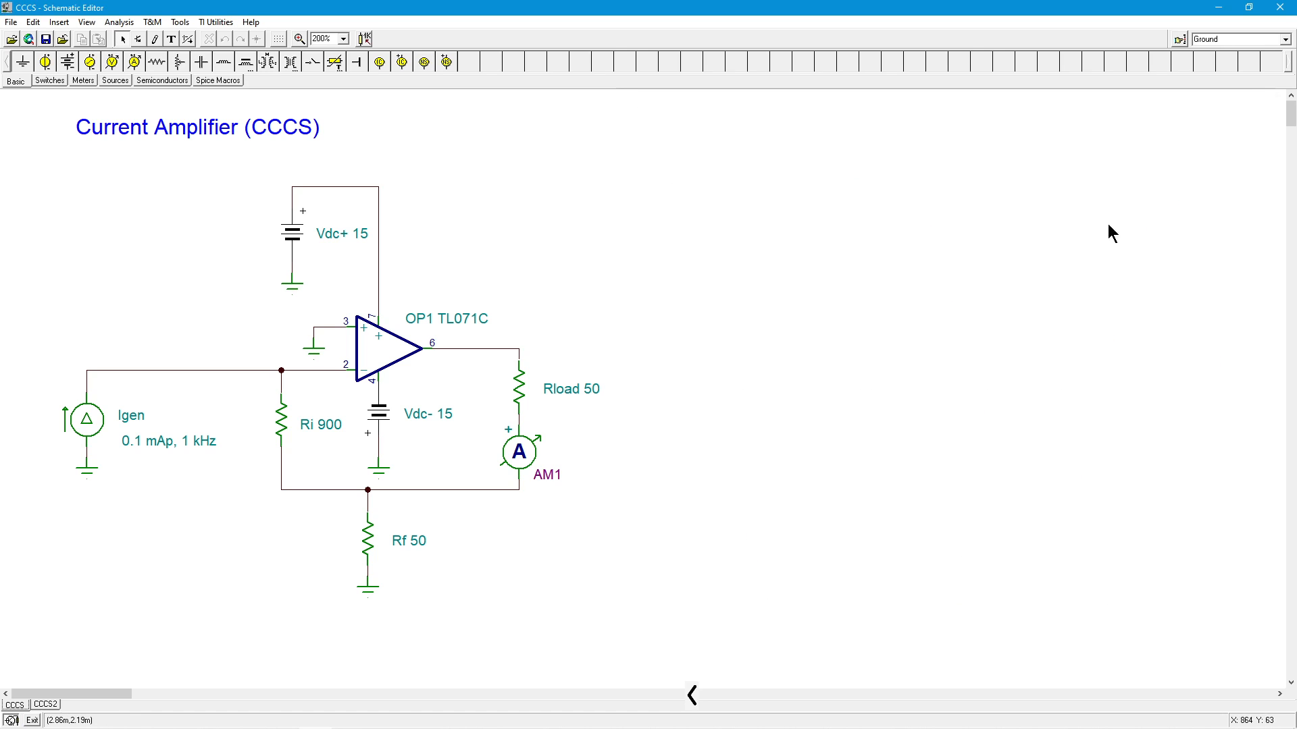
{"action": "mouse_move", "coordinate": [79, 637]}
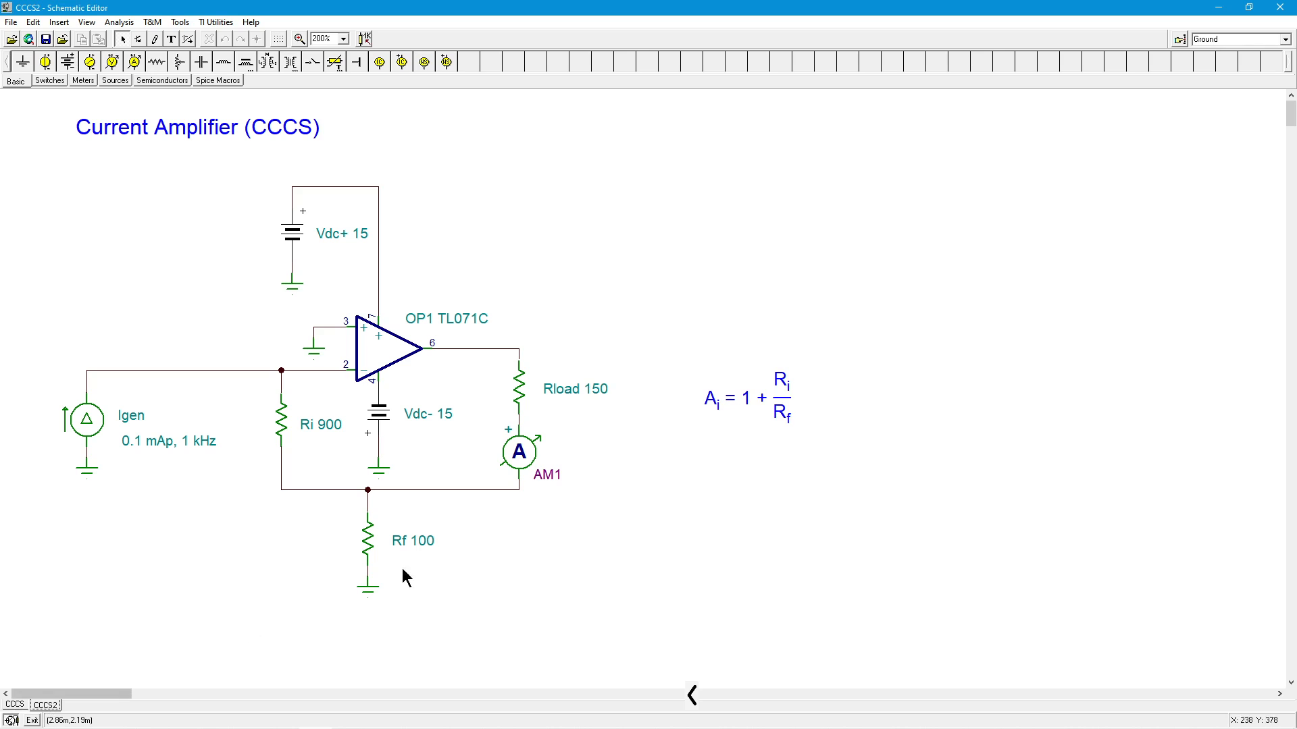
{"action": "mouse_move", "coordinate": [751, 421]}
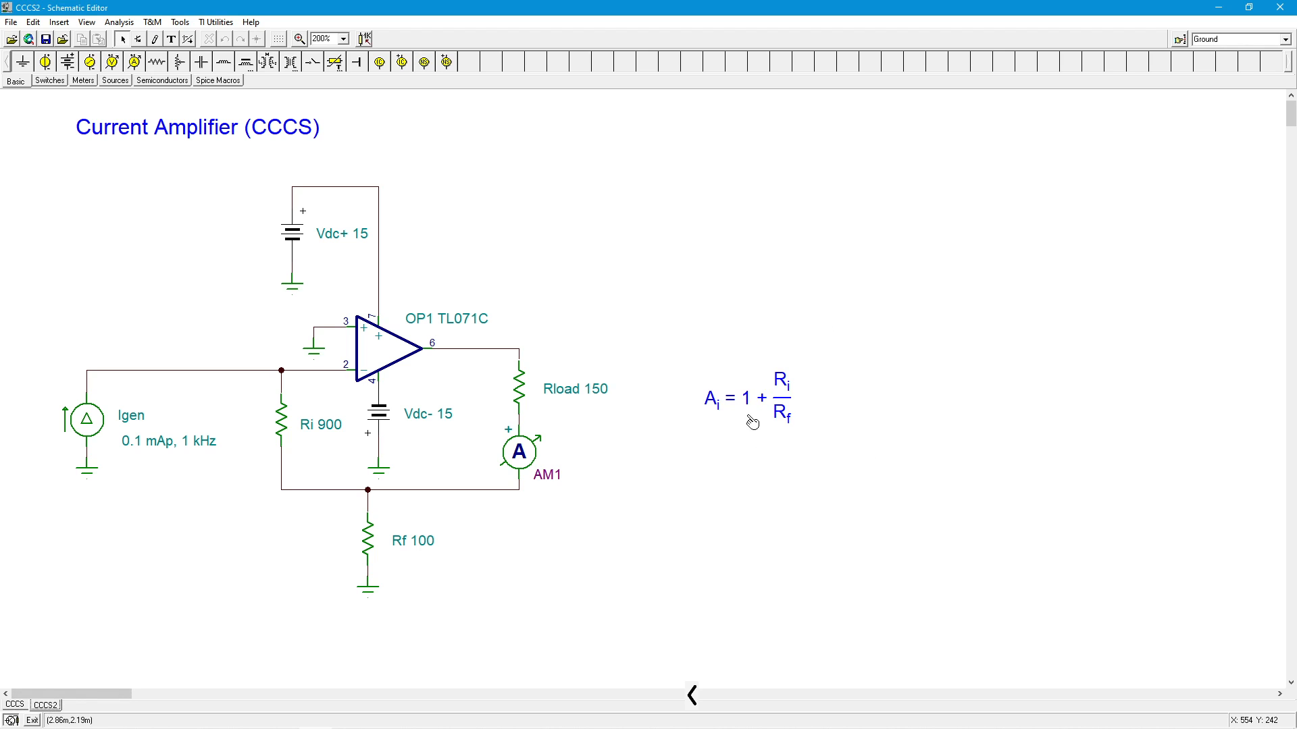
{"action": "mouse_move", "coordinate": [310, 426]}
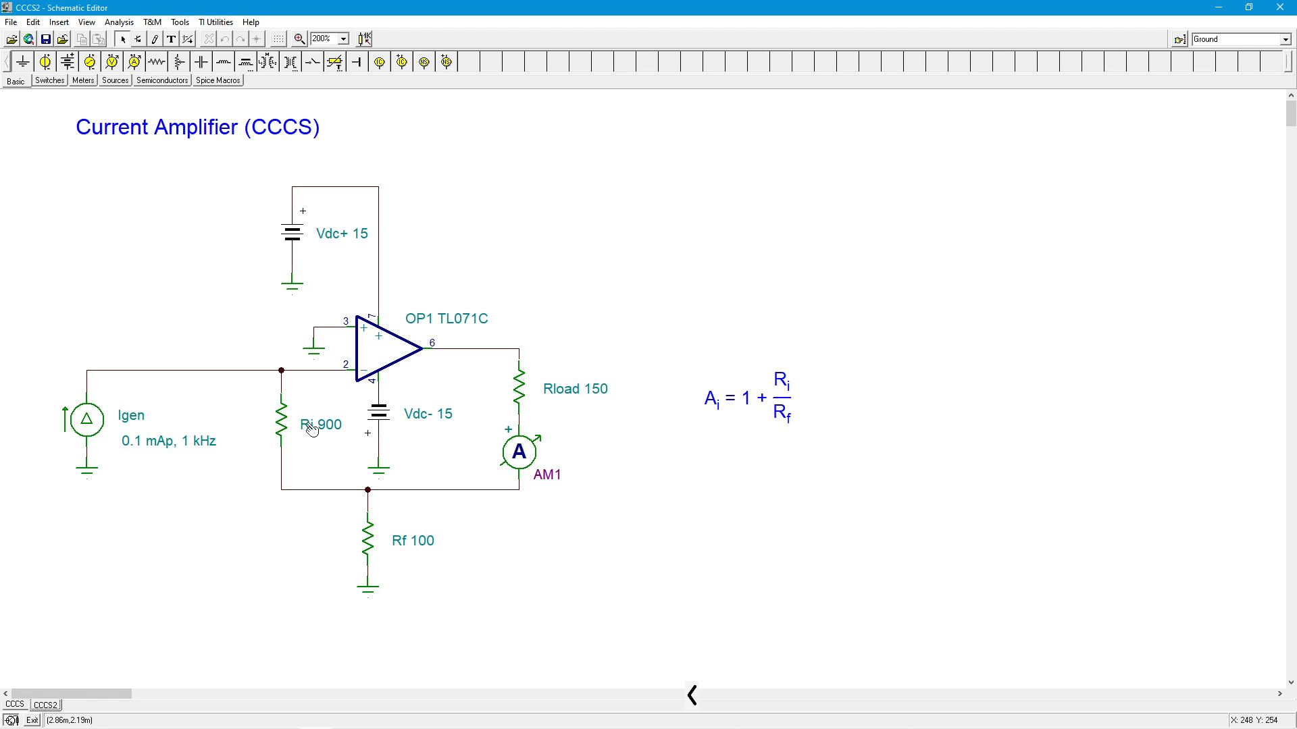
{"action": "mouse_move", "coordinate": [290, 503]}
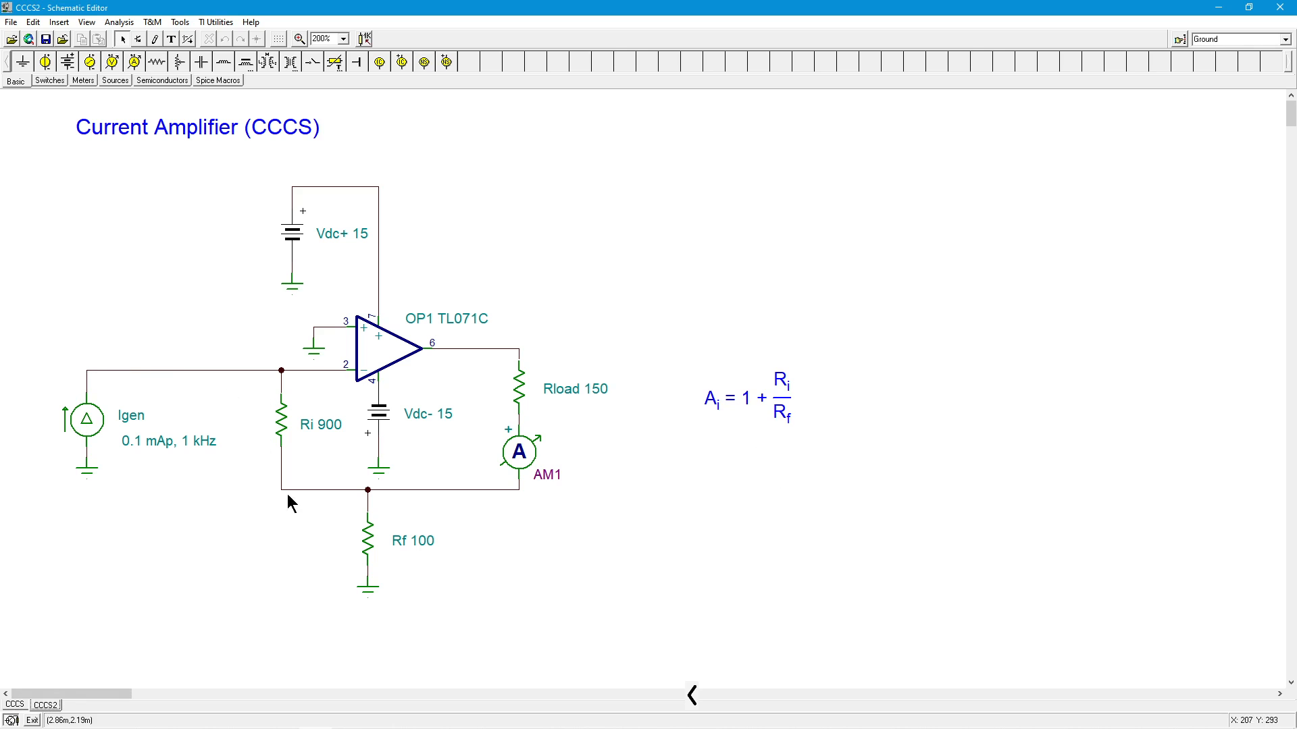
{"action": "mouse_move", "coordinate": [467, 479]}
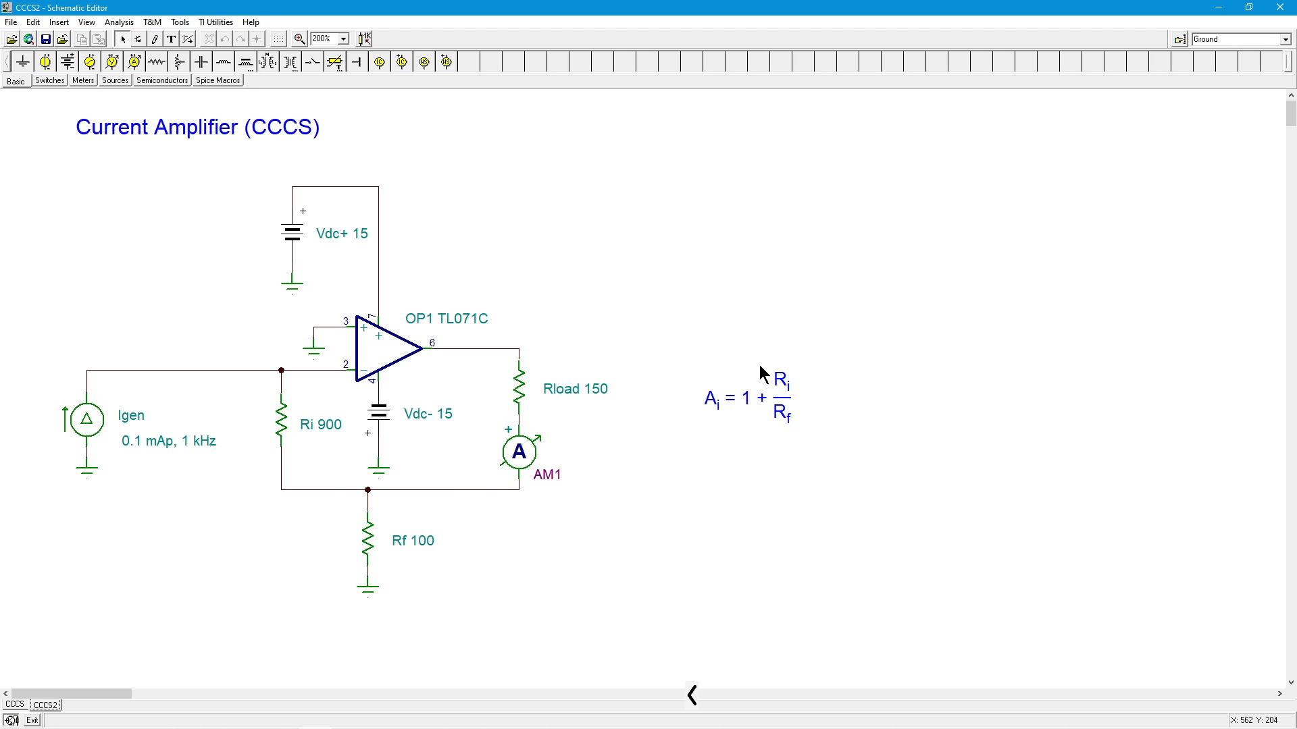
{"action": "mouse_move", "coordinate": [888, 402]}
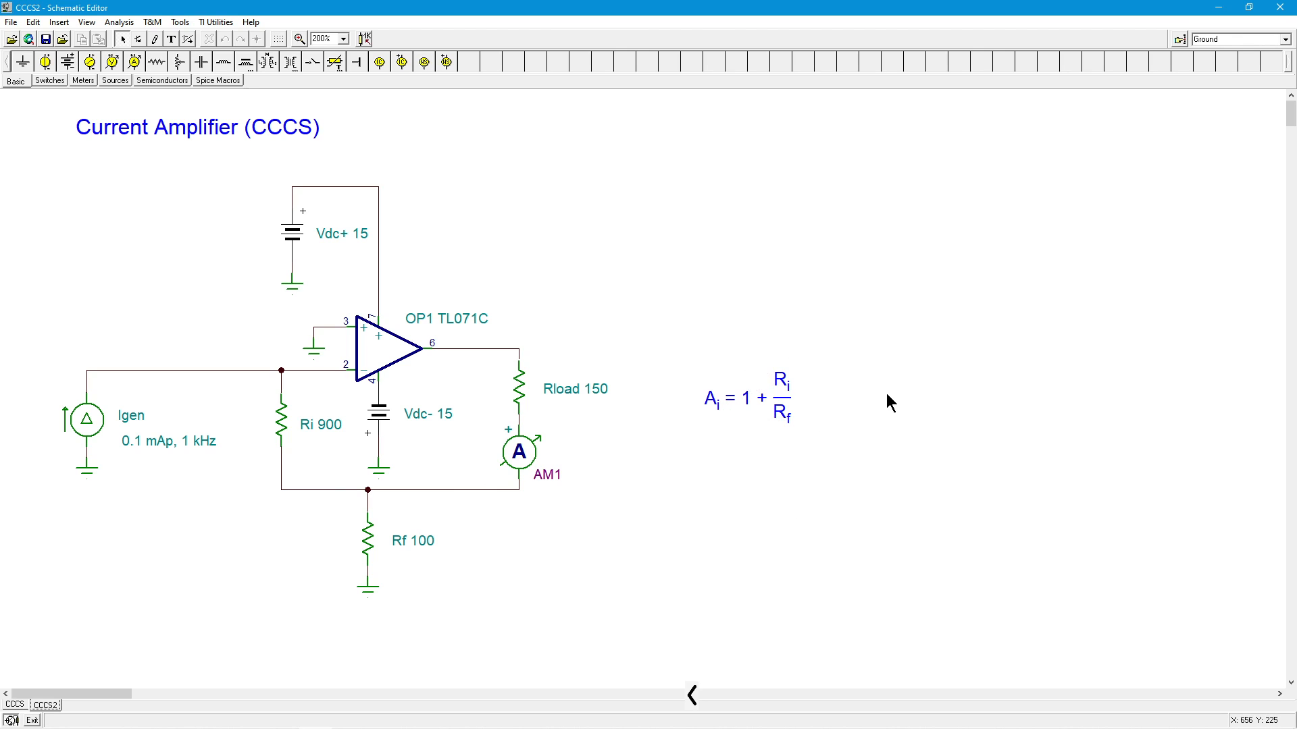
{"action": "mouse_move", "coordinate": [475, 407]}
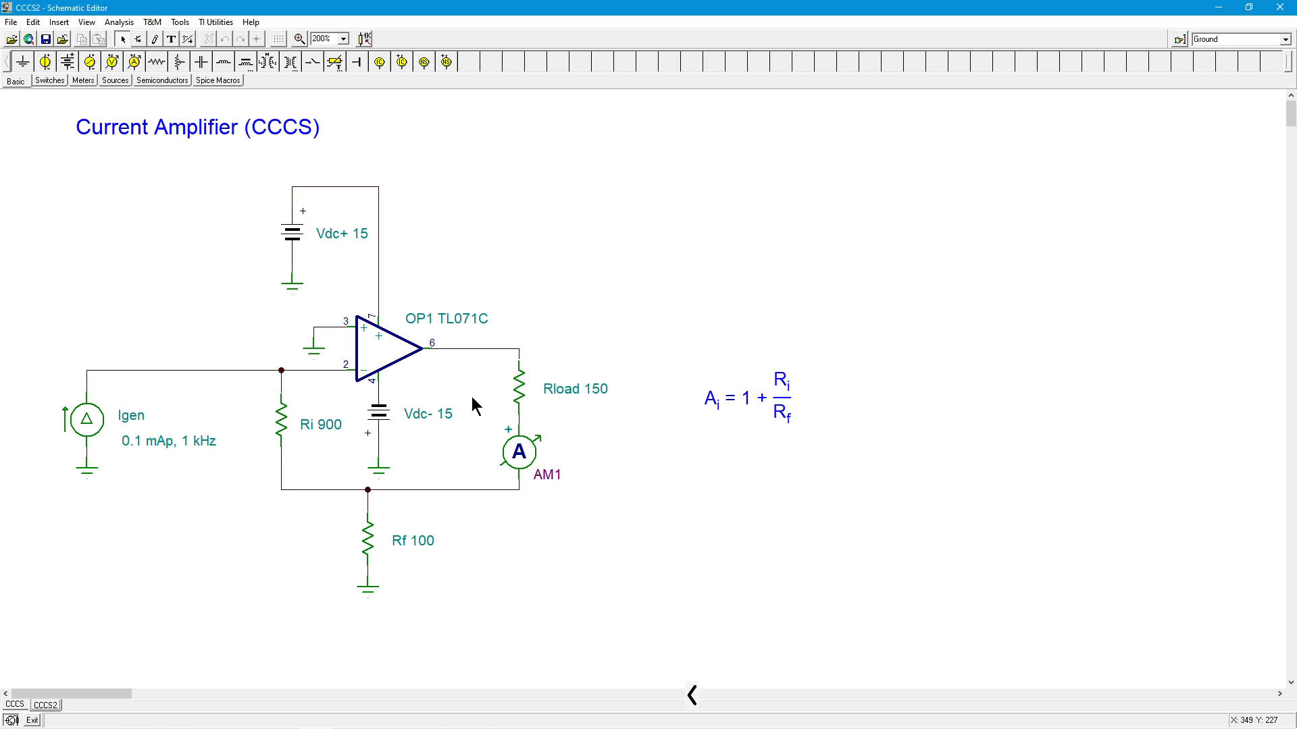
{"action": "mouse_move", "coordinate": [624, 284]}
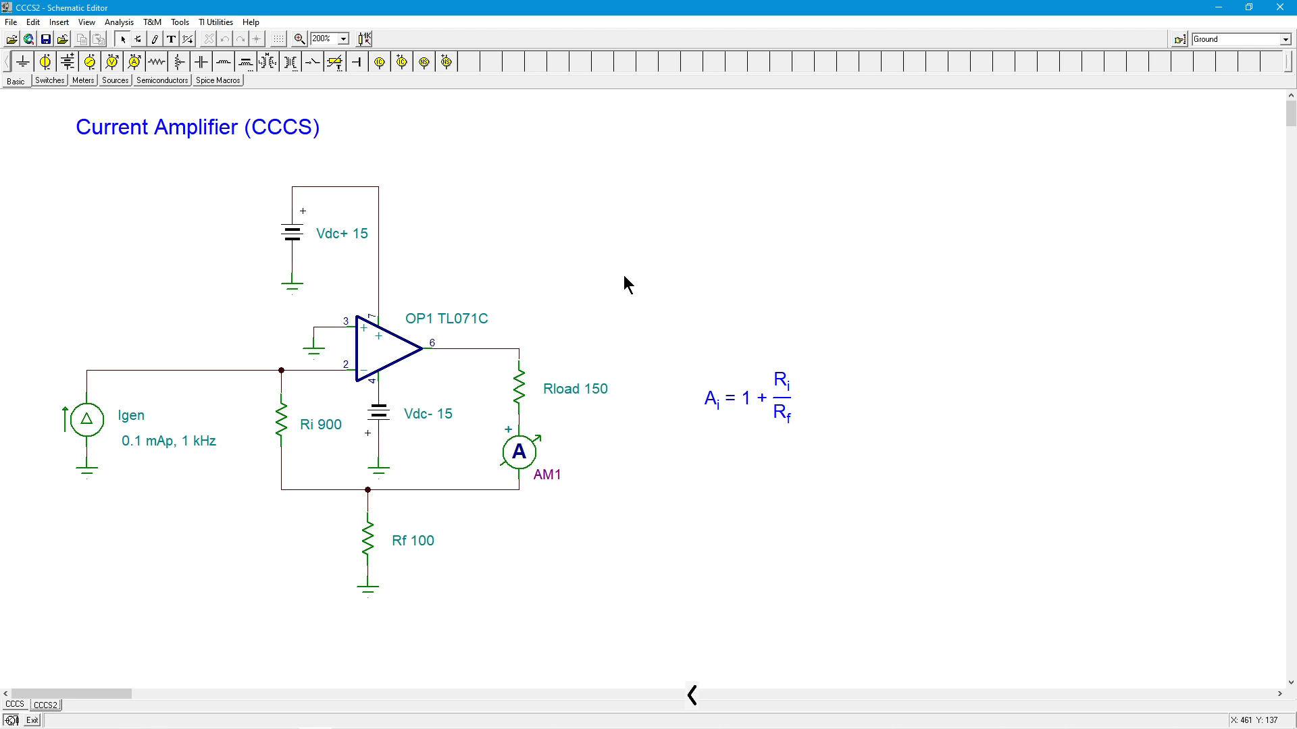
{"action": "mouse_move", "coordinate": [403, 535]}
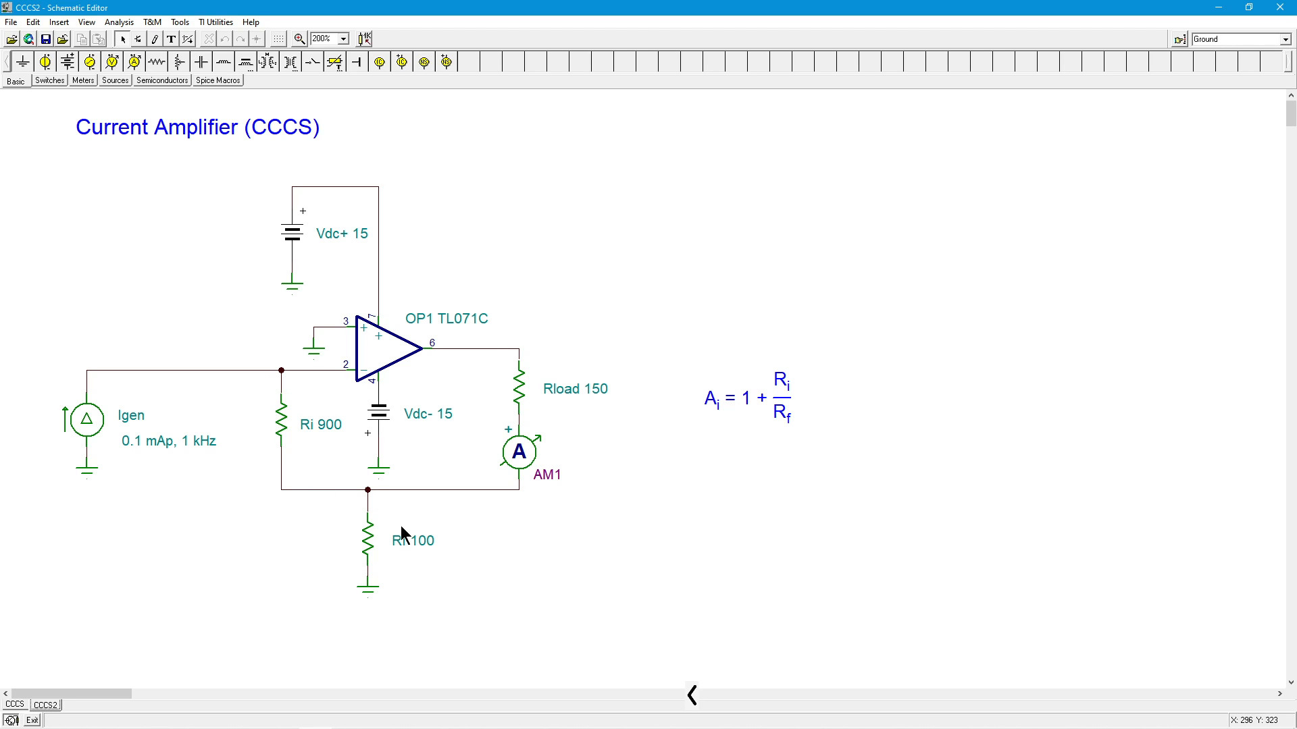
{"action": "mouse_move", "coordinate": [579, 389]}
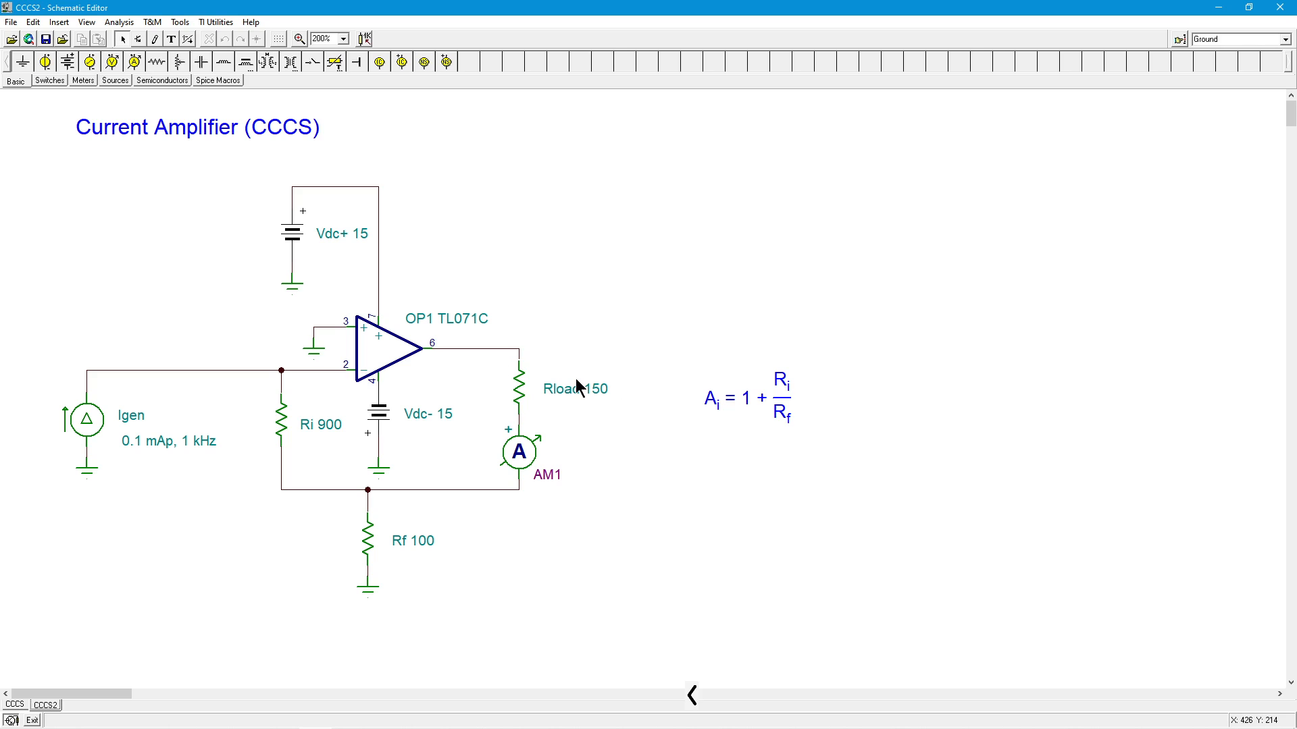
{"action": "mouse_move", "coordinate": [646, 451]}
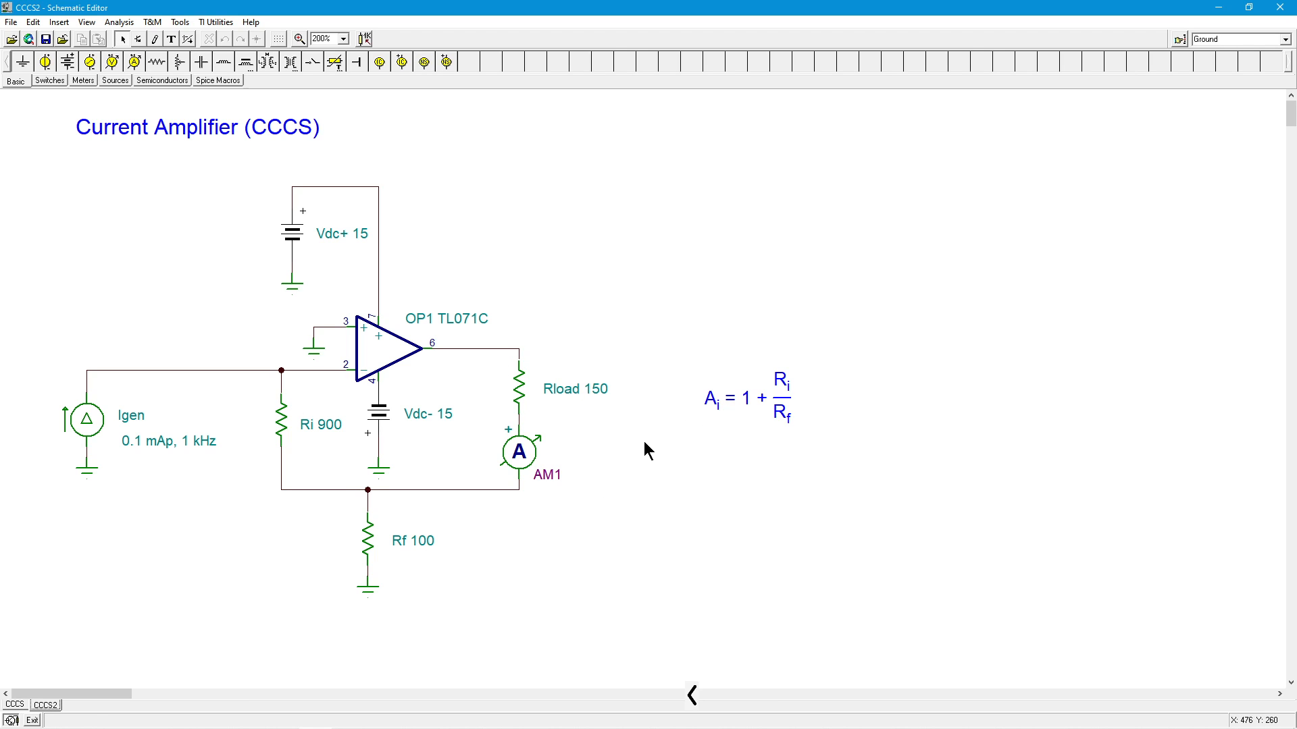